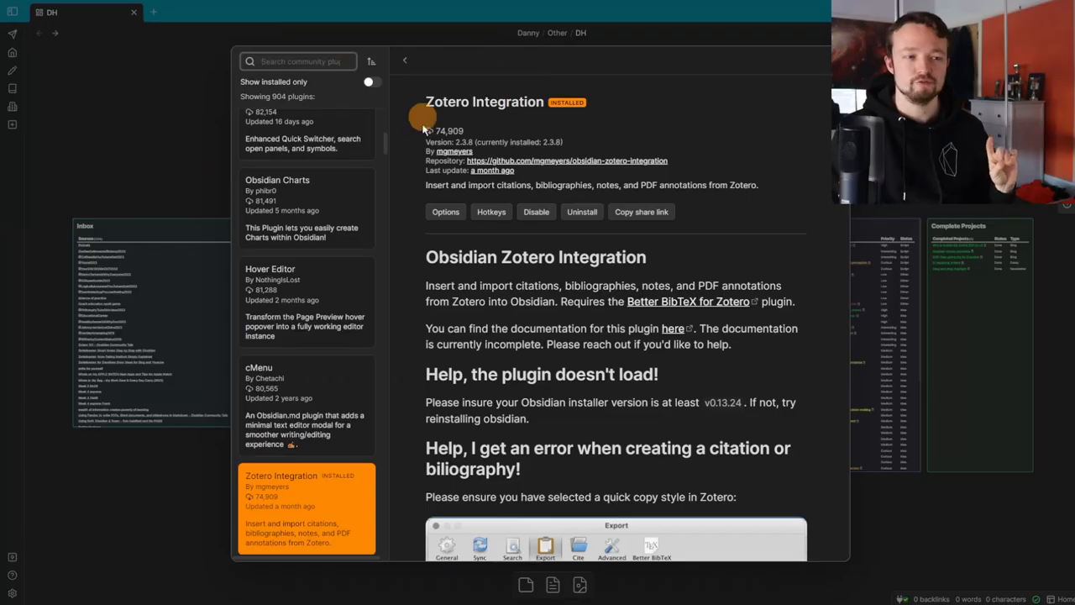
mouse_move(567, 136)
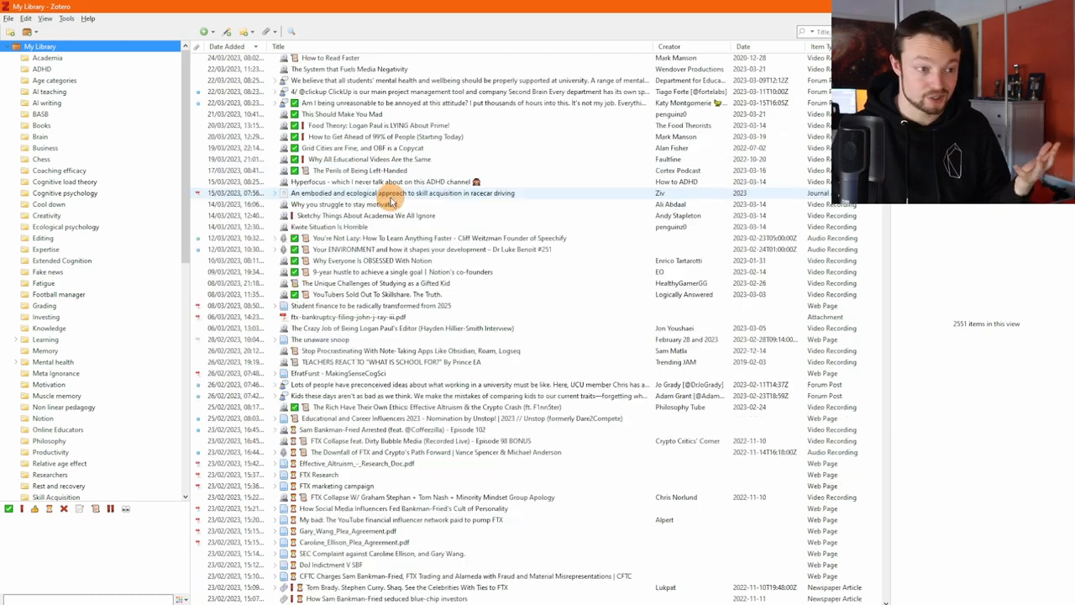
Step: Open the Markdown note for 'Why People With ADHD Struggle to remember Things' from Zotero
scroll(down, 3)
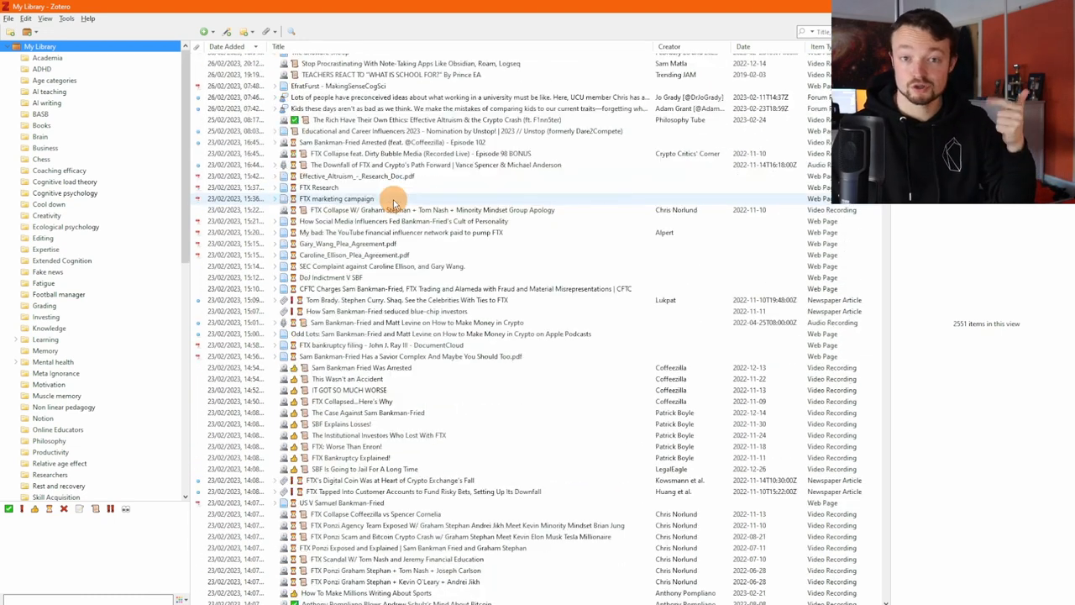
scroll(down, 3)
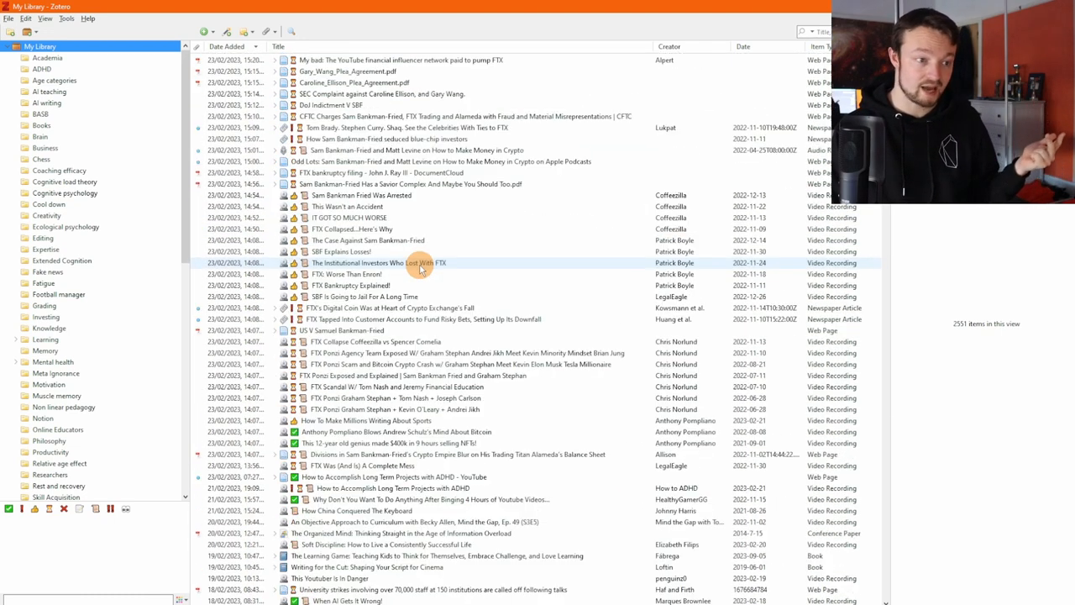
scroll(down, 3)
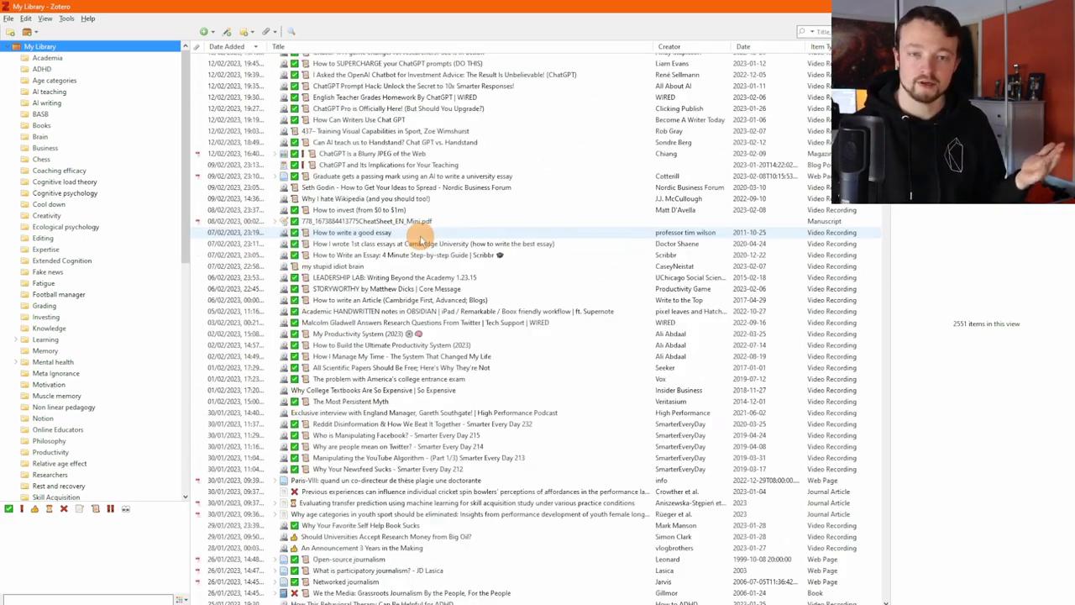
scroll(down, 3)
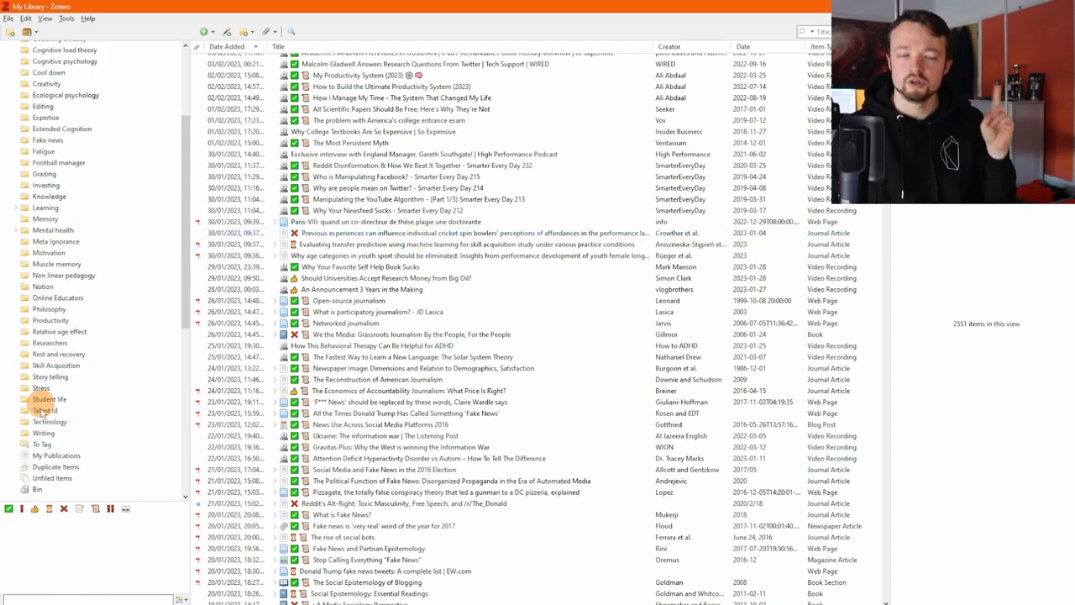
click(56, 466)
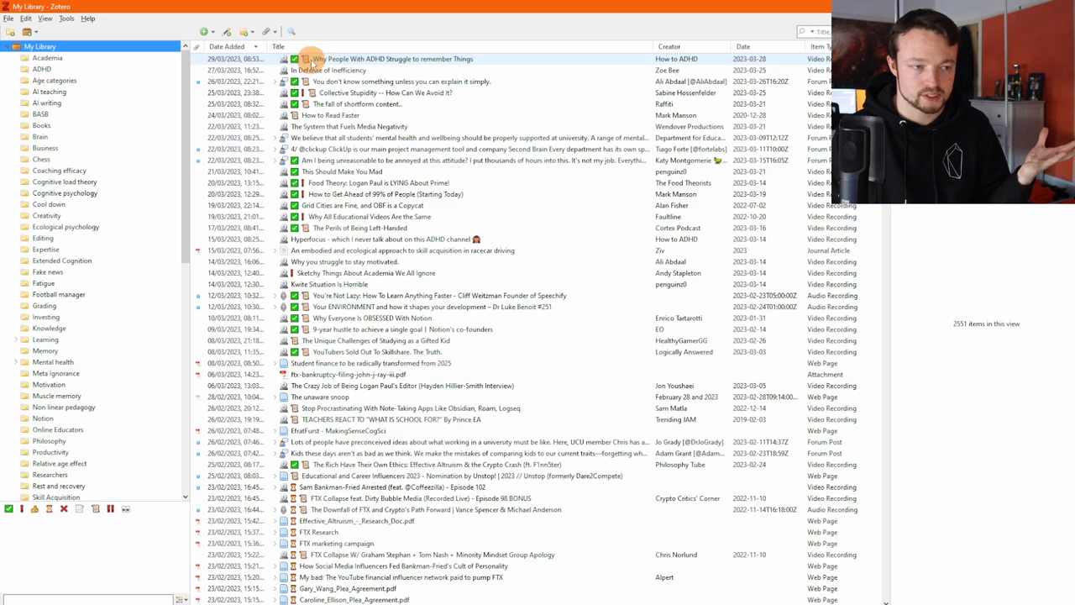
mouse_move(391, 59)
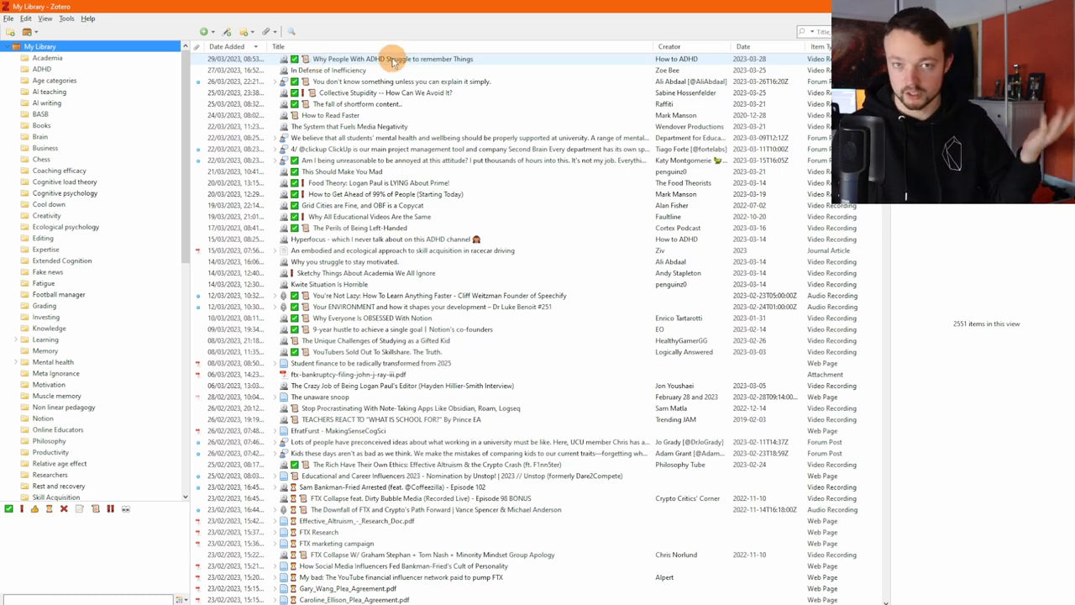
right_click(392, 59)
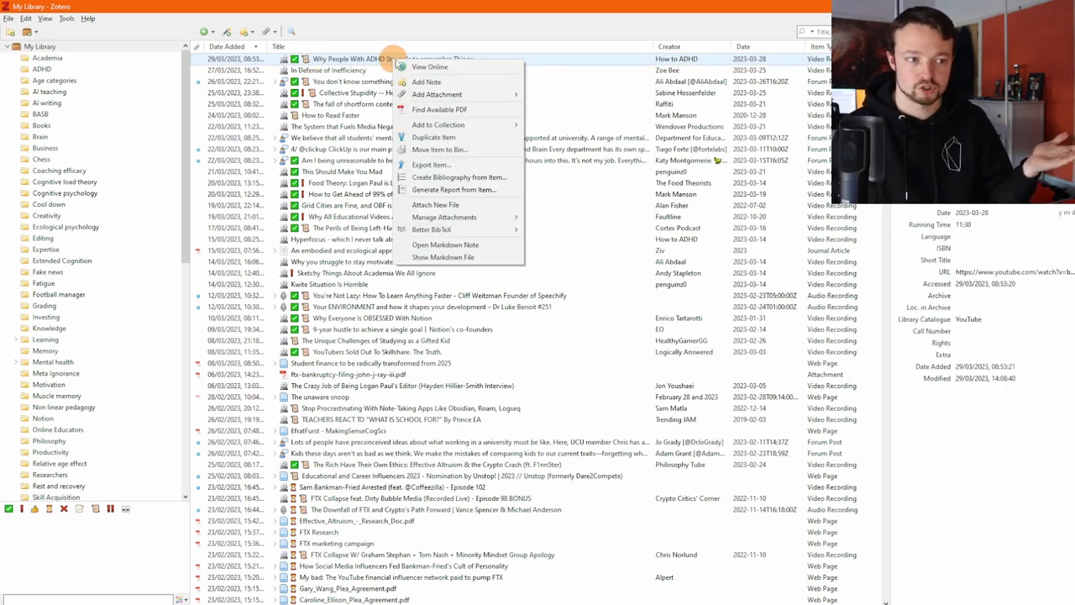
mouse_move(445, 245)
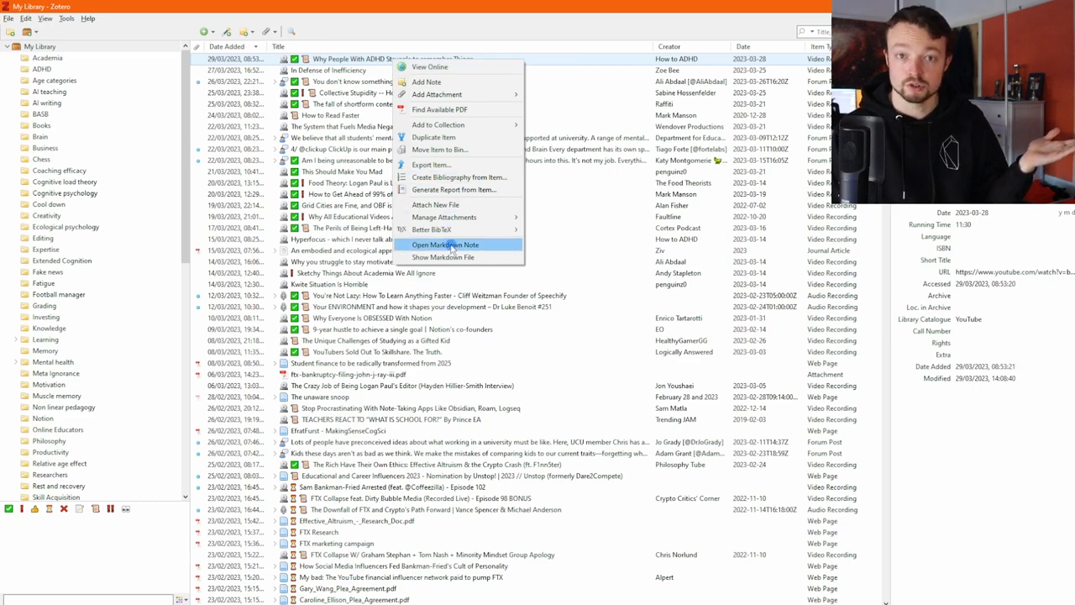
click(445, 245)
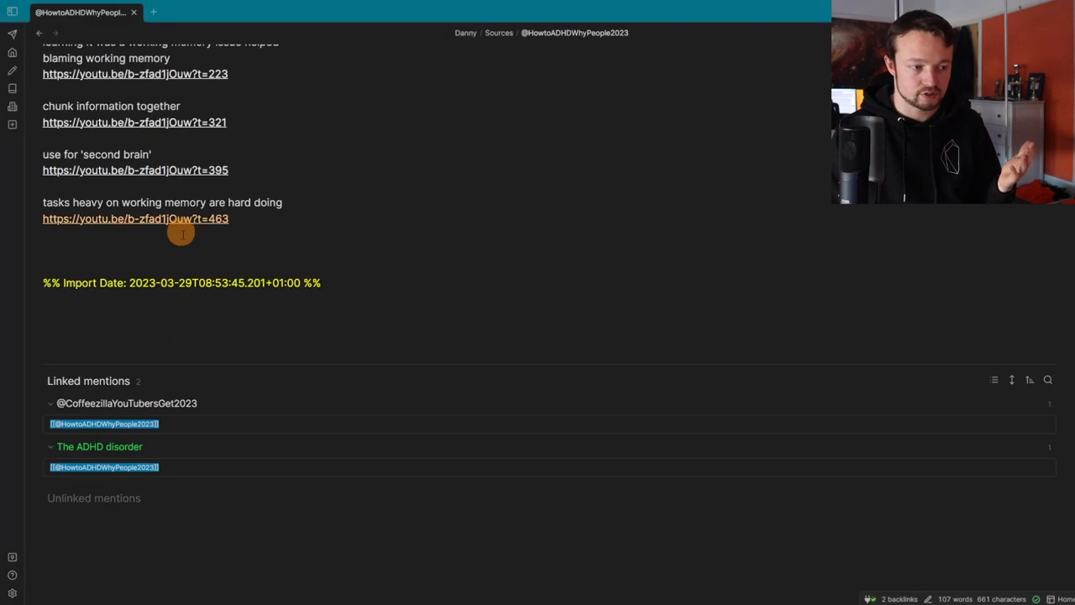
scroll(up, 3)
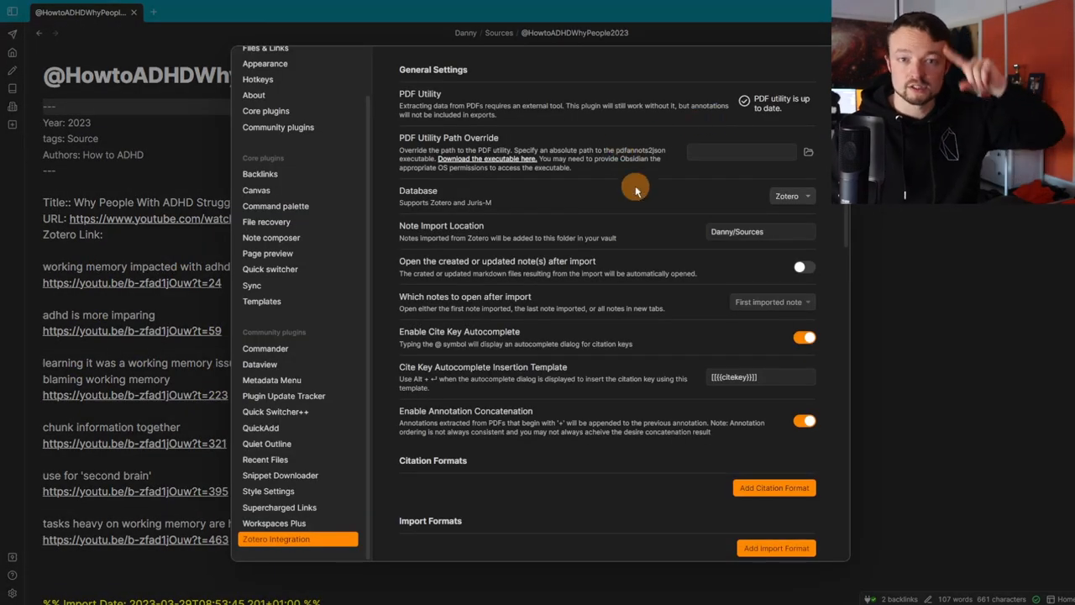
Step: Scroll through Zotero Integration's Import Formats and Import Image Settings
scroll(down, 3)
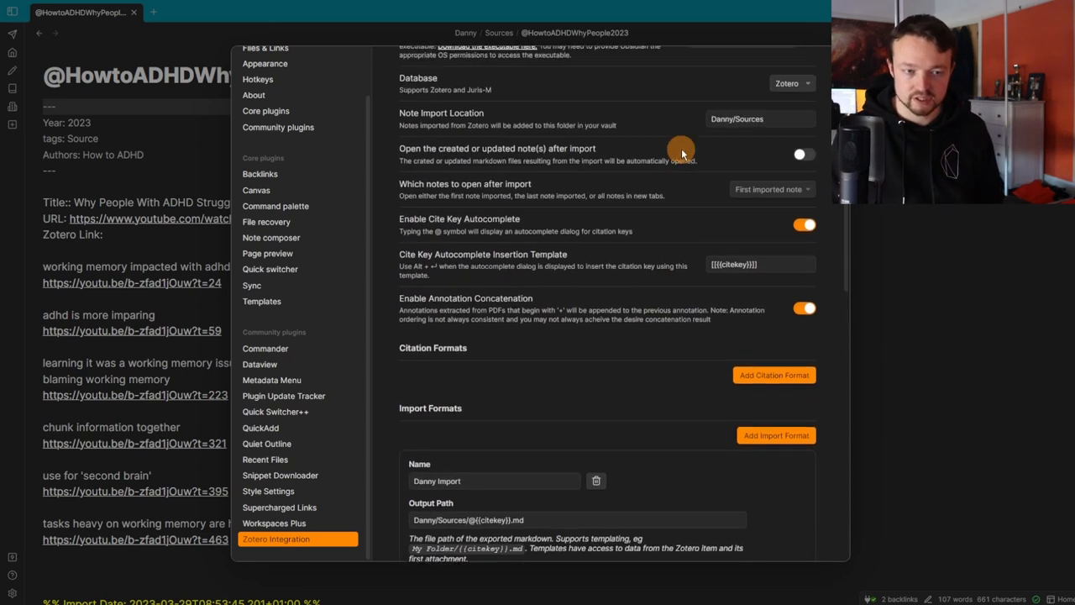
scroll(down, 3)
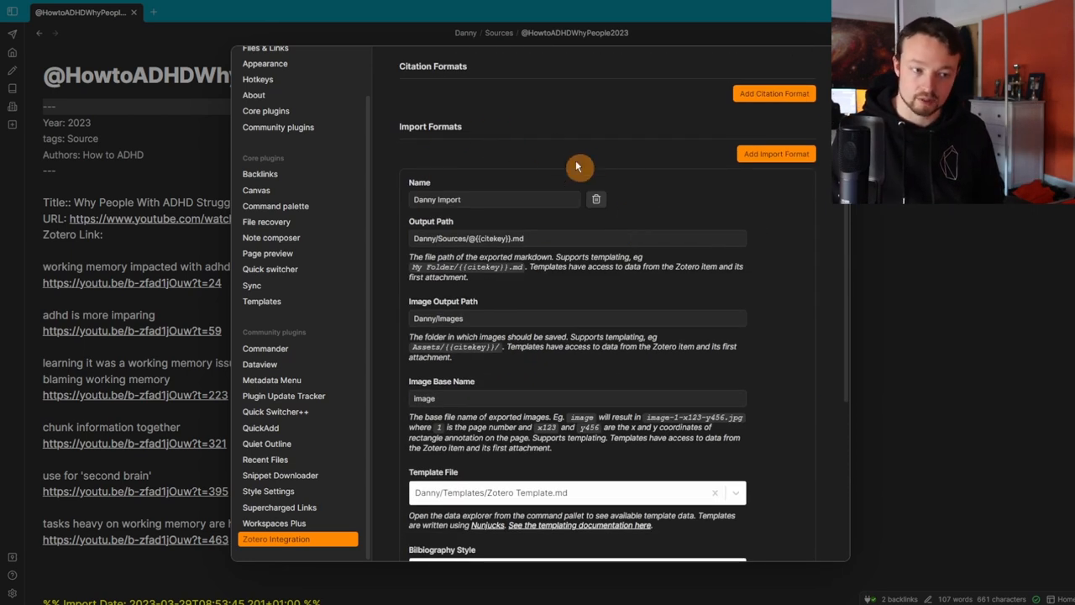
mouse_move(557, 230)
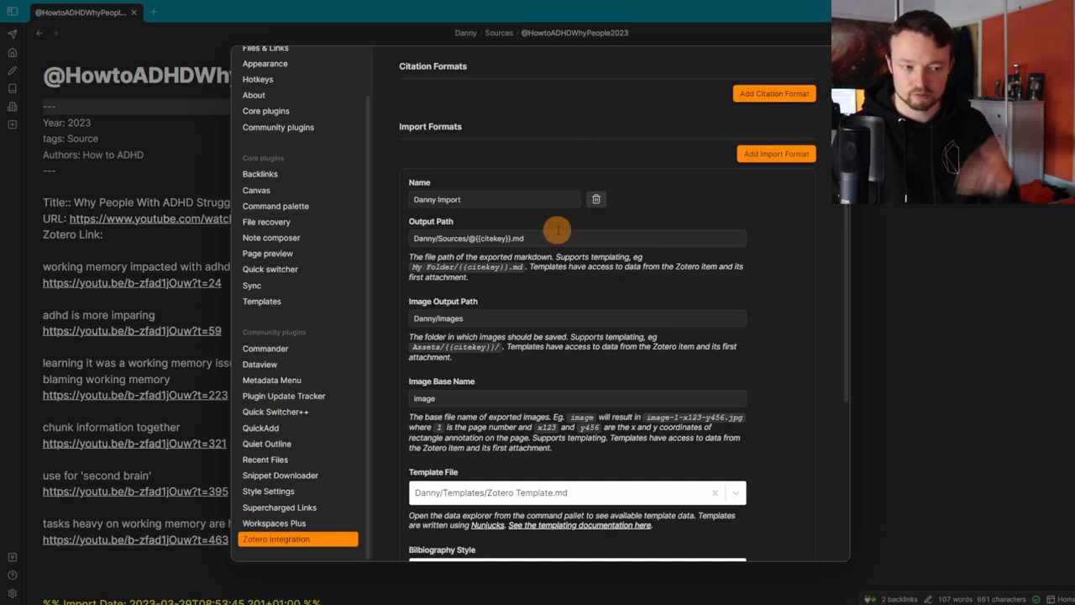
scroll(down, 3)
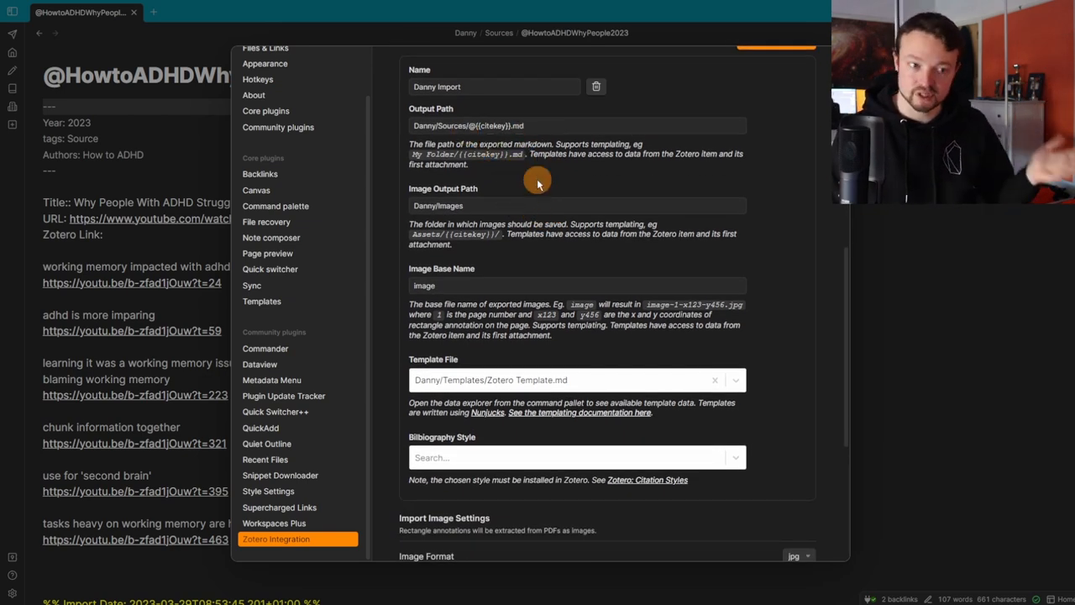
scroll(down, 3)
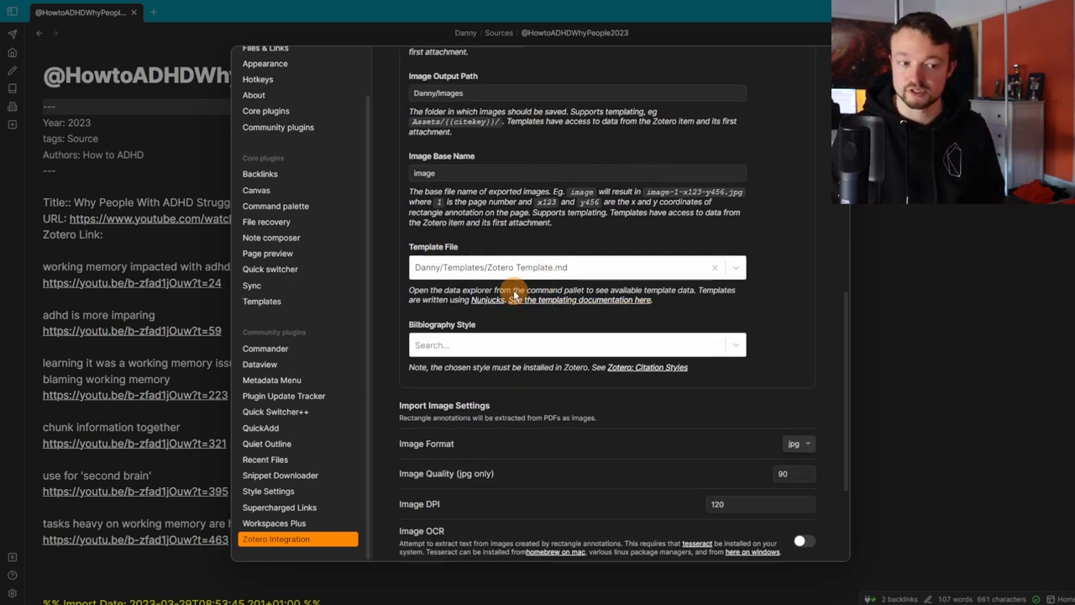
scroll(down, 3)
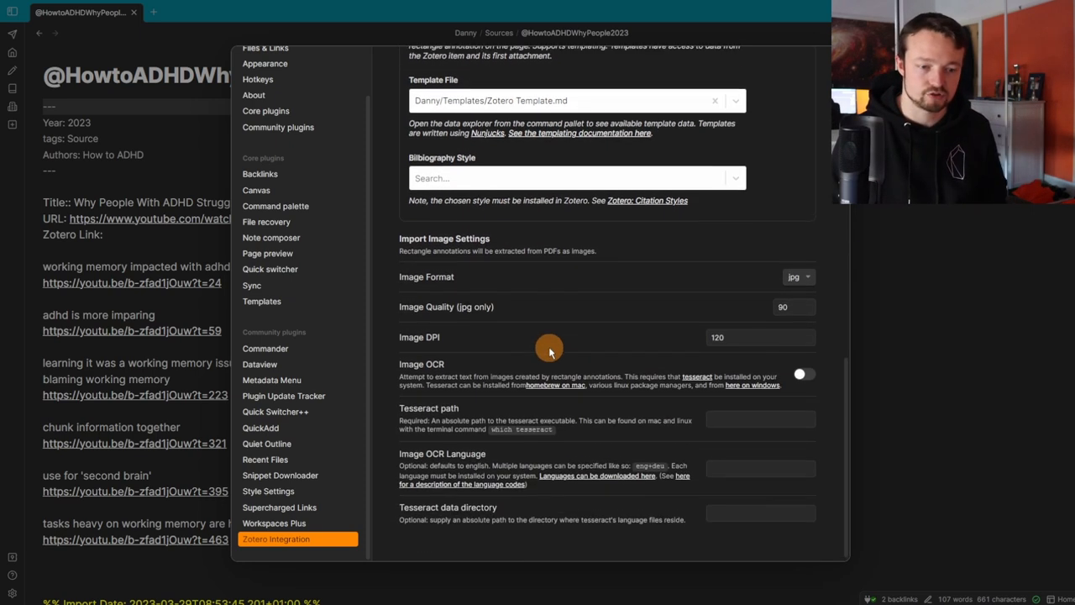
scroll(up, 3)
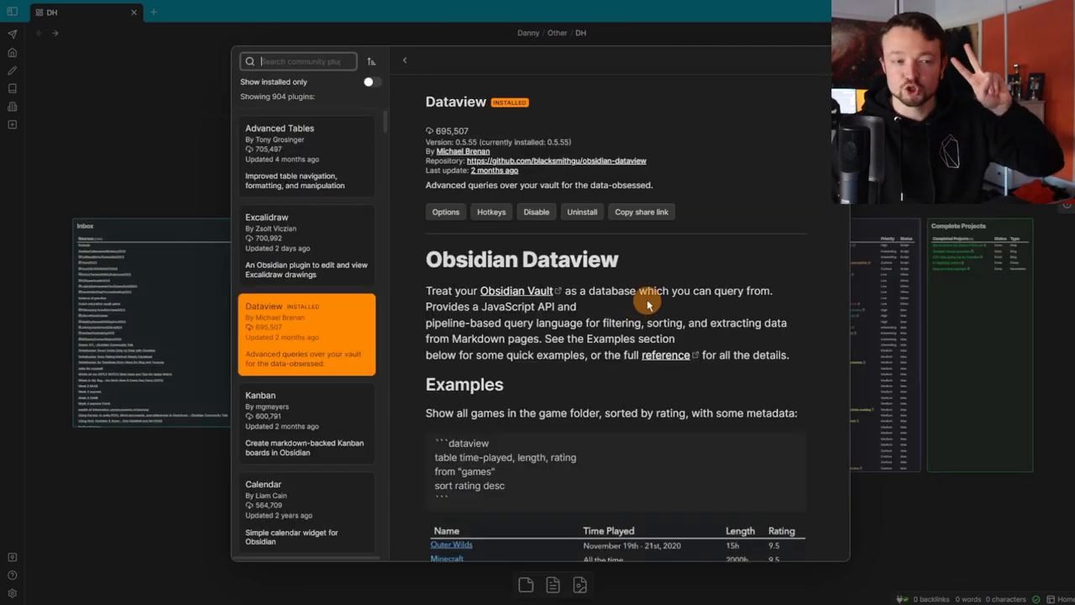
mouse_move(626, 273)
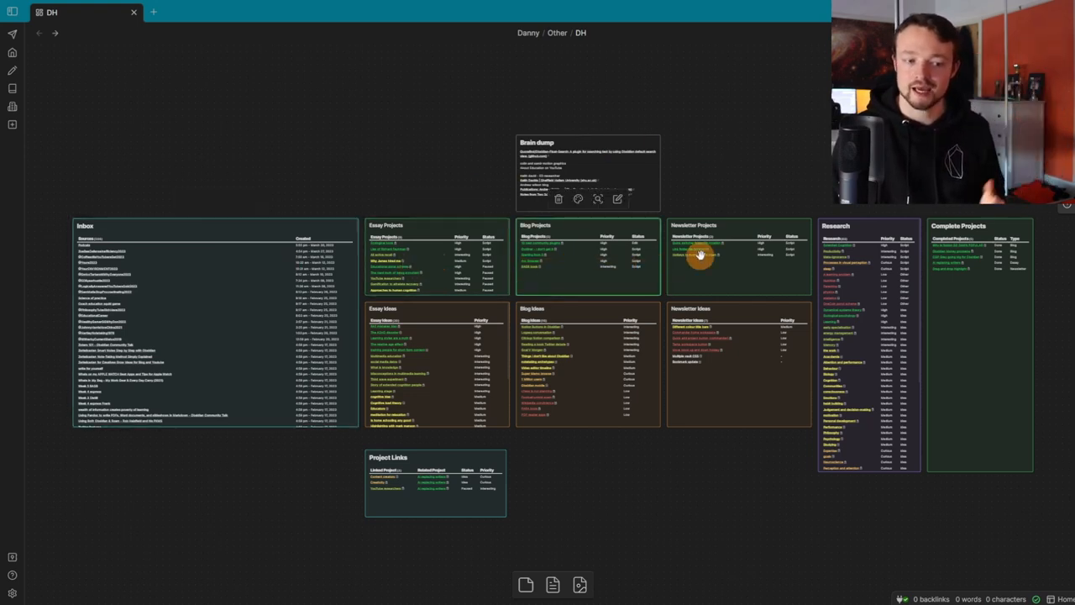
mouse_move(810, 151)
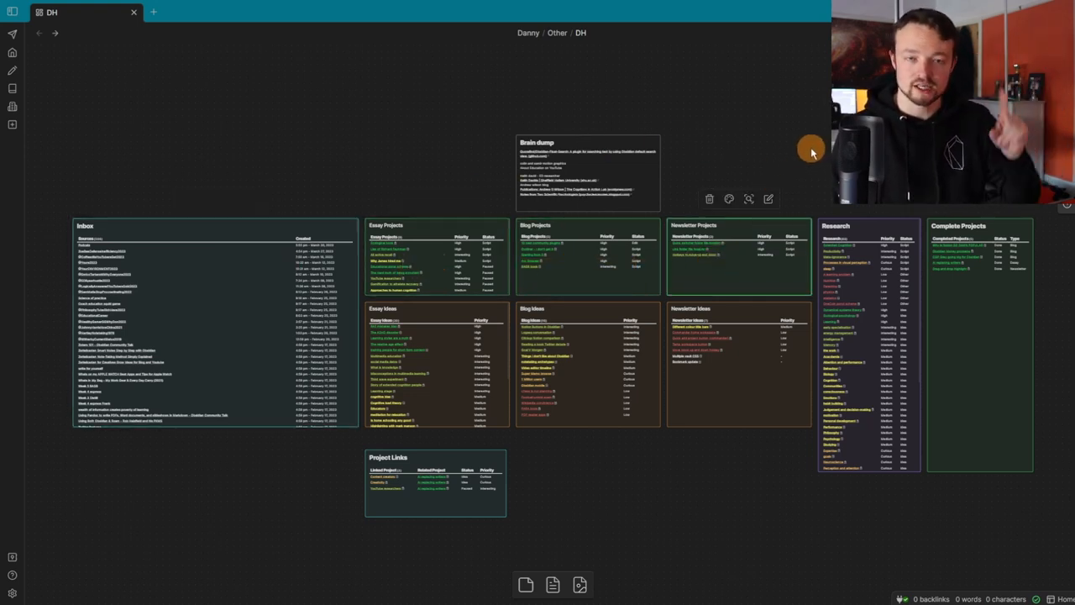
mouse_move(605, 279)
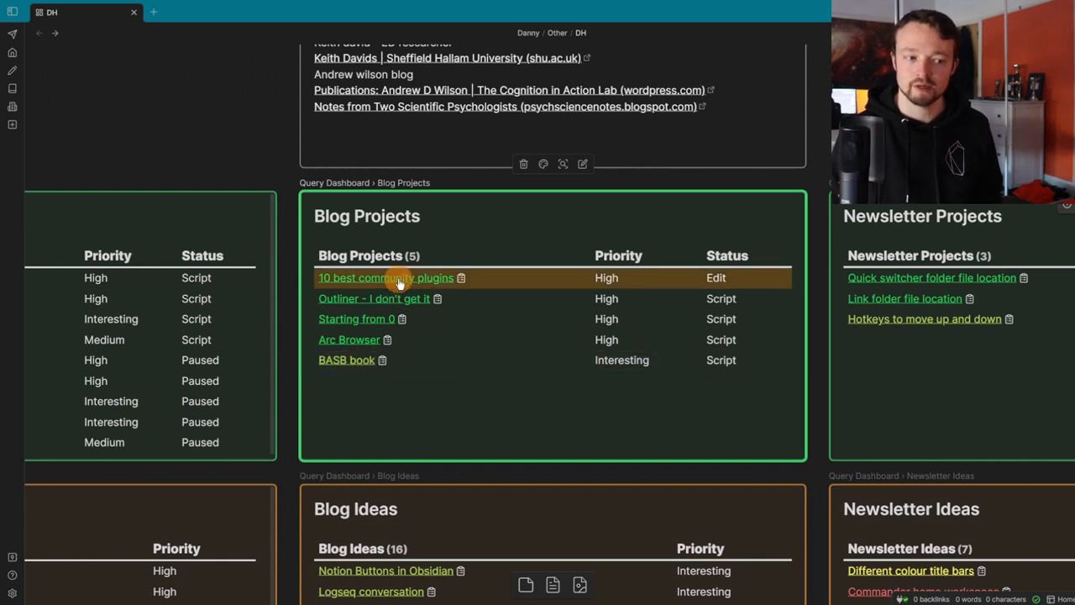
mouse_move(434, 255)
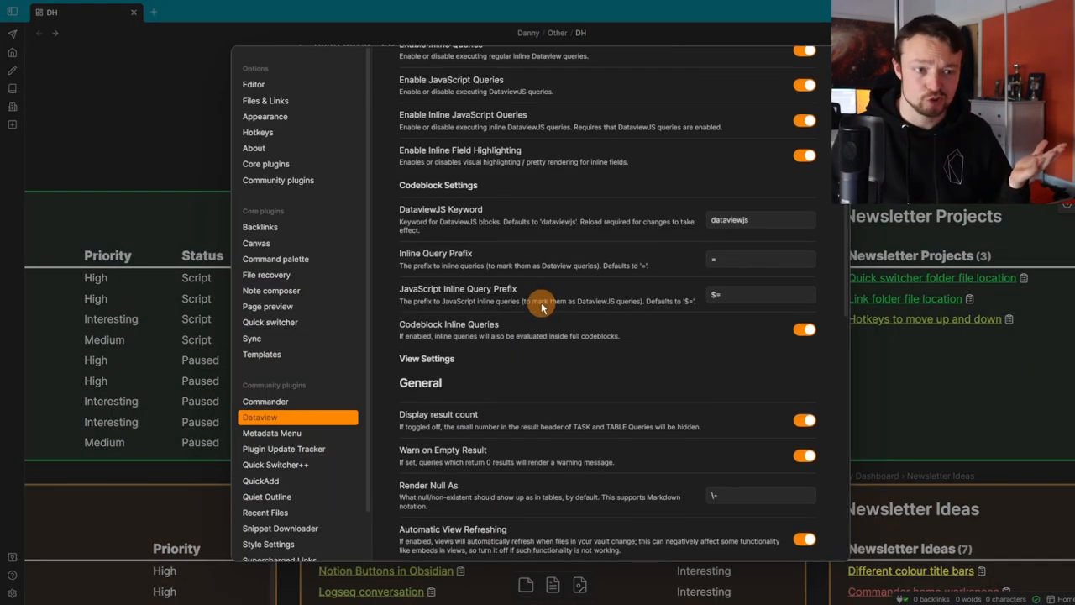
scroll(up, 3)
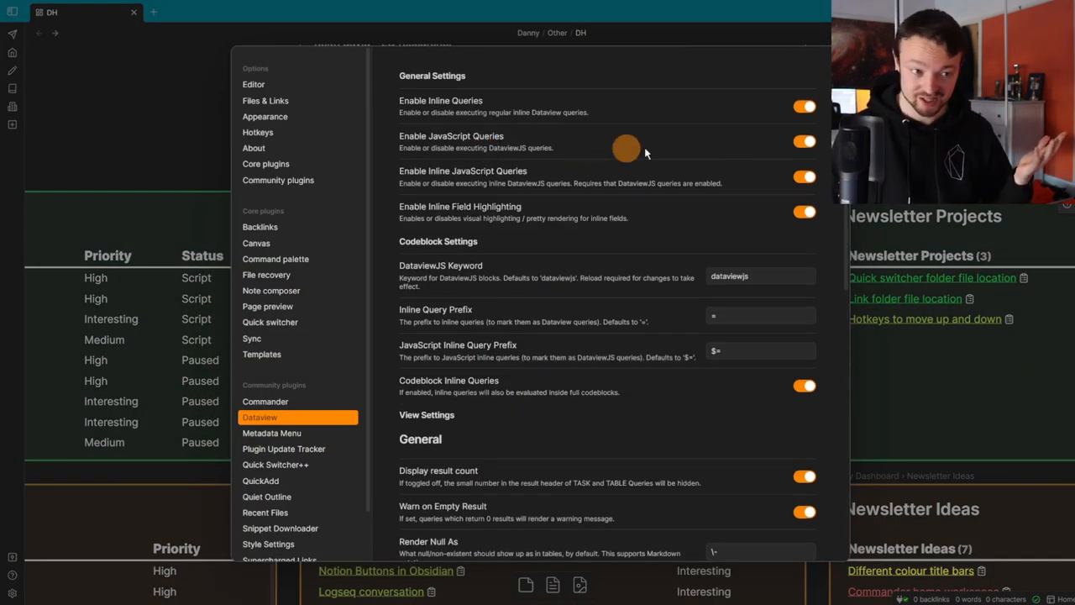
mouse_move(622, 172)
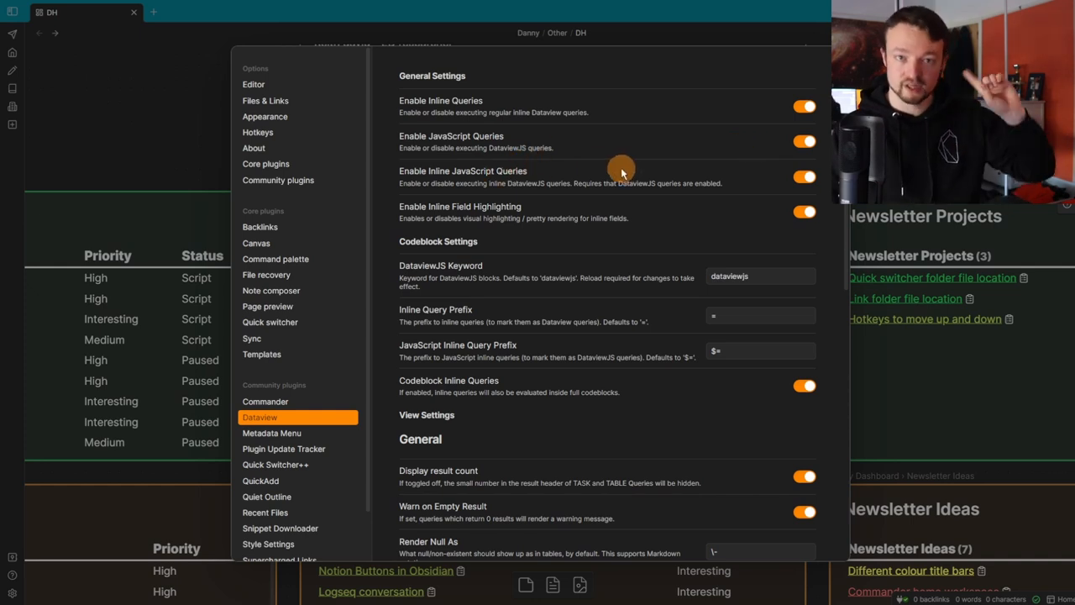
click(272, 432)
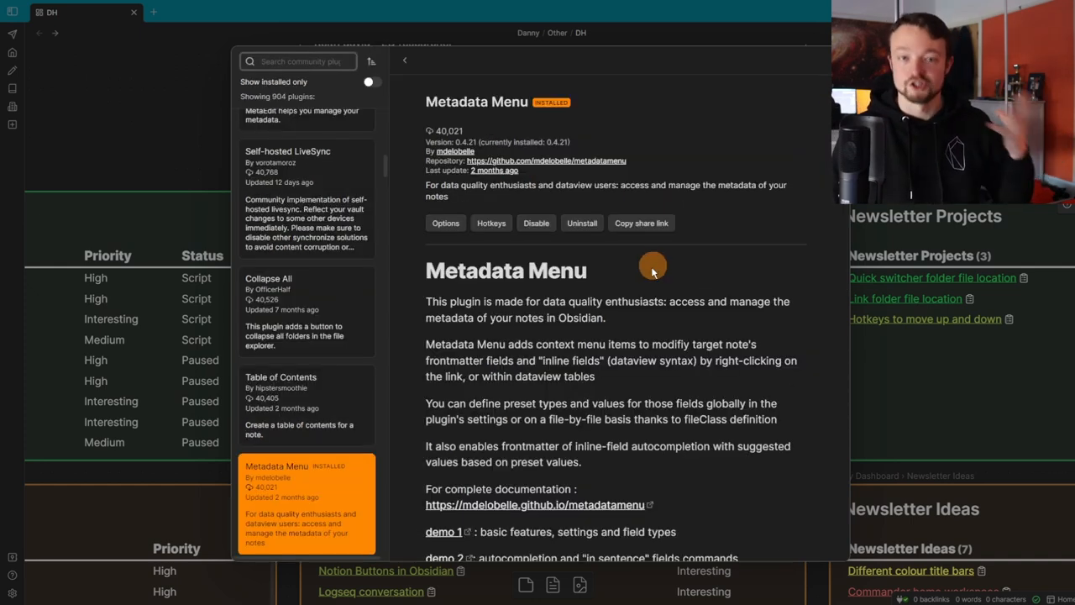
mouse_move(555, 126)
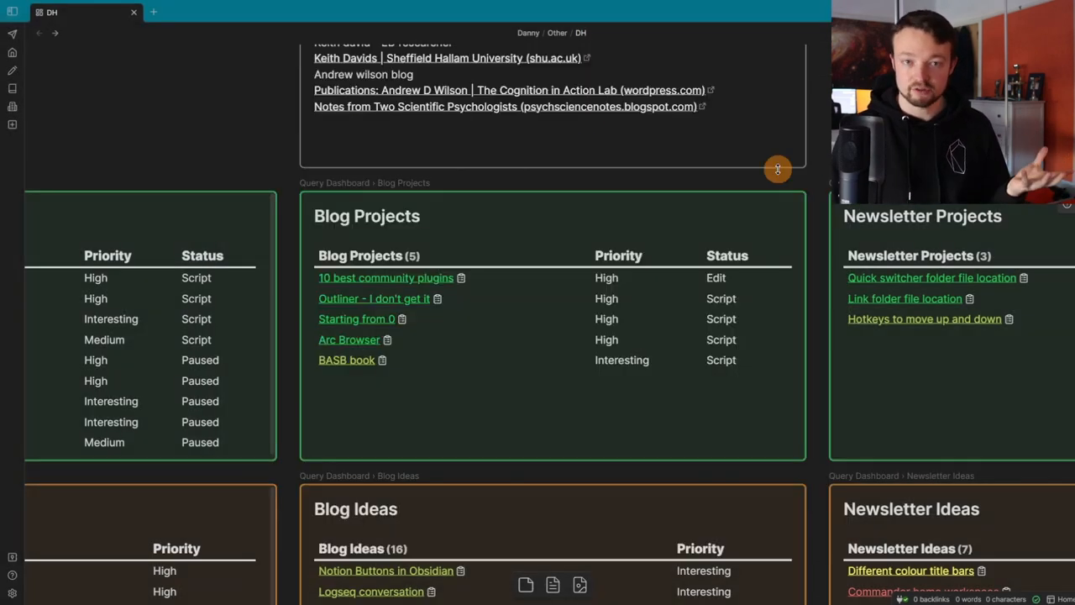
mouse_move(556, 299)
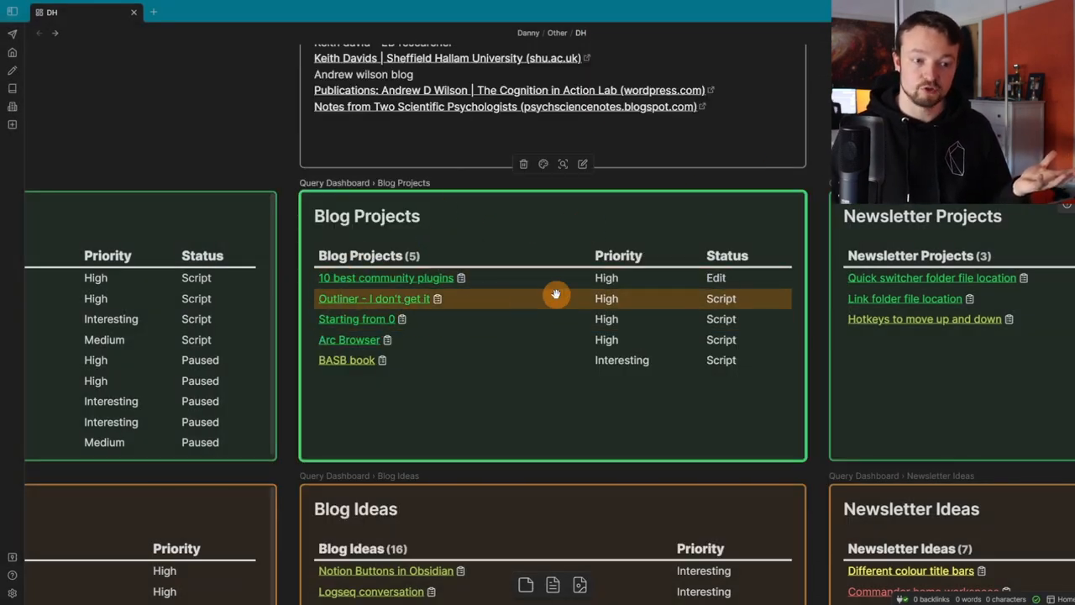
mouse_move(468, 261)
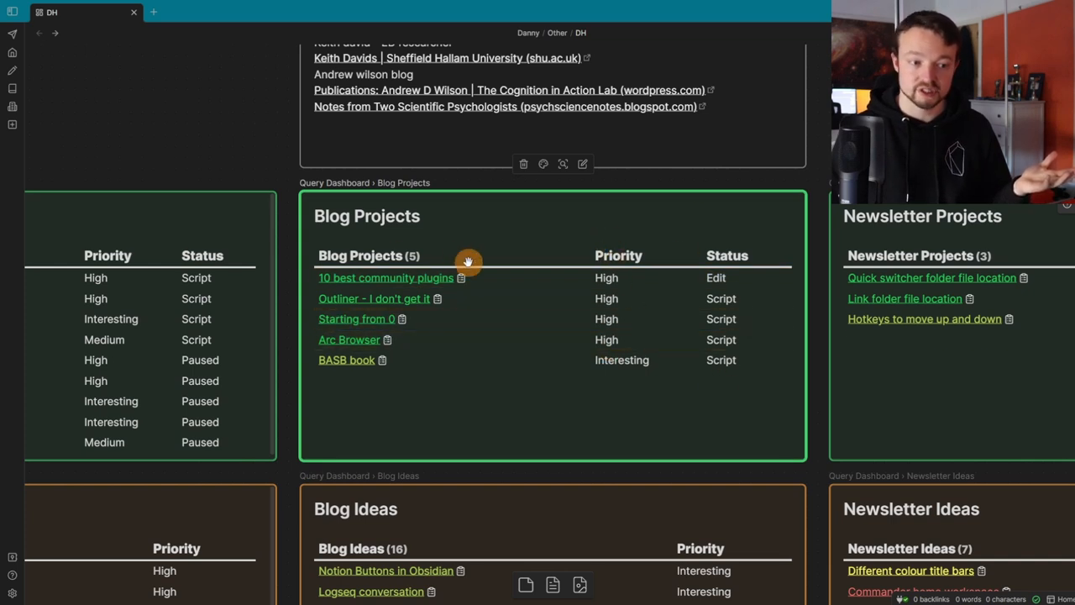
Step: Change the priority of '10 best community plugins' in its Metadata Menu fields
click(461, 277)
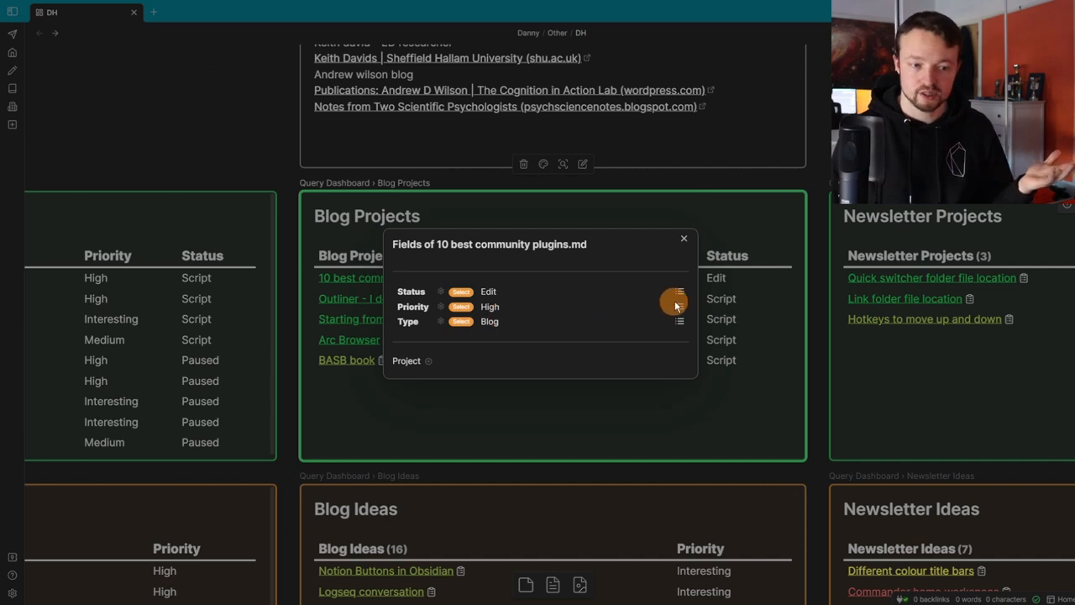
click(490, 307)
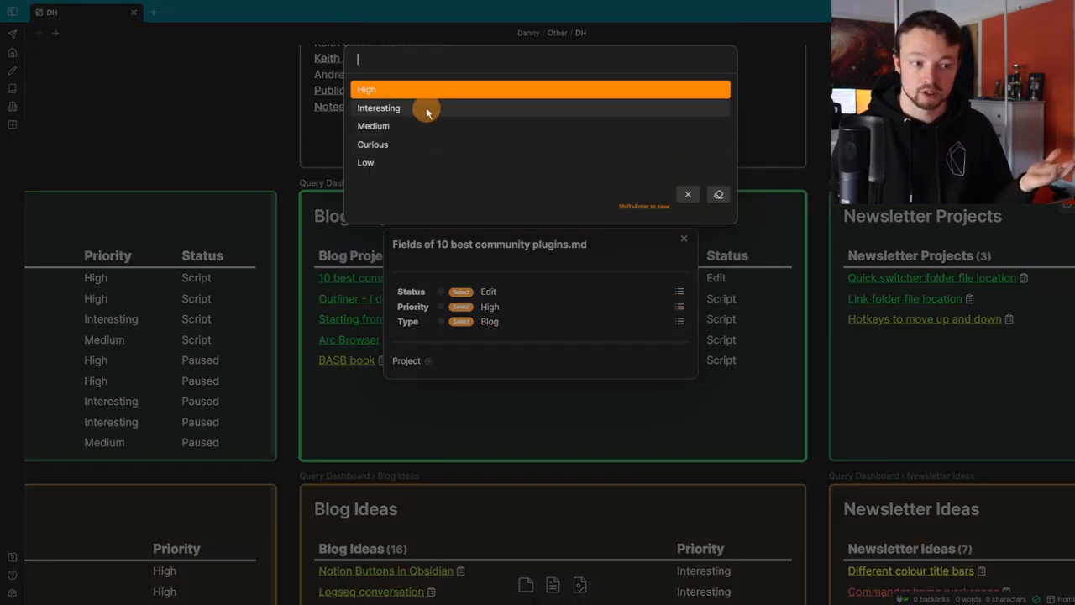
click(378, 107)
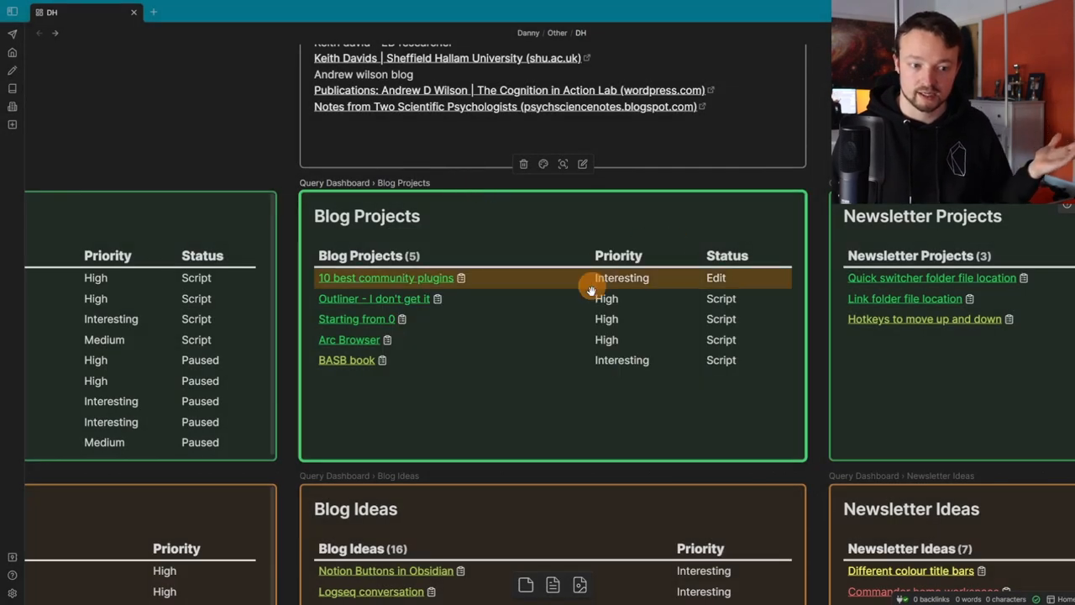
Step: Set the note's Status to Idea so it moves into Blog Ideas
click(715, 277)
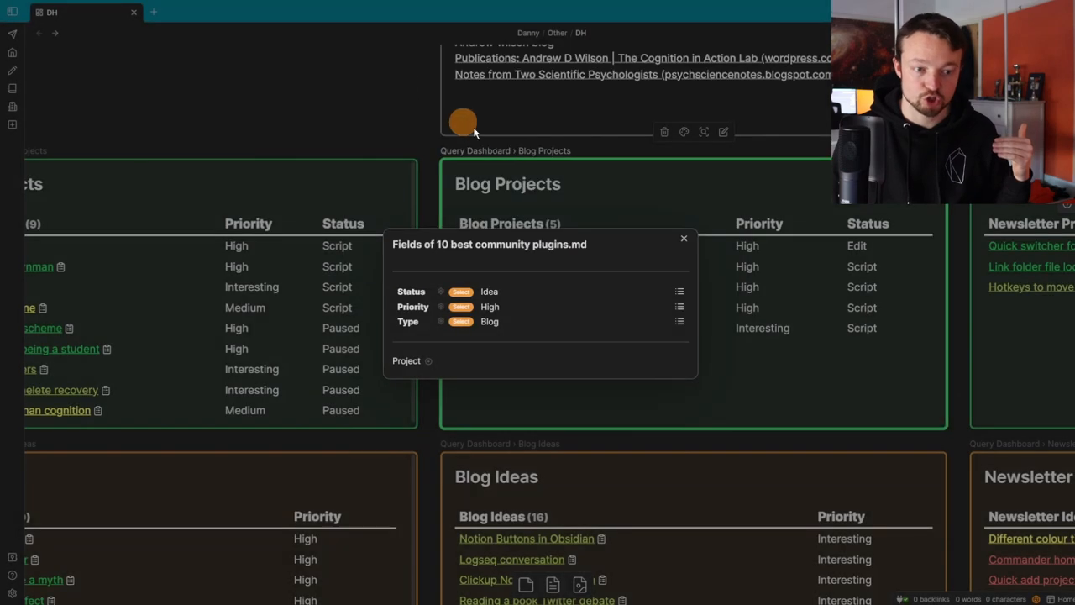
mouse_move(825, 207)
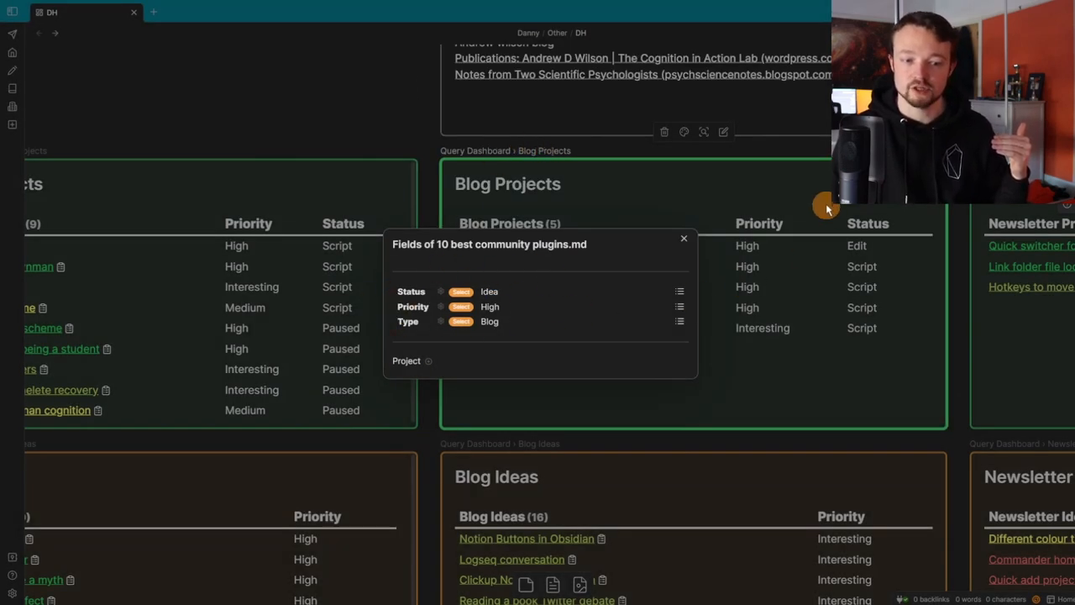
click(684, 238)
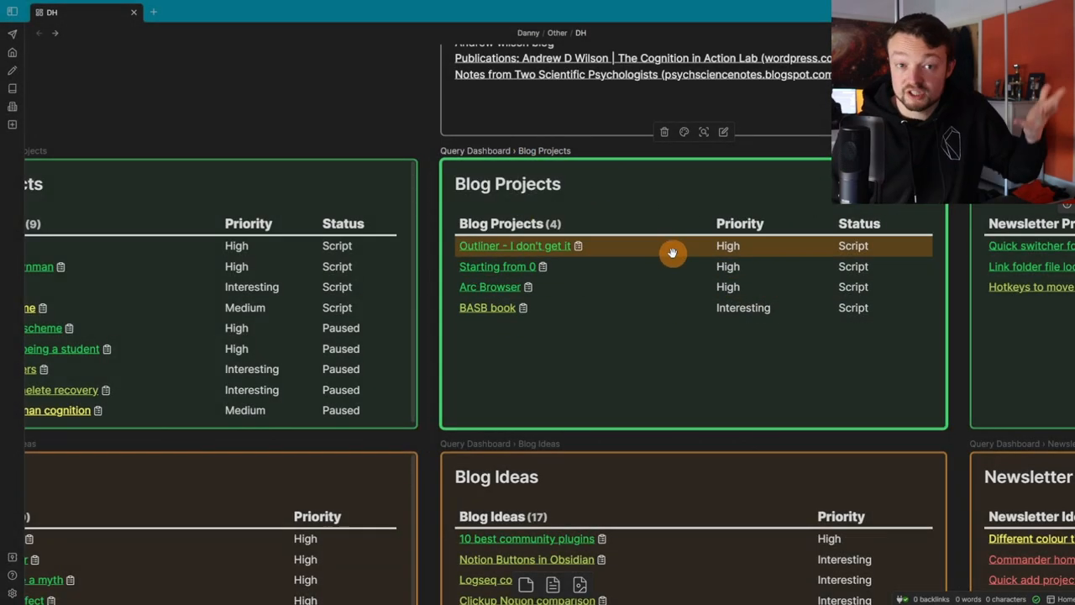
scroll(down, 3)
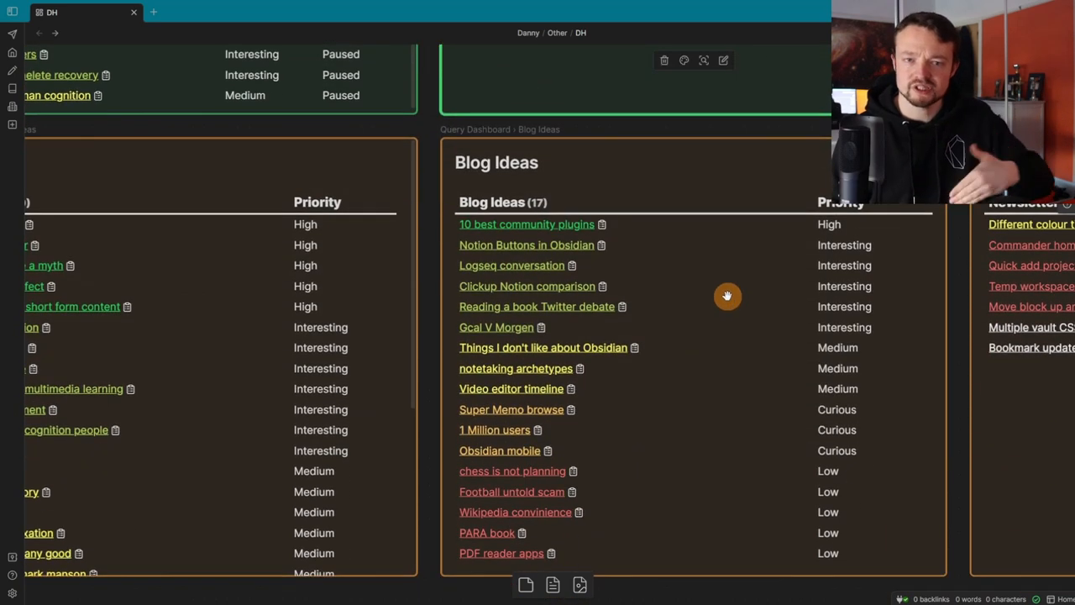
mouse_move(700, 249)
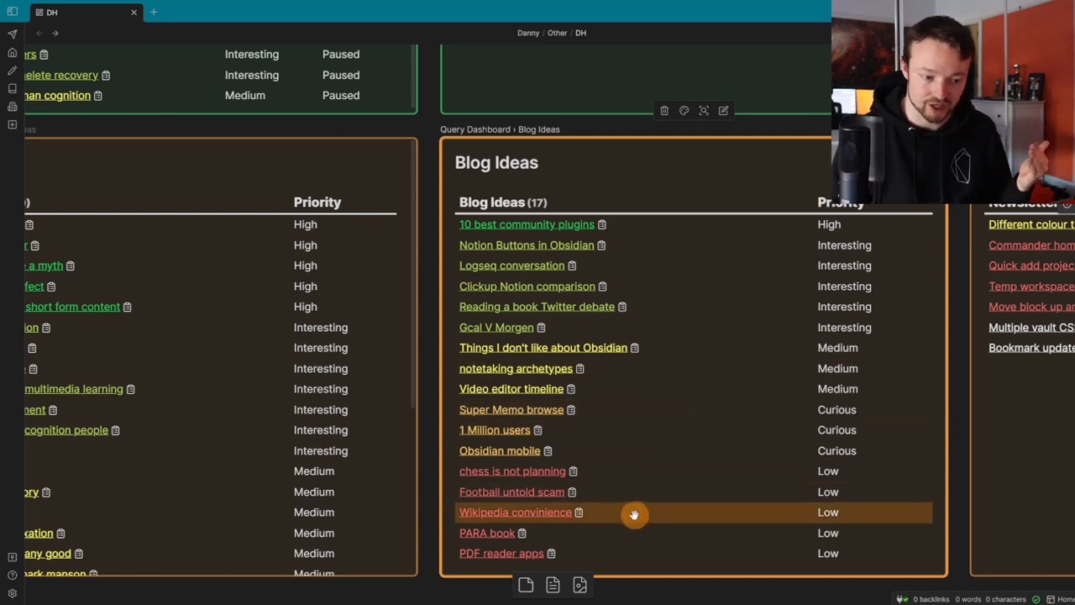
mouse_move(651, 501)
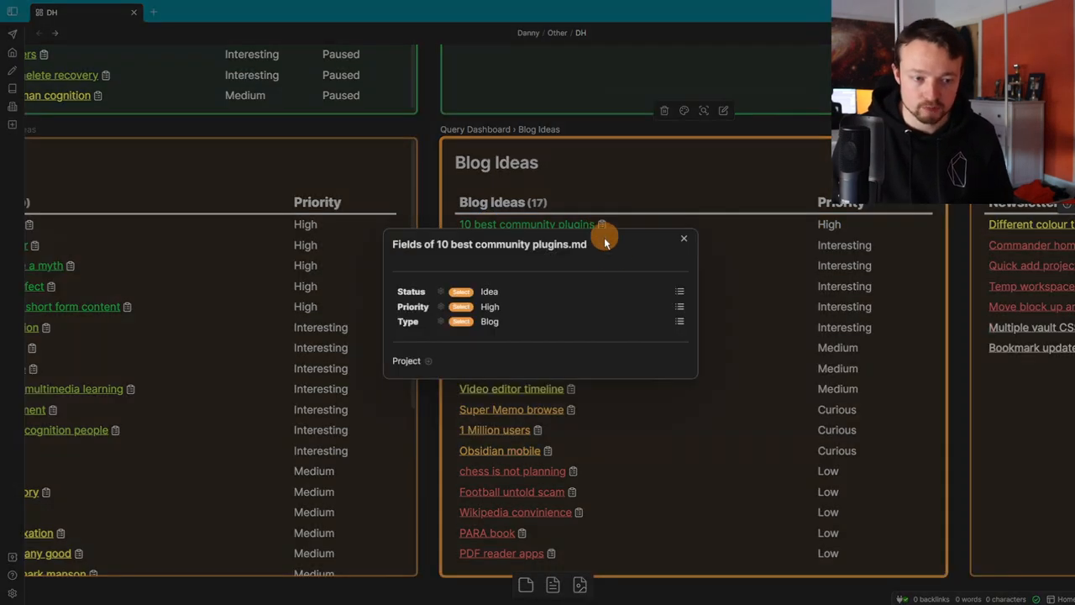
click(461, 292)
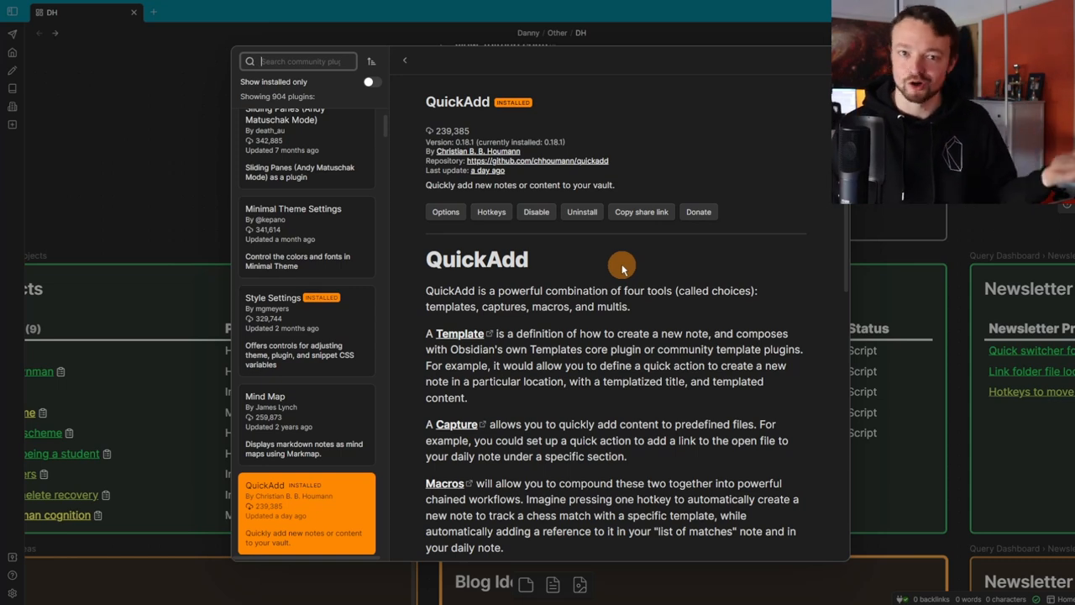
mouse_move(531, 282)
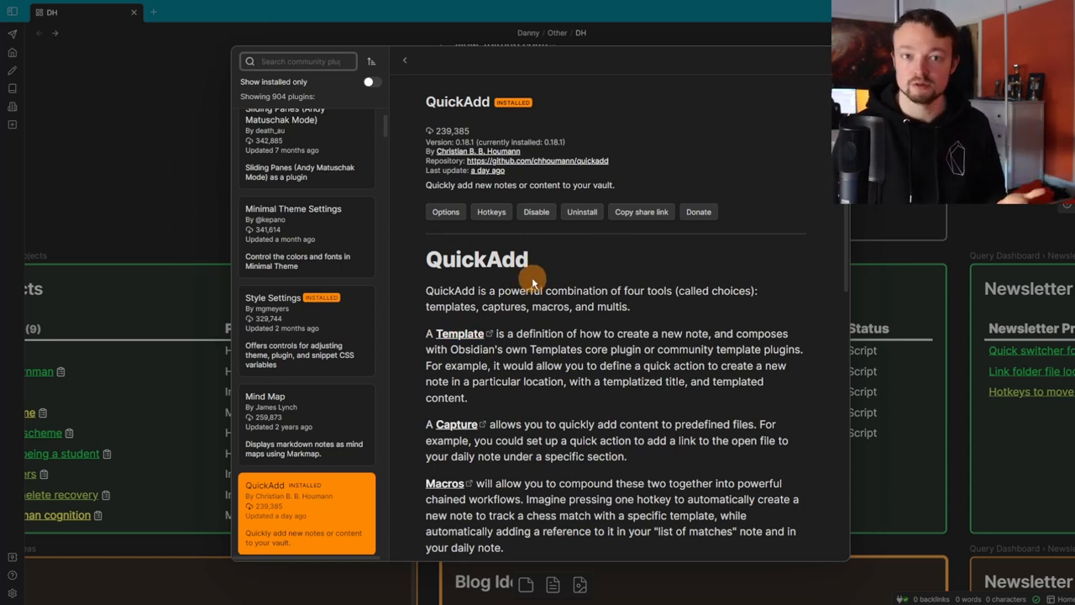
Step: Inspect the QuickAdd Essay choice's essay template and Danny/Projects folder, then close settings
scroll(down, 3)
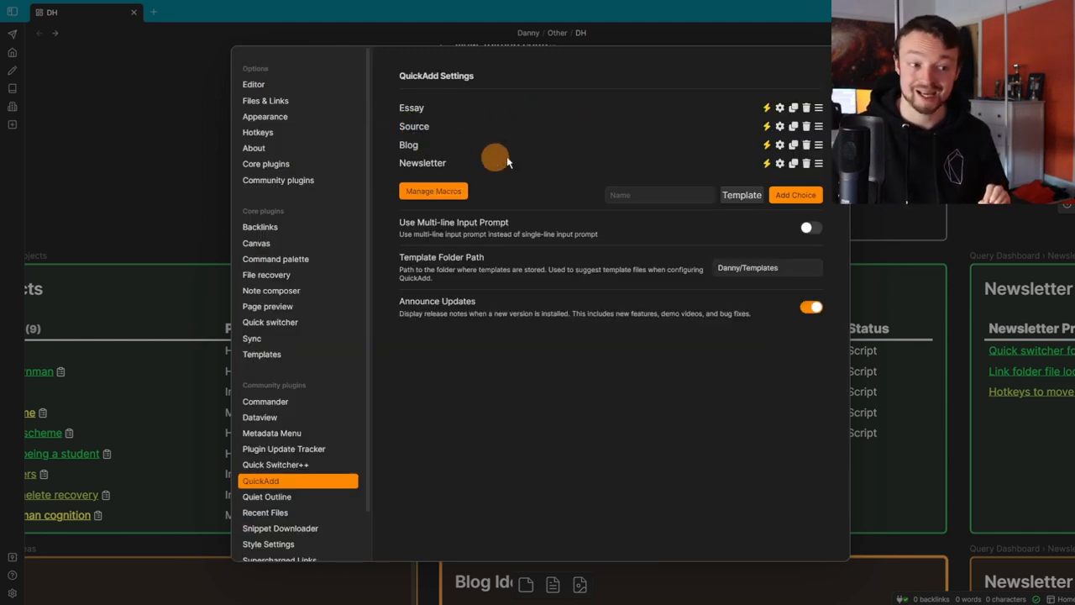
mouse_move(567, 161)
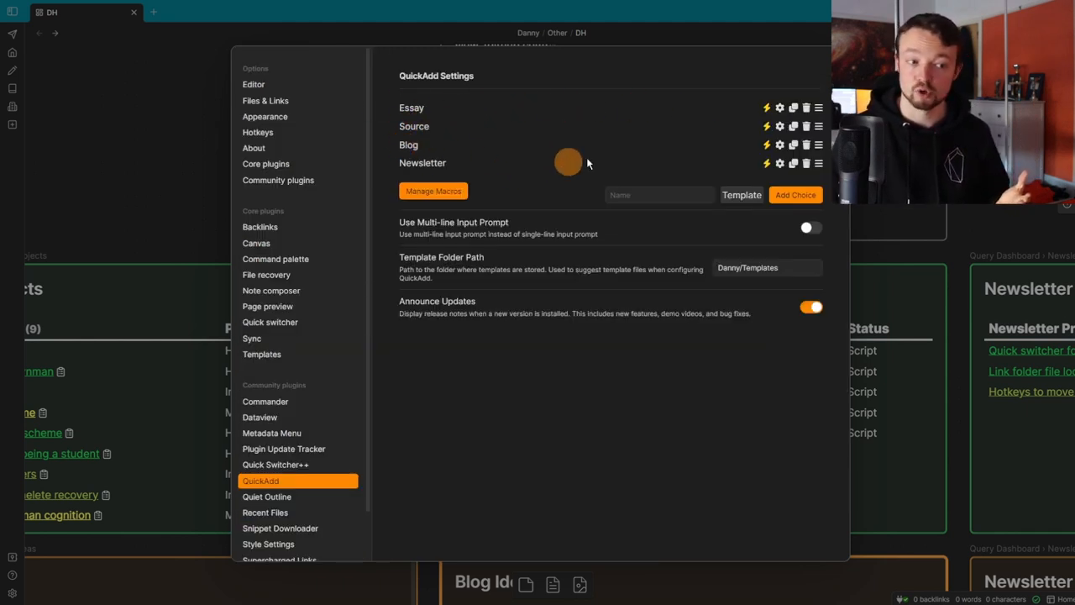
click(780, 108)
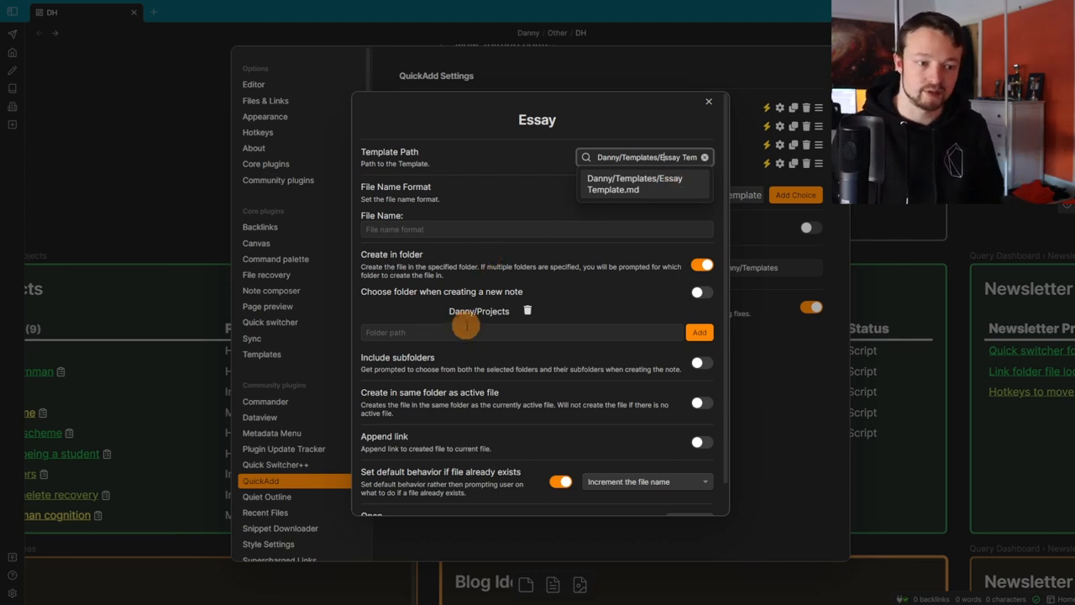
mouse_move(561, 277)
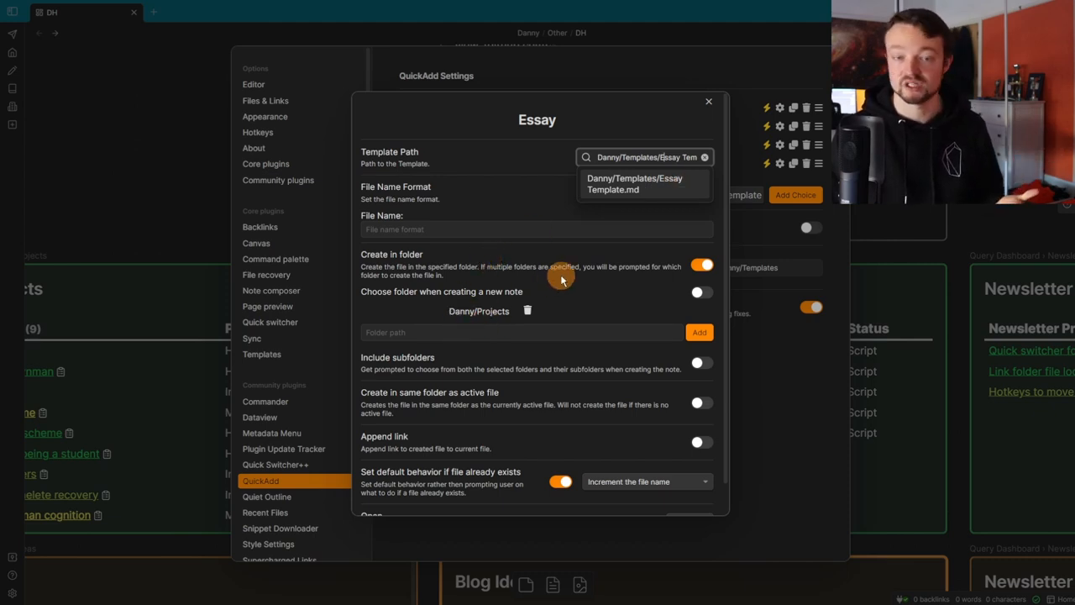
click(708, 101)
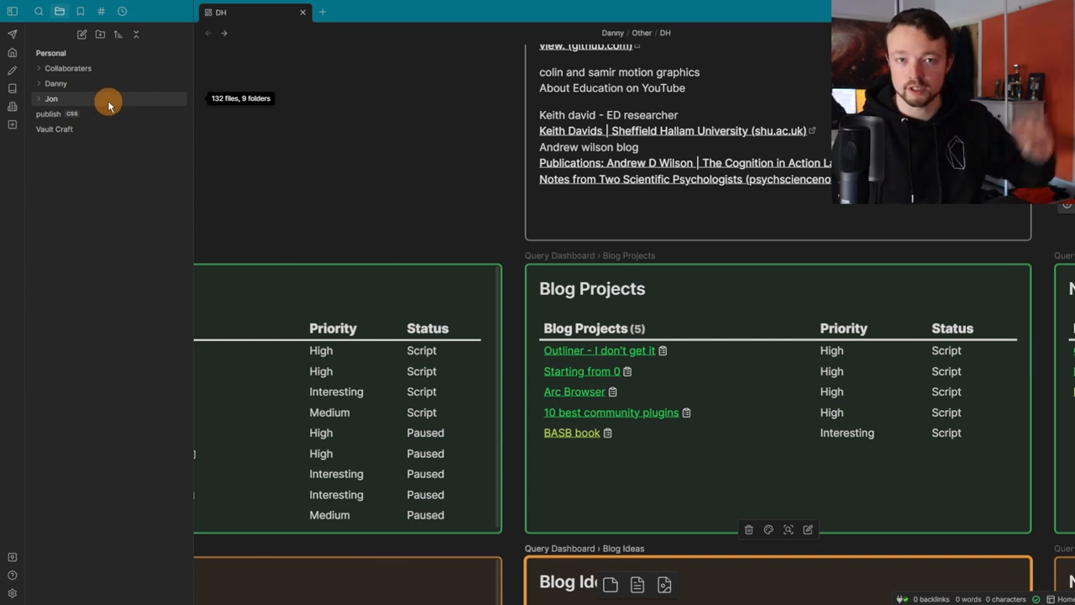
mouse_move(138, 103)
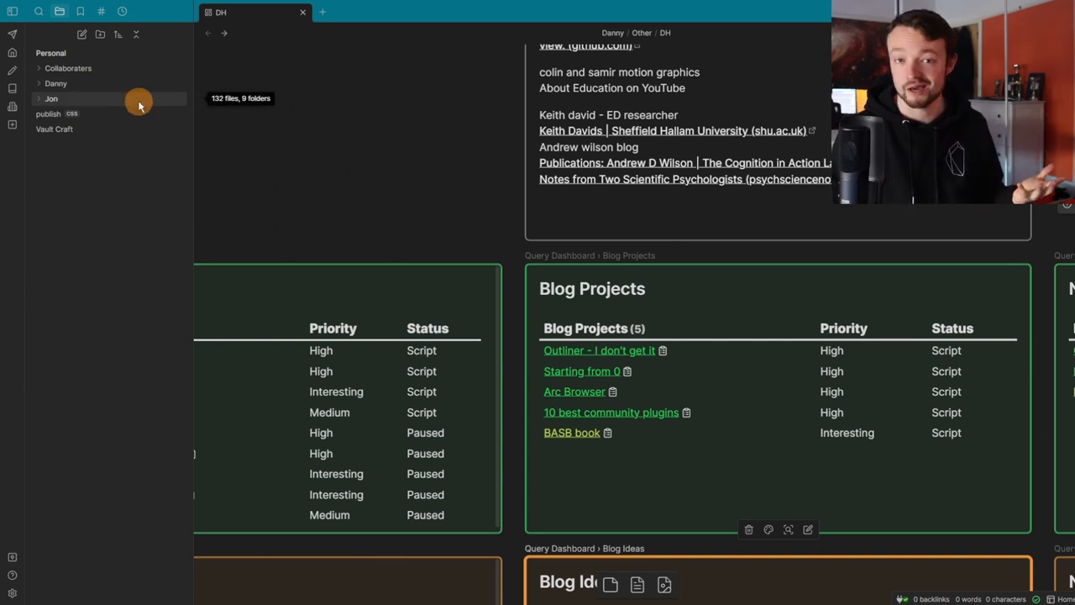
mouse_move(123, 87)
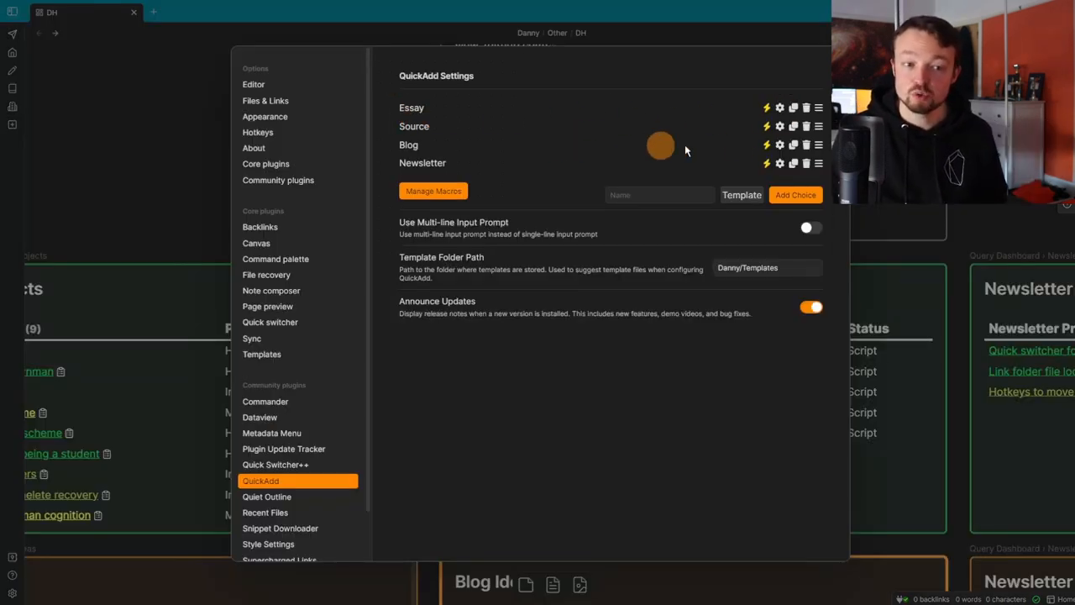
mouse_move(283, 132)
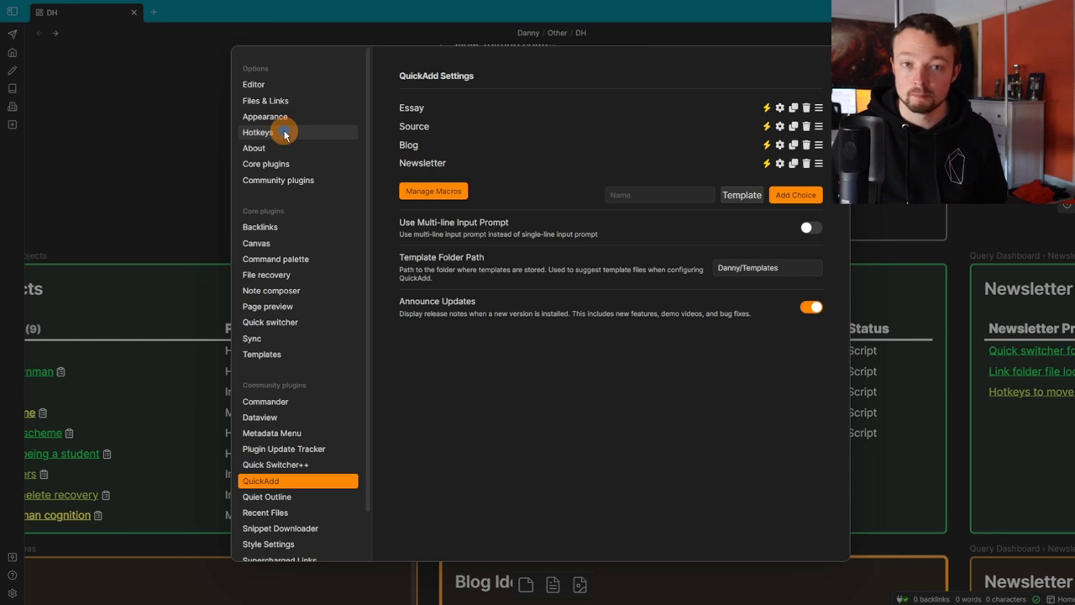
Step: Filter the Hotkeys list by 'essay' to show QuickAdd: Essay
click(257, 131)
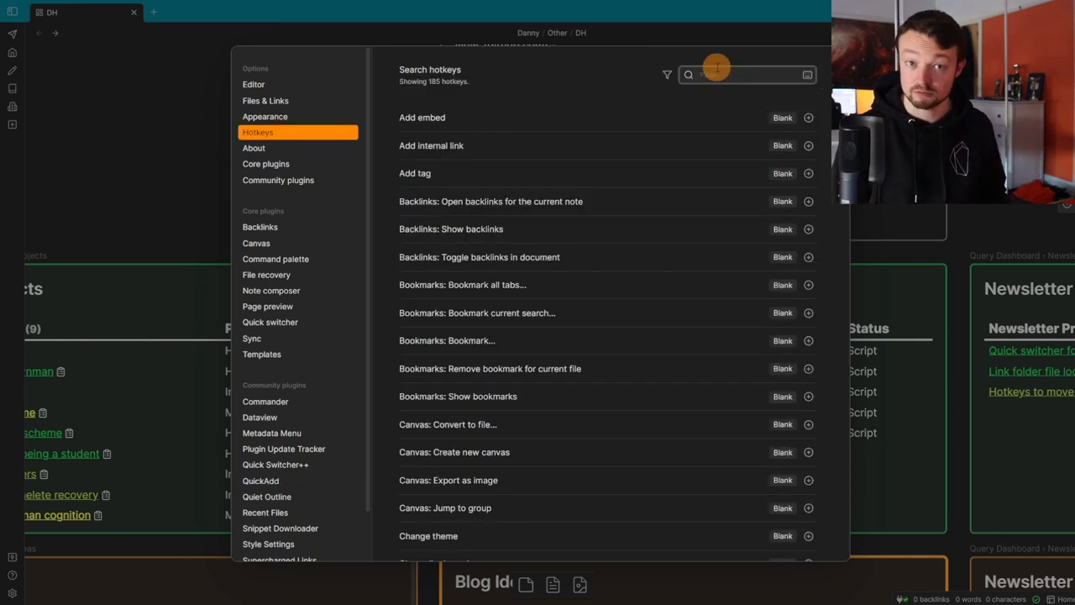
text(essay)
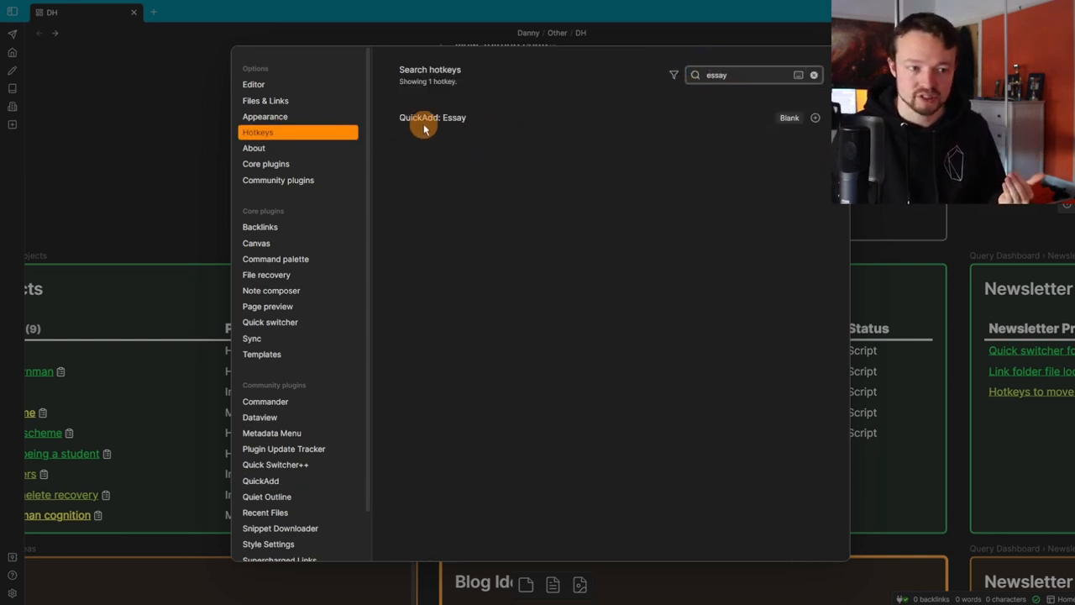
mouse_move(575, 181)
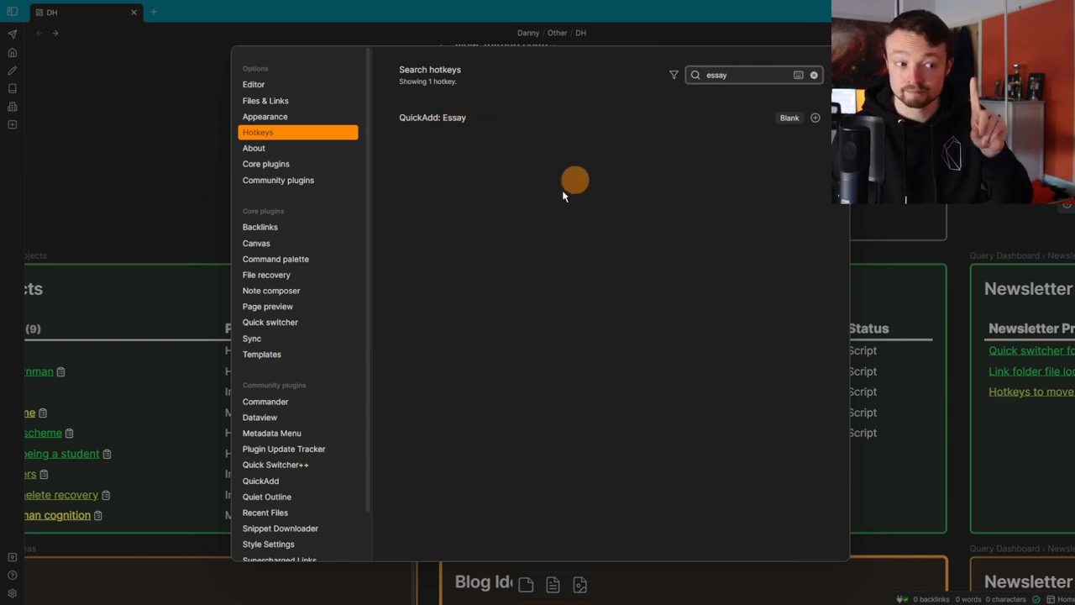
Step: View Commander's Ribbon and Tab Bar command lists in its options
click(278, 180)
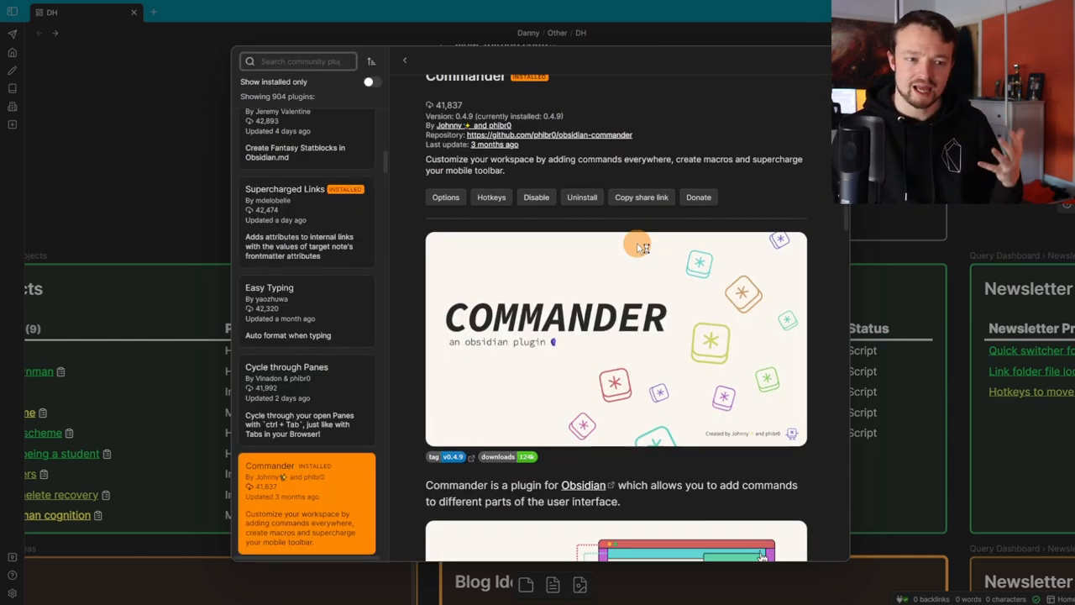
scroll(down, 3)
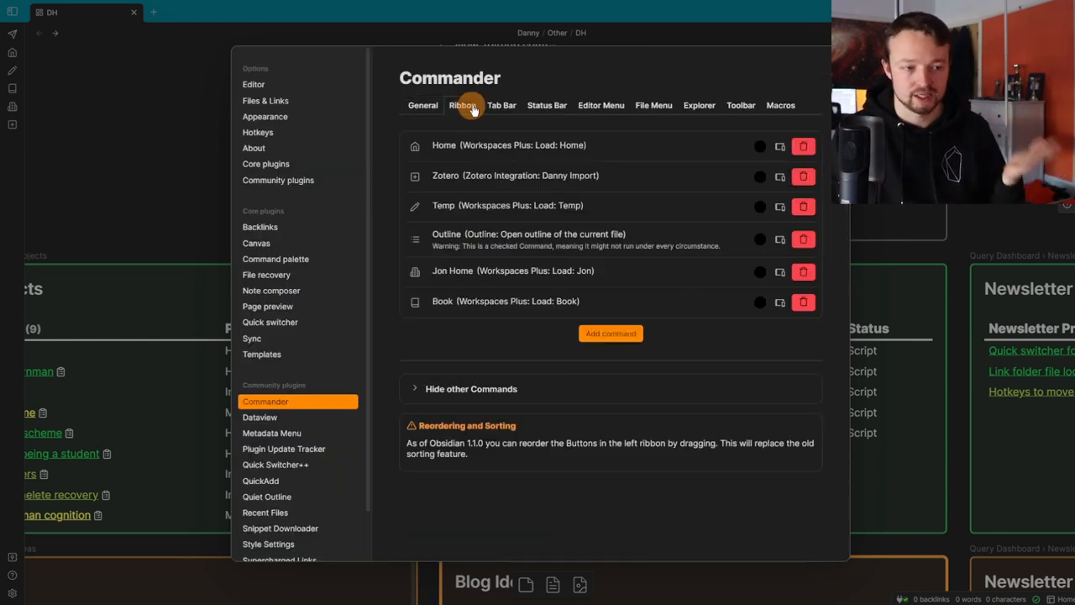
click(653, 105)
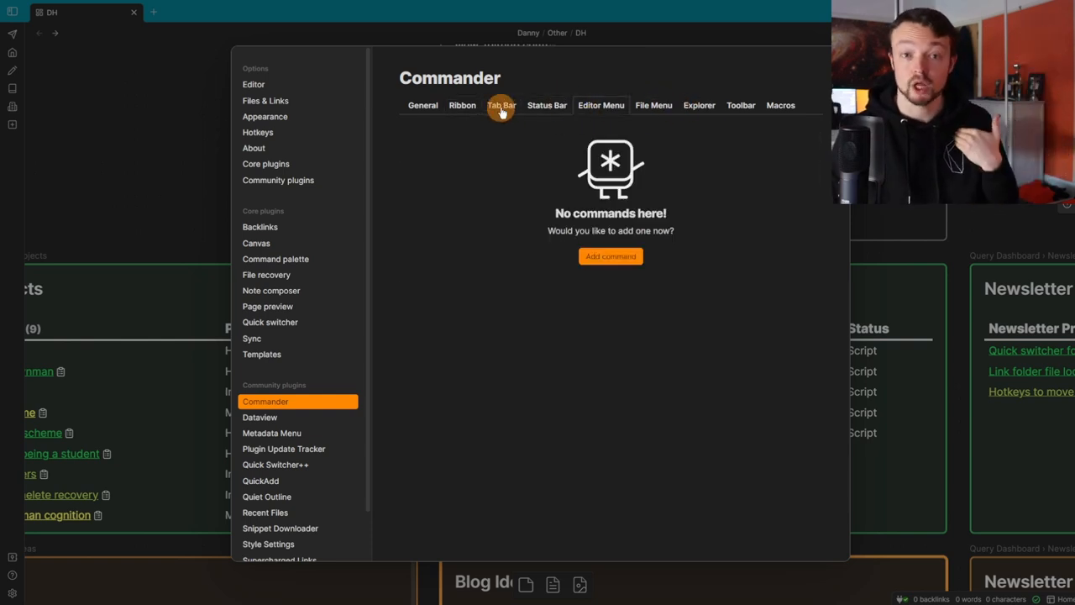
click(501, 105)
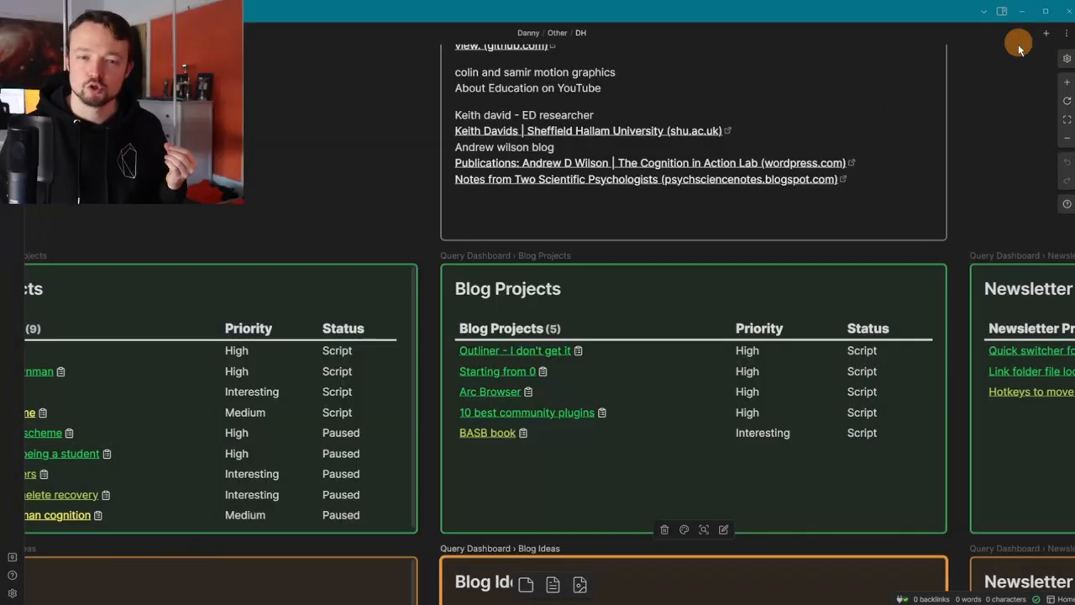
mouse_move(1048, 34)
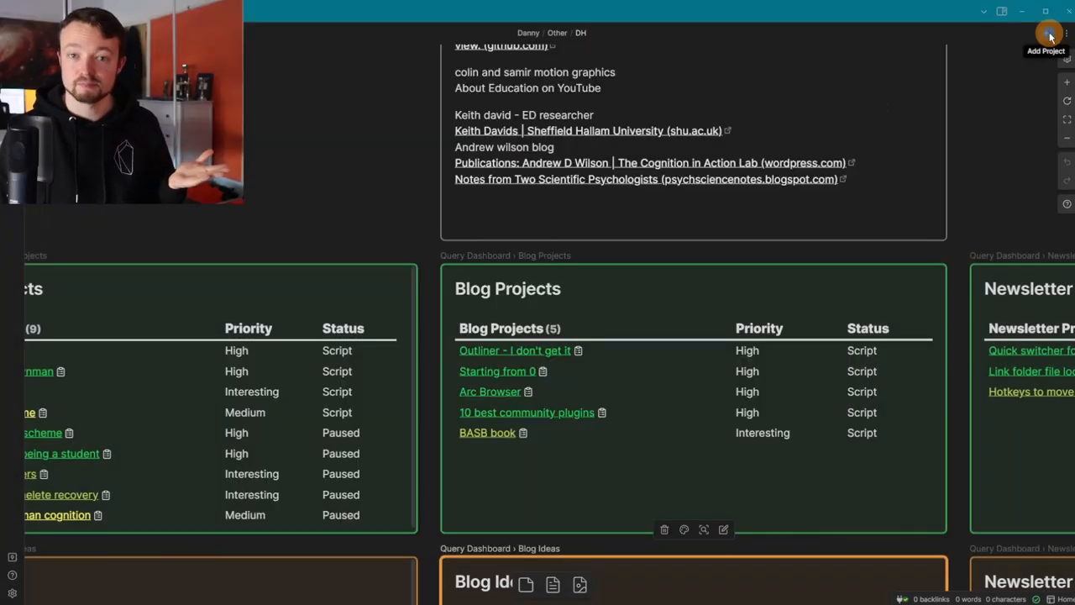
Step: Create an Essay project named 'test essay' with QuickAdd and open the new note
click(1046, 38)
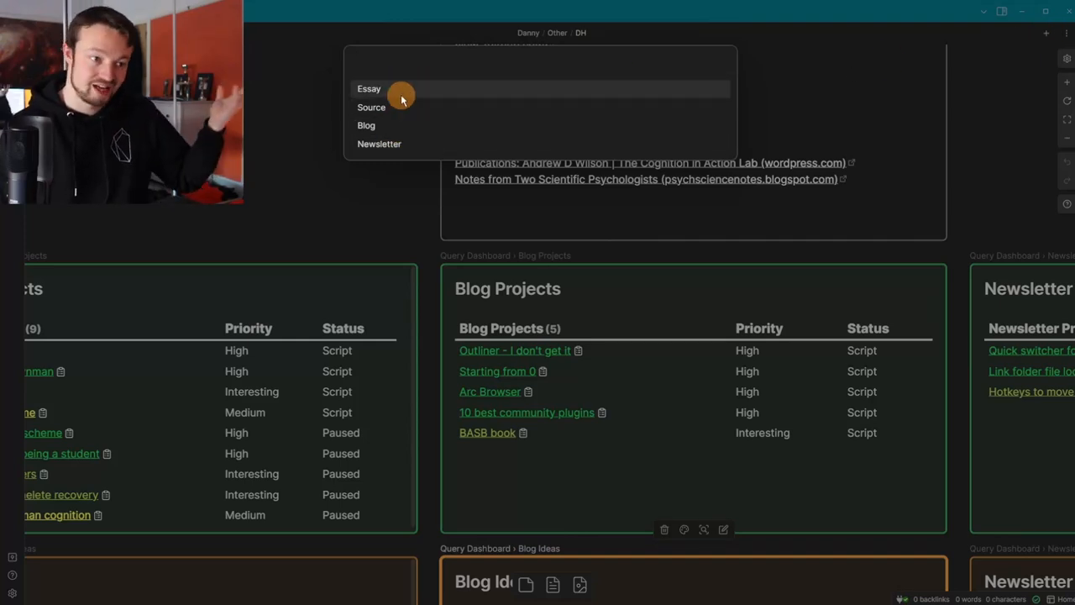
click(368, 88)
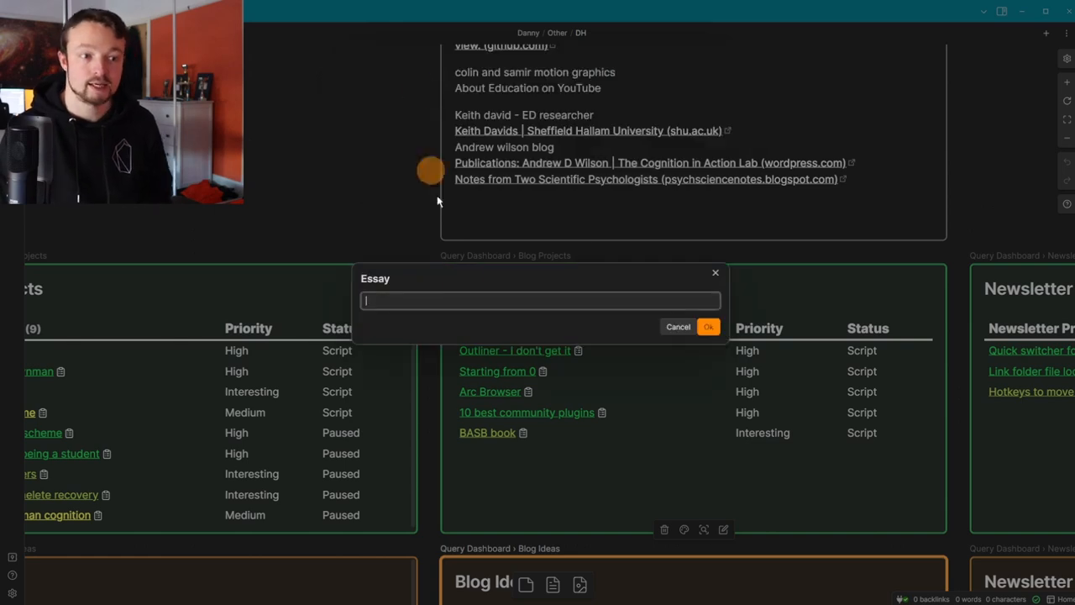
text(test essay)
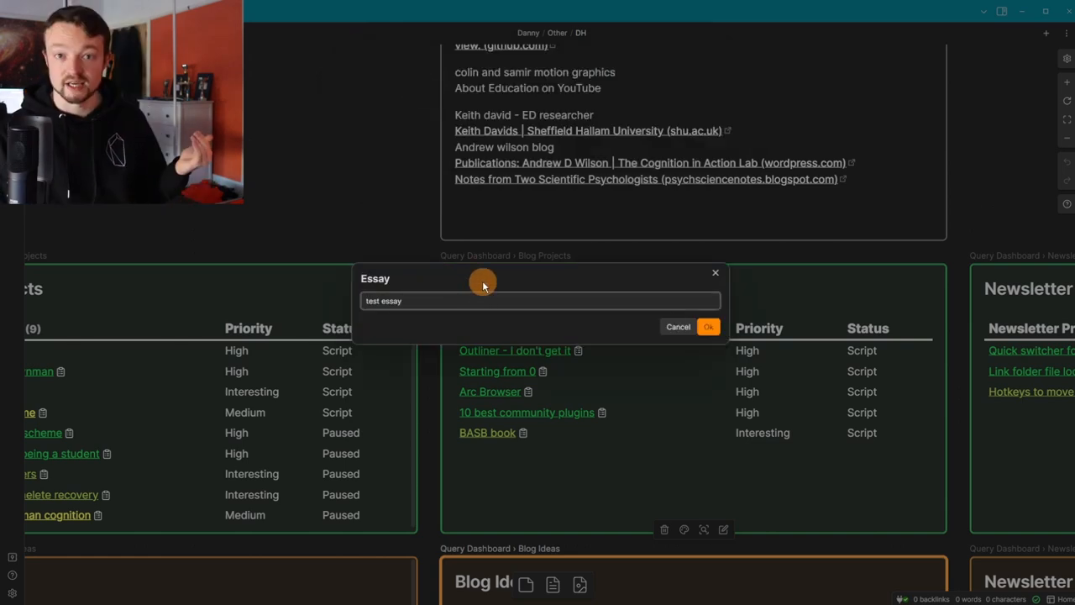
click(708, 326)
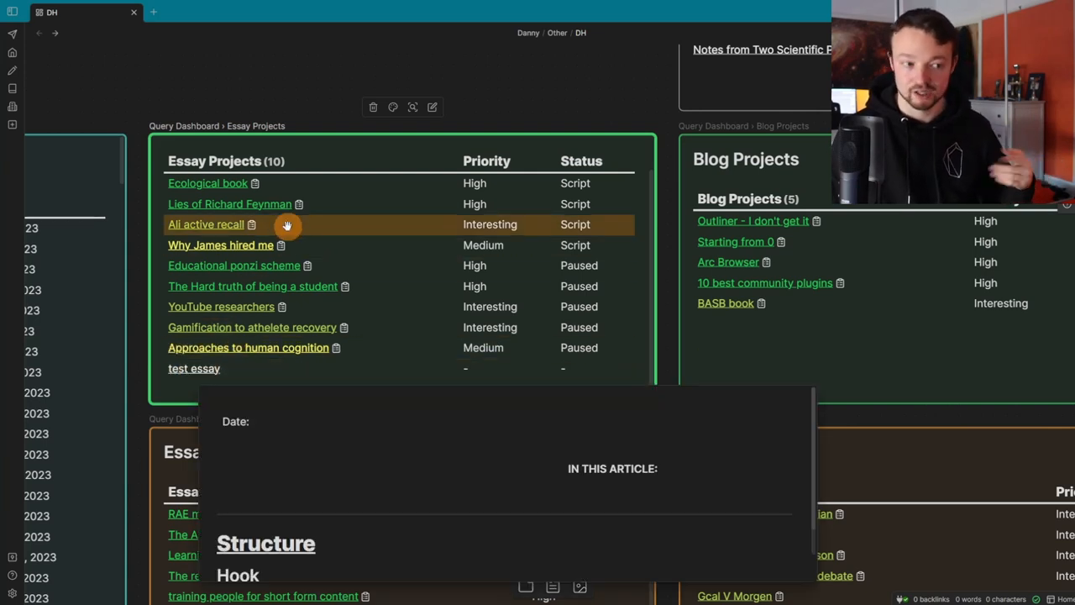
click(194, 368)
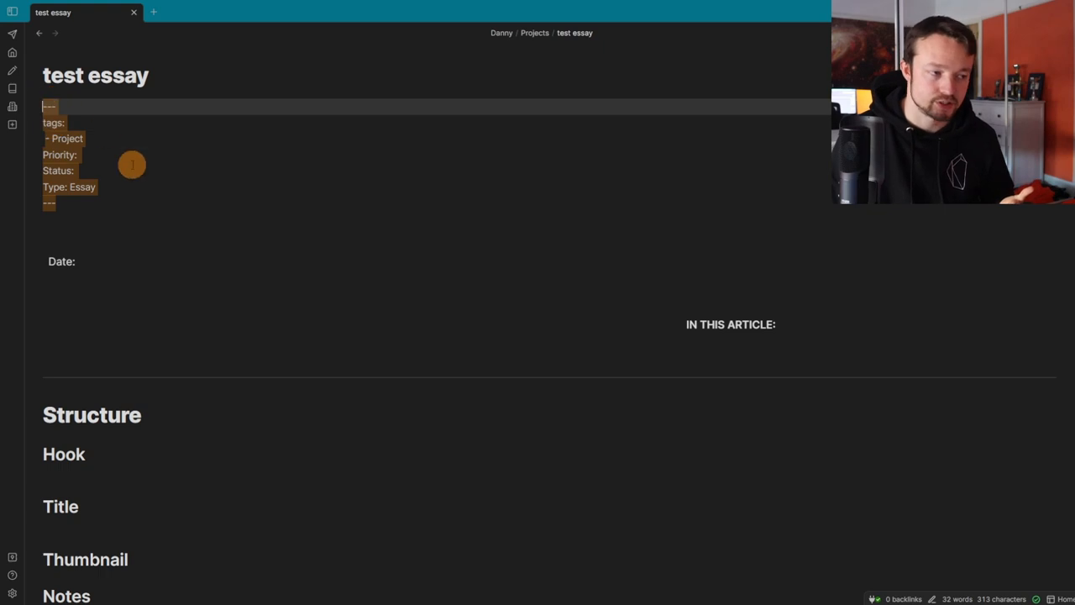
scroll(down, 3)
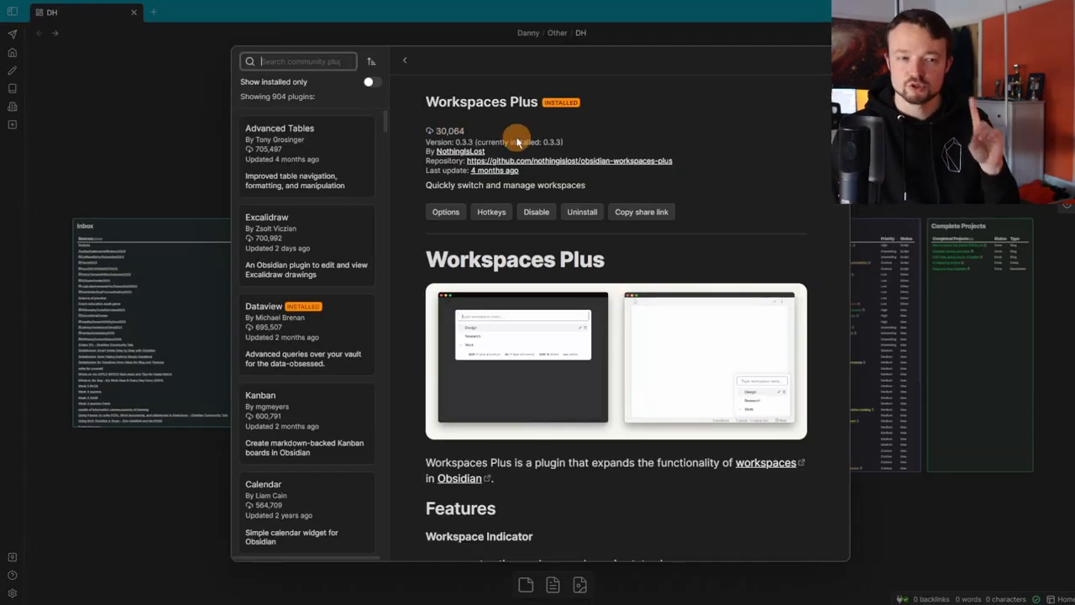
mouse_move(484, 117)
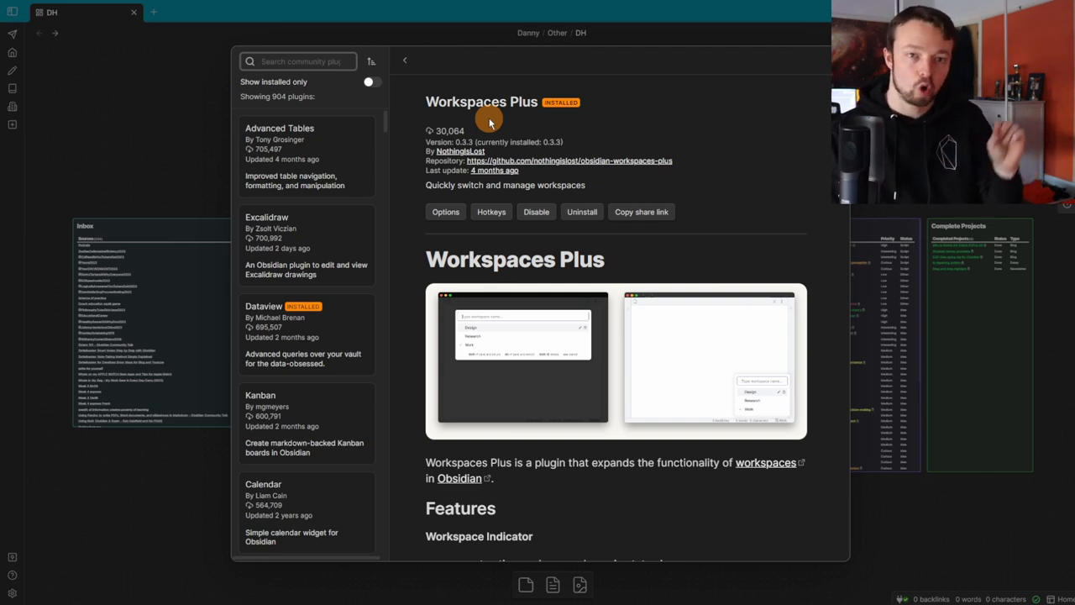
Step: Review Workspaces Plus settings and find its Load: Home entry in Hotkeys
click(445, 211)
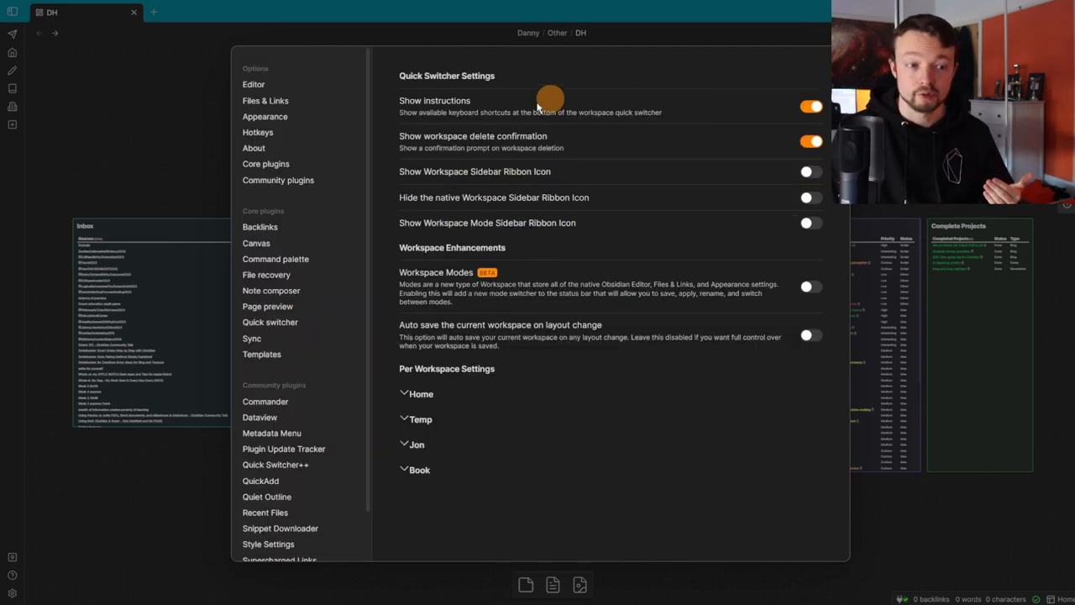
mouse_move(424, 393)
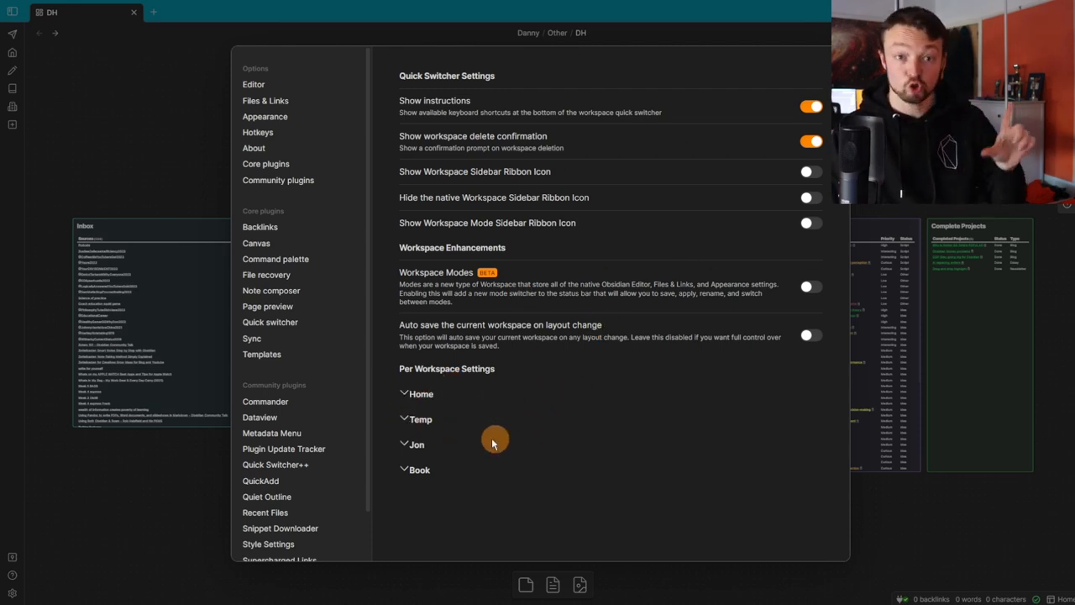
mouse_move(507, 489)
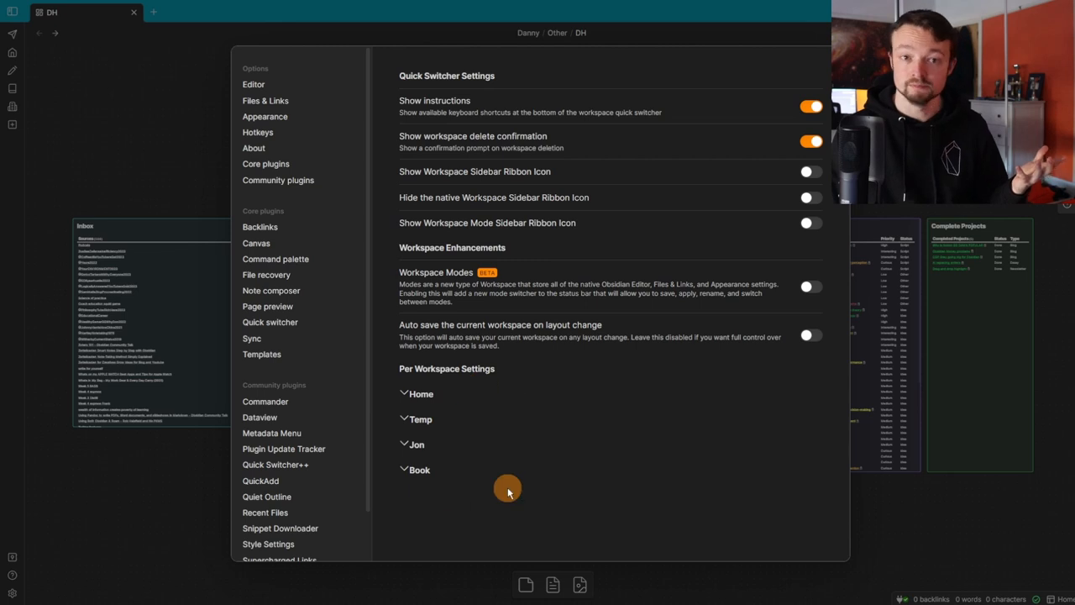
click(257, 132)
text(home)
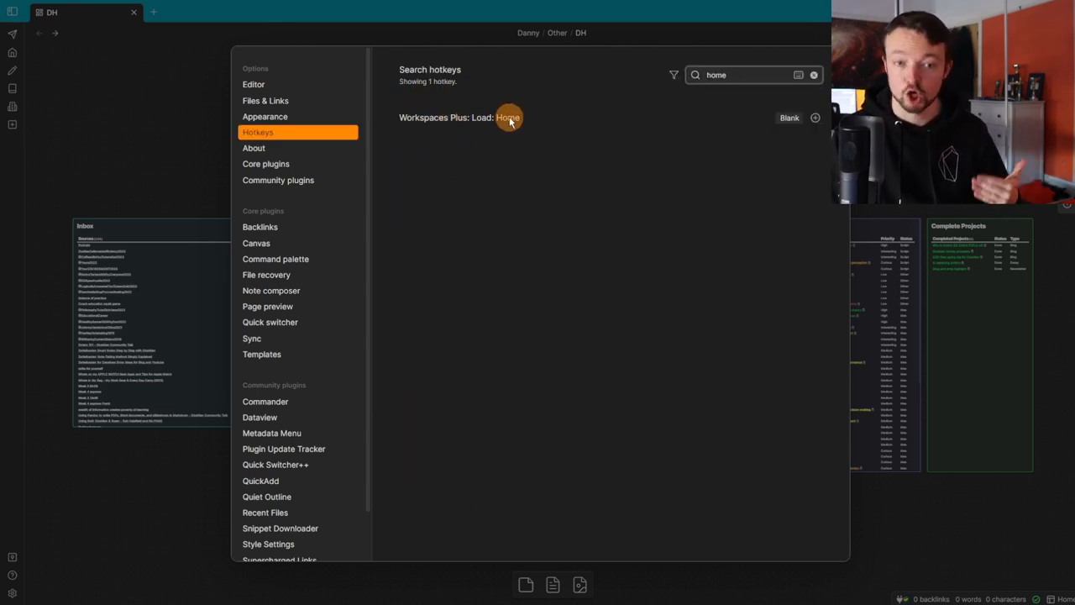
mouse_move(770, 143)
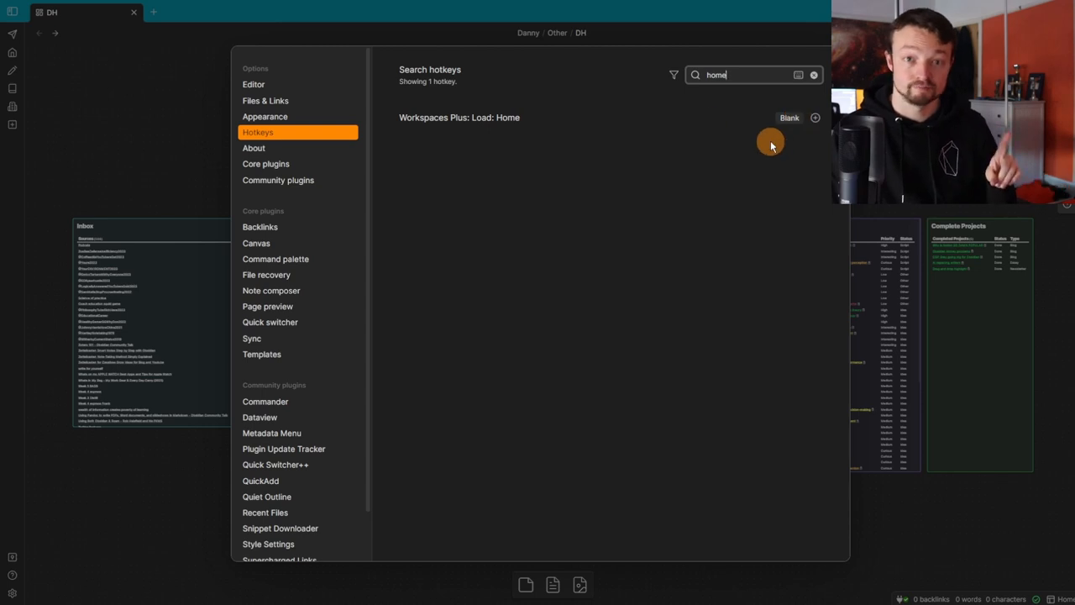
Step: Show Commander's ribbon commands loading the Home, Temp, Jon and Book workspaces
click(265, 401)
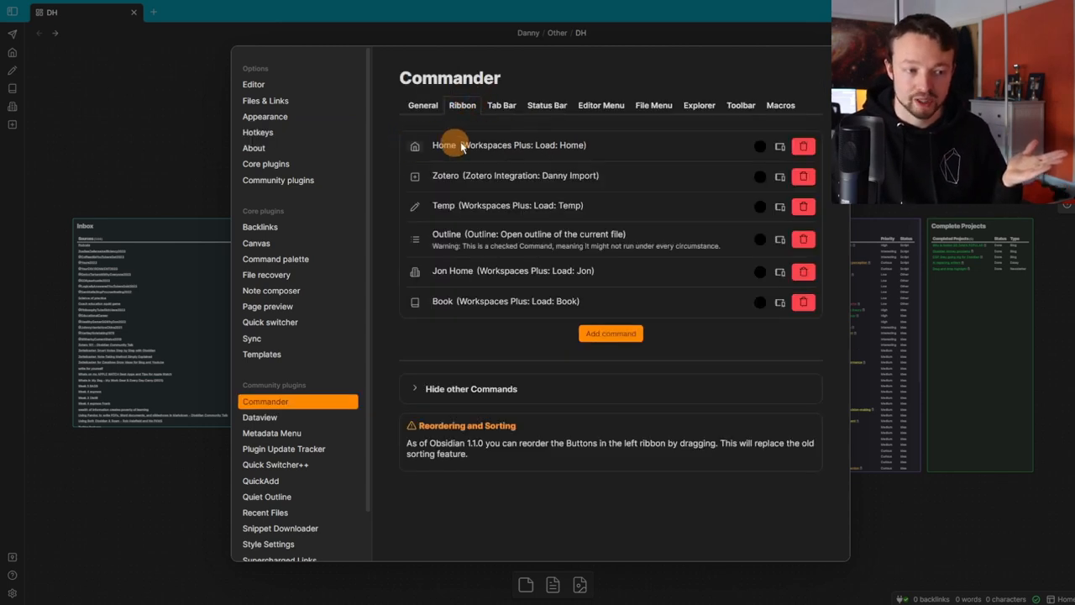
mouse_move(525, 206)
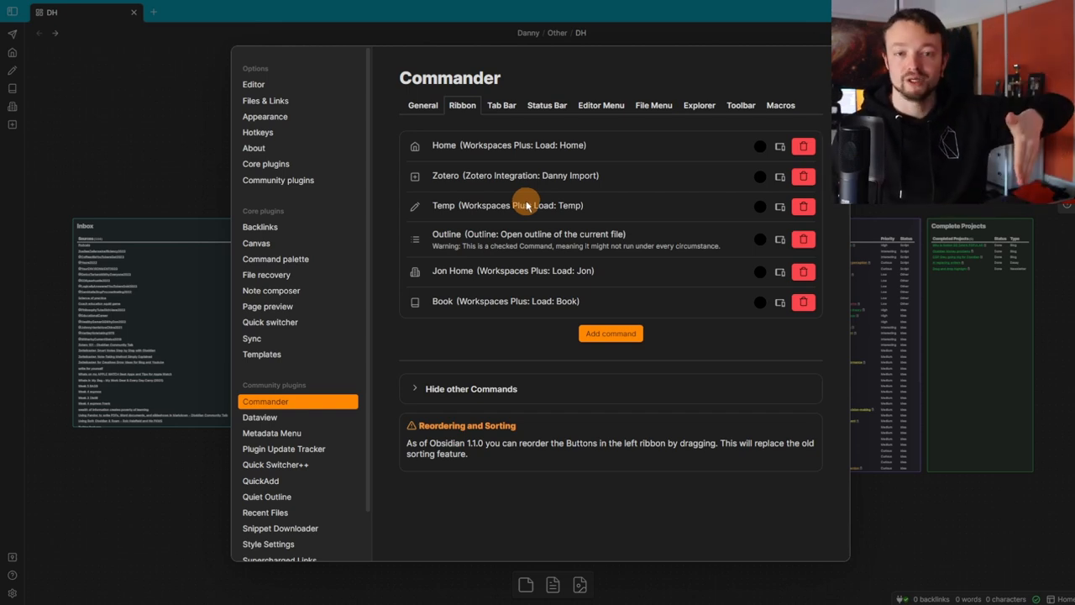
mouse_move(487, 258)
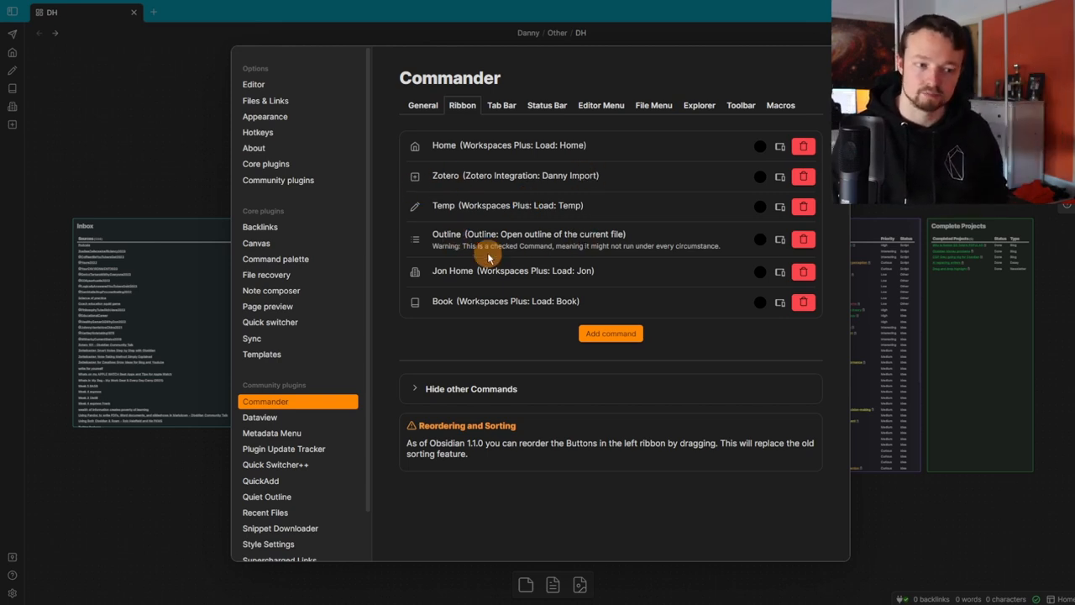
mouse_move(479, 271)
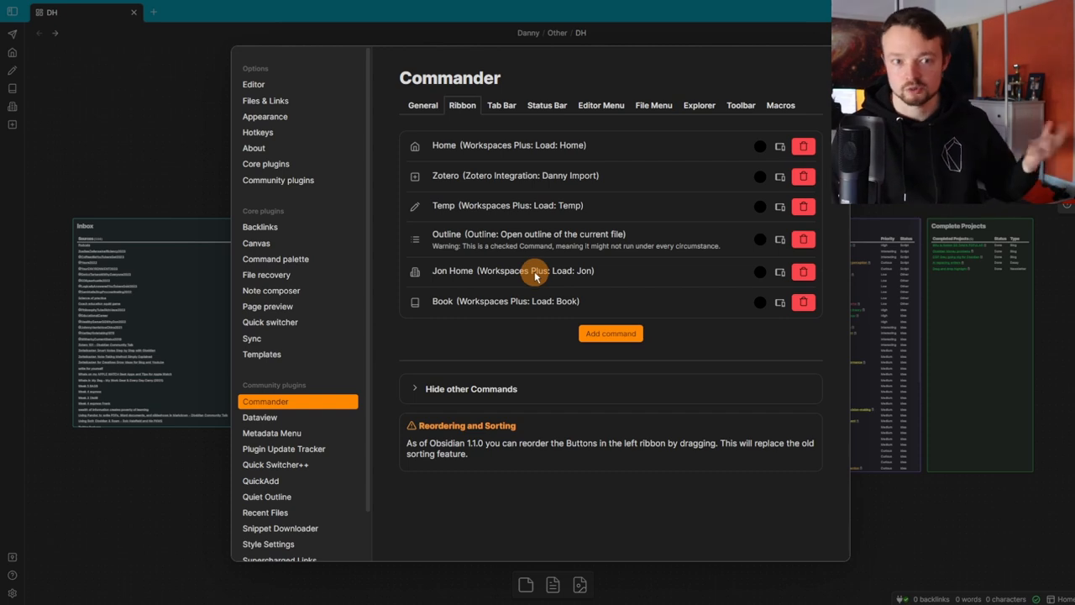
mouse_move(561, 175)
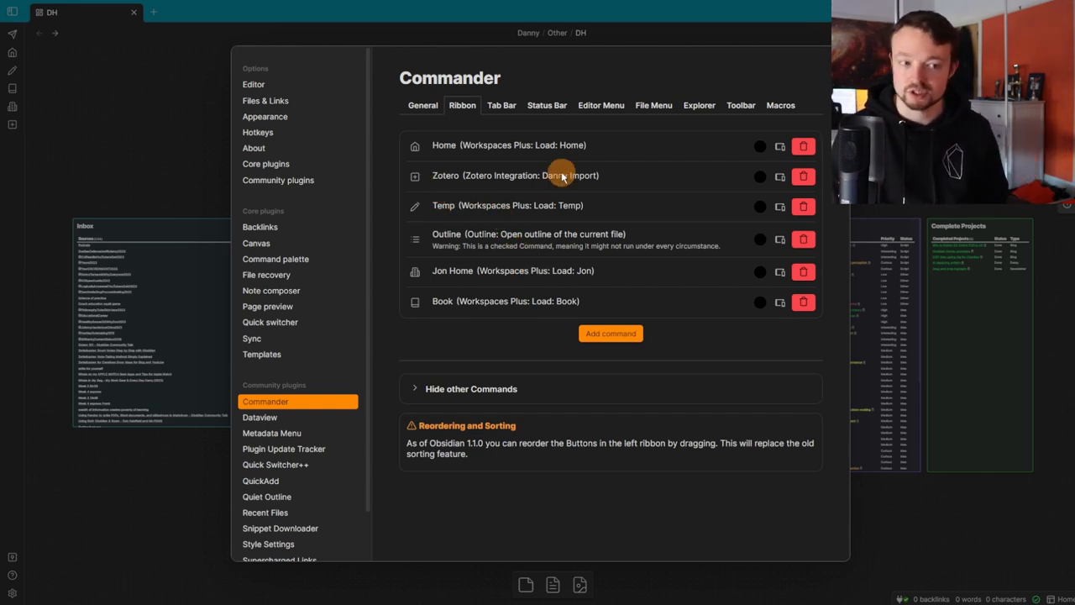
mouse_move(414, 258)
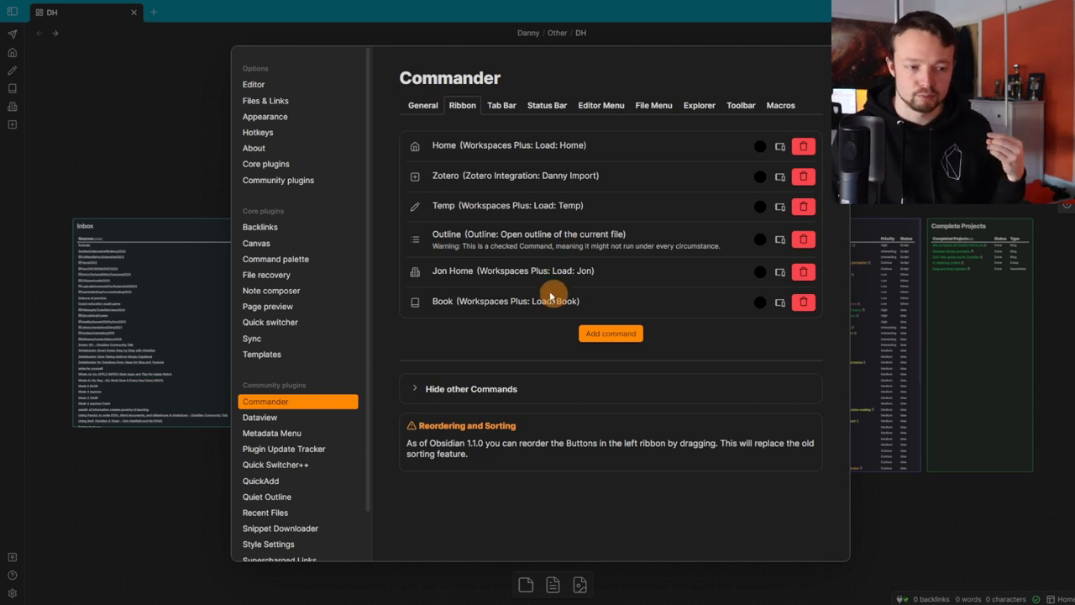
click(275, 464)
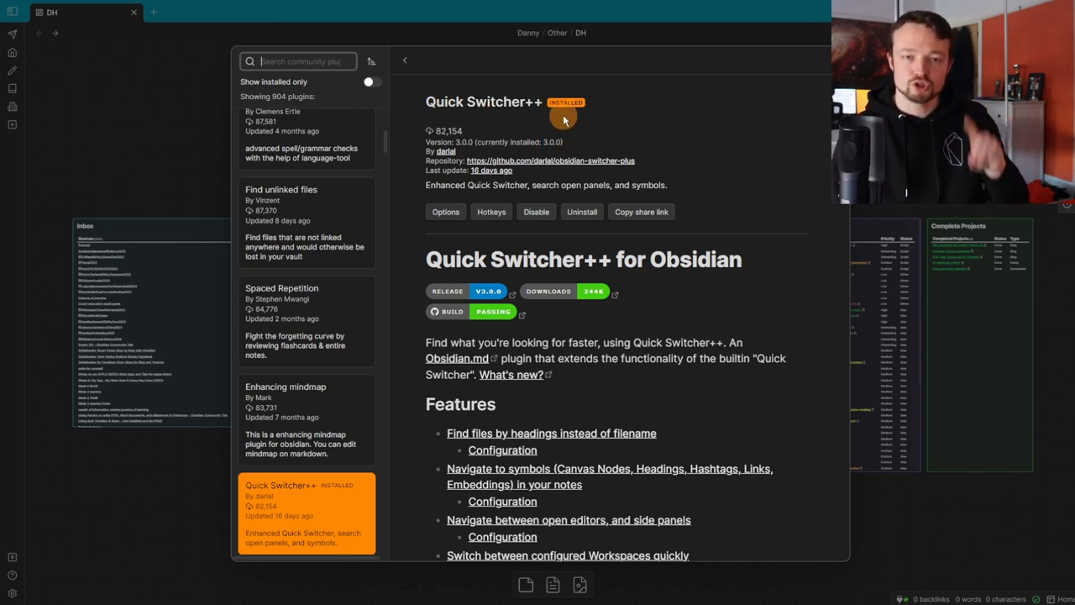
Step: Scroll through the Quick Switcher++ README's features and demos
scroll(down, 3)
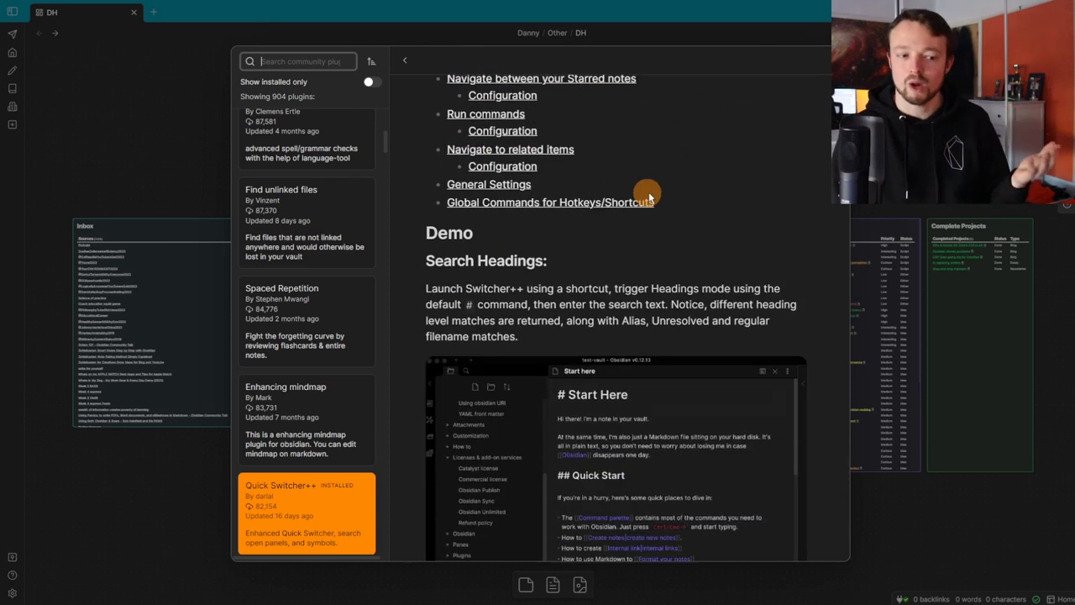
scroll(down, 3)
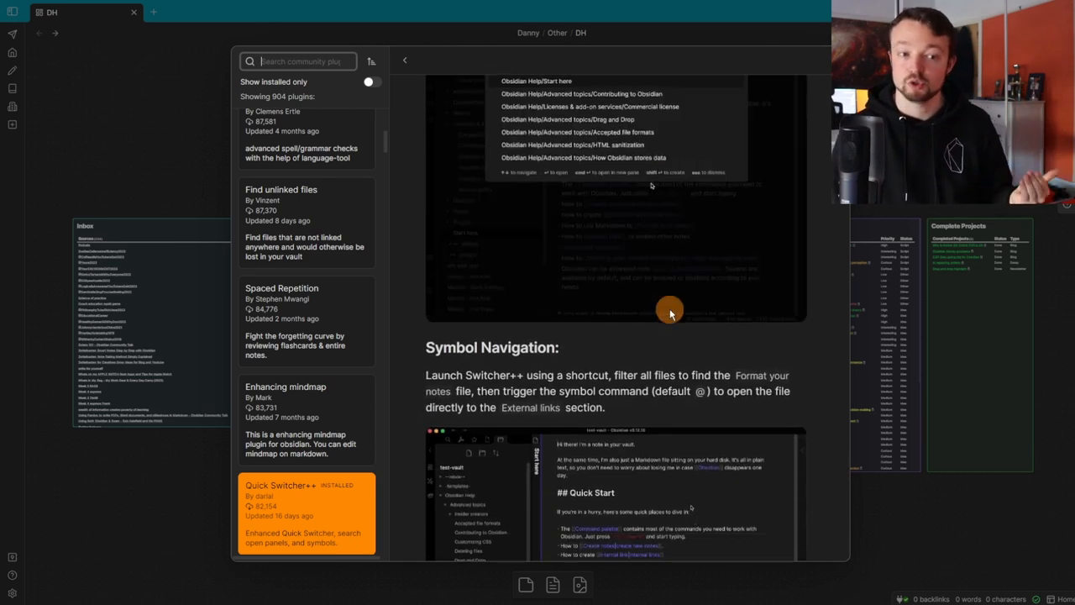
scroll(up, 3)
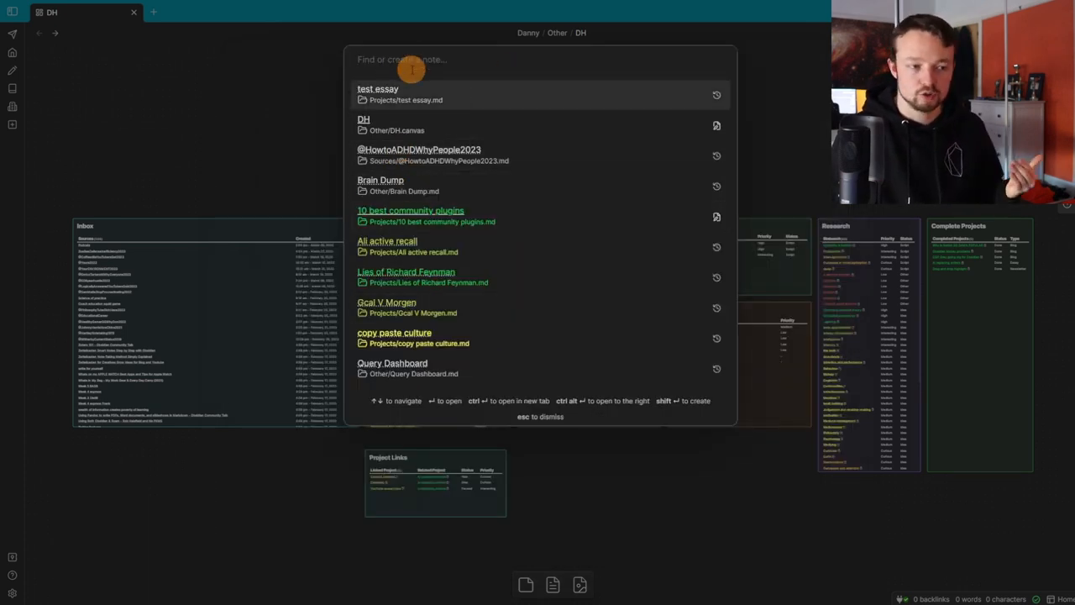
mouse_move(705, 252)
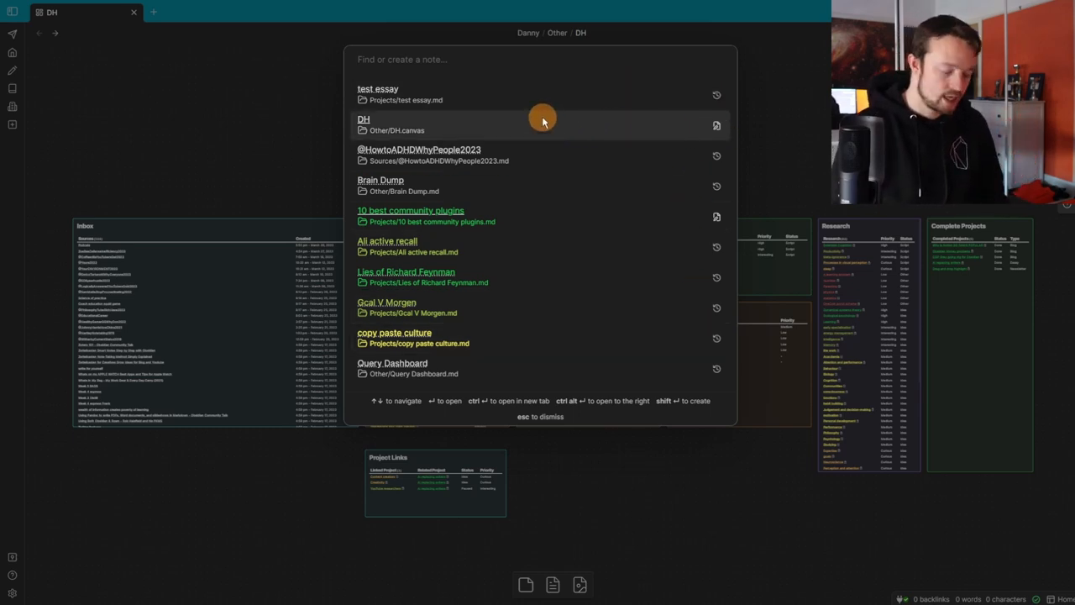
Step: Search headings for 'feyn' to reach Feynman Technique in Projects/Learning.md
text(#)
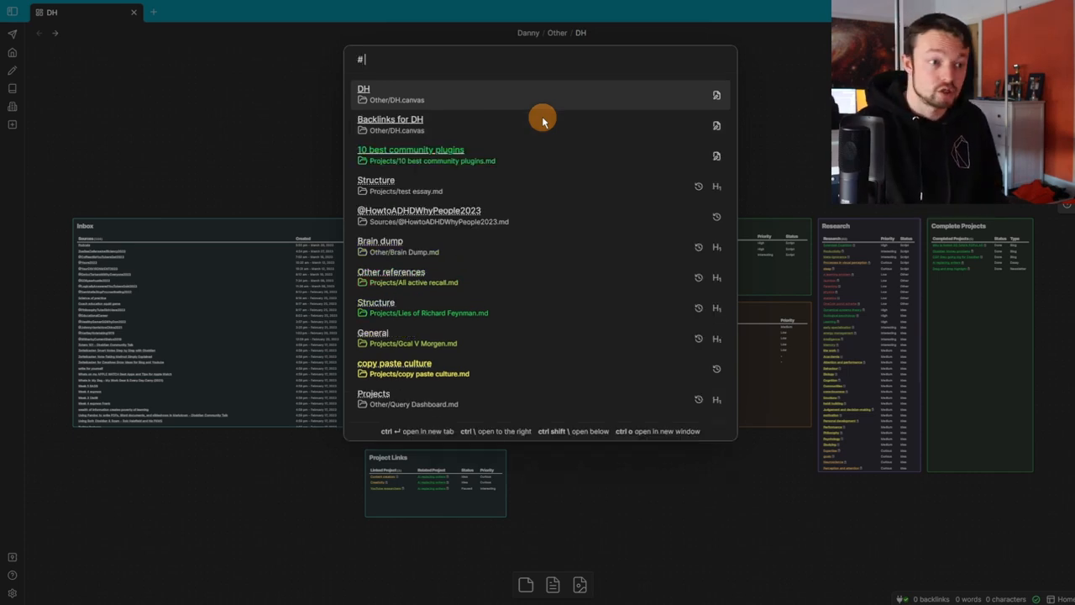
text(feyn)
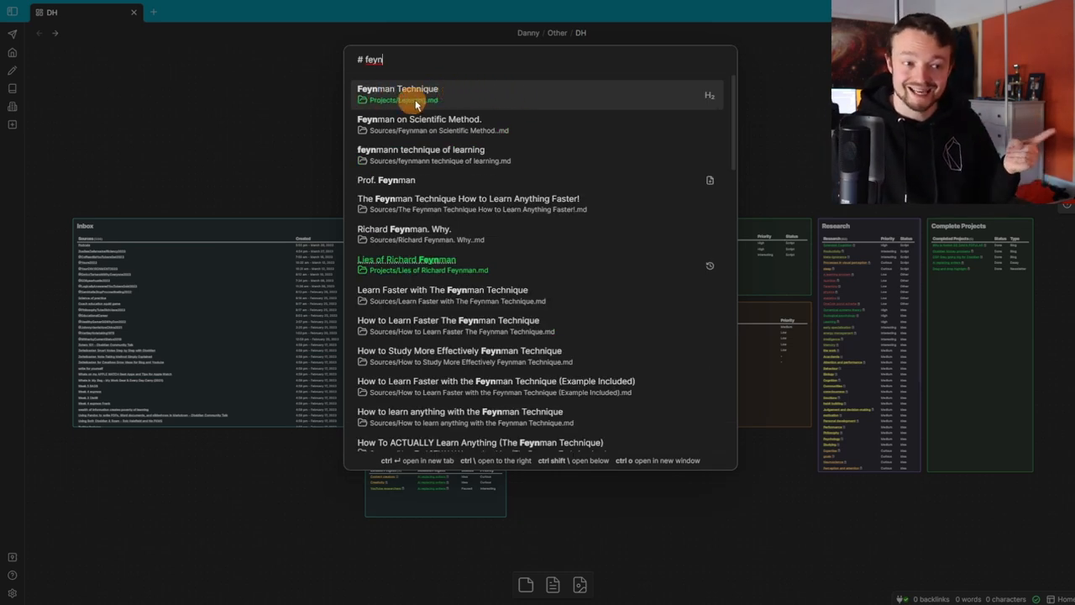
mouse_move(592, 105)
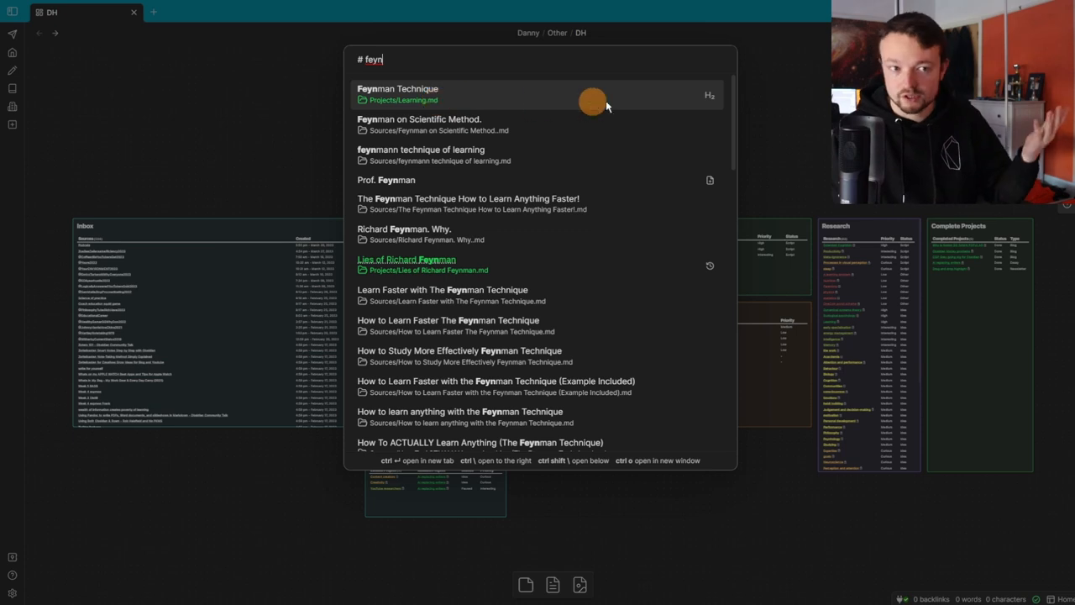
key(Escape)
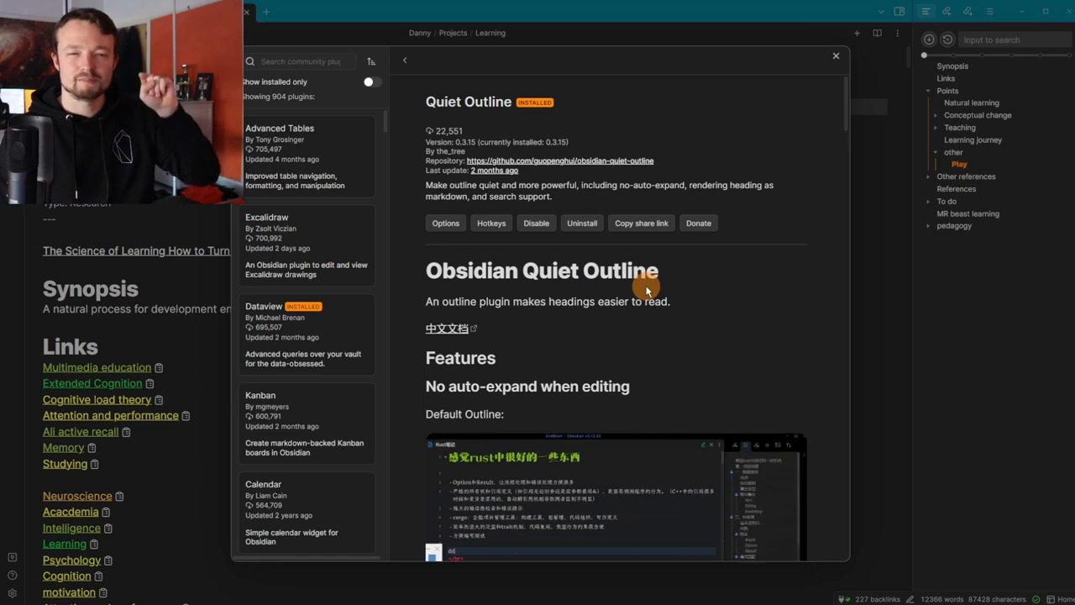
Step: Use Quiet Outline to visit Learning journey and Feynman Technique, then return to Synopsis
click(835, 56)
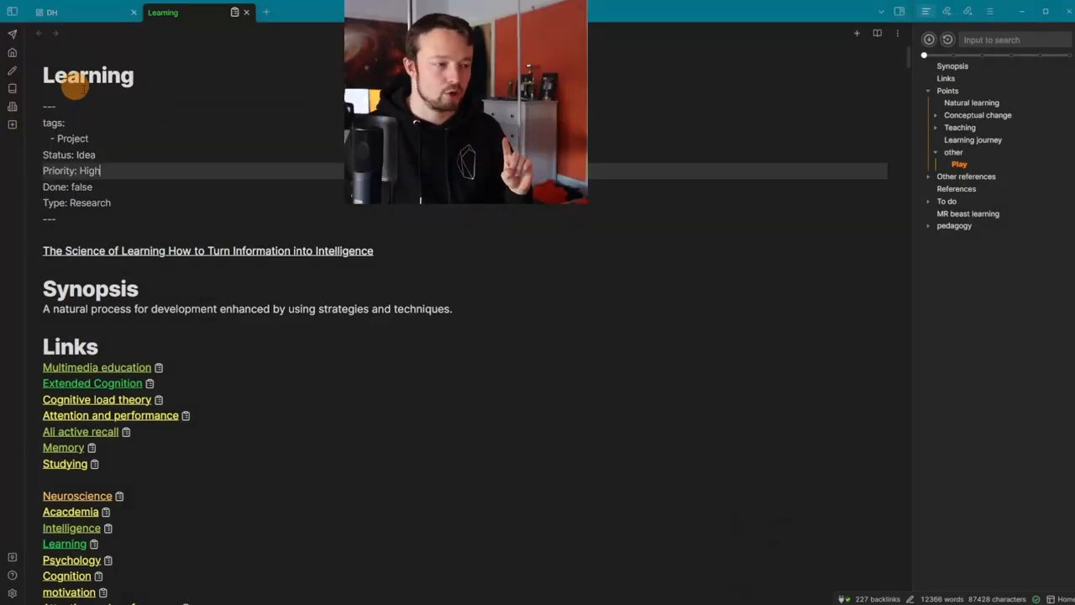
scroll(down, 3)
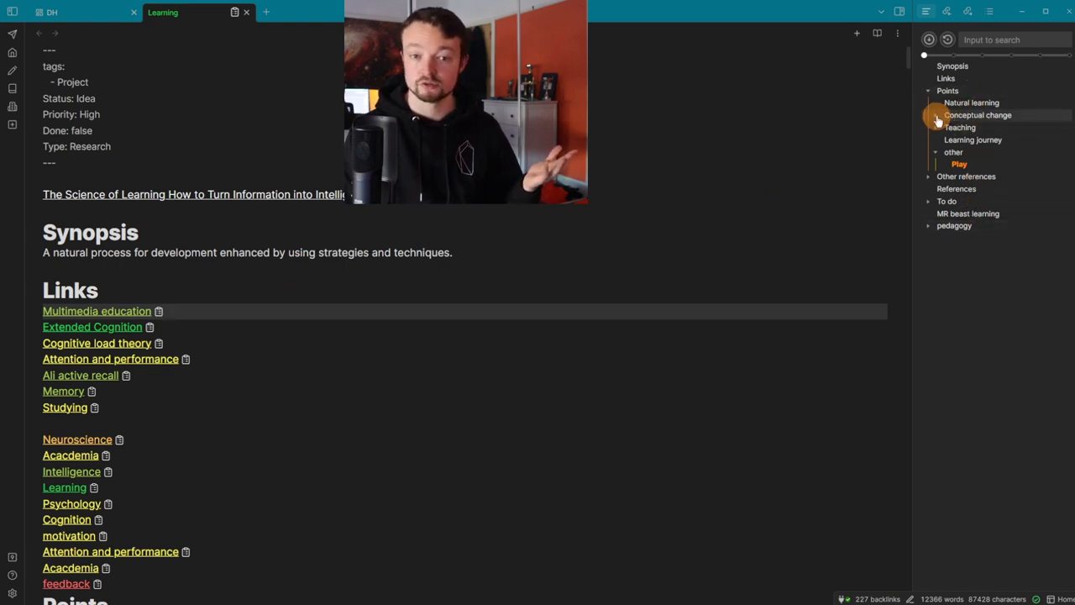
scroll(down, 3)
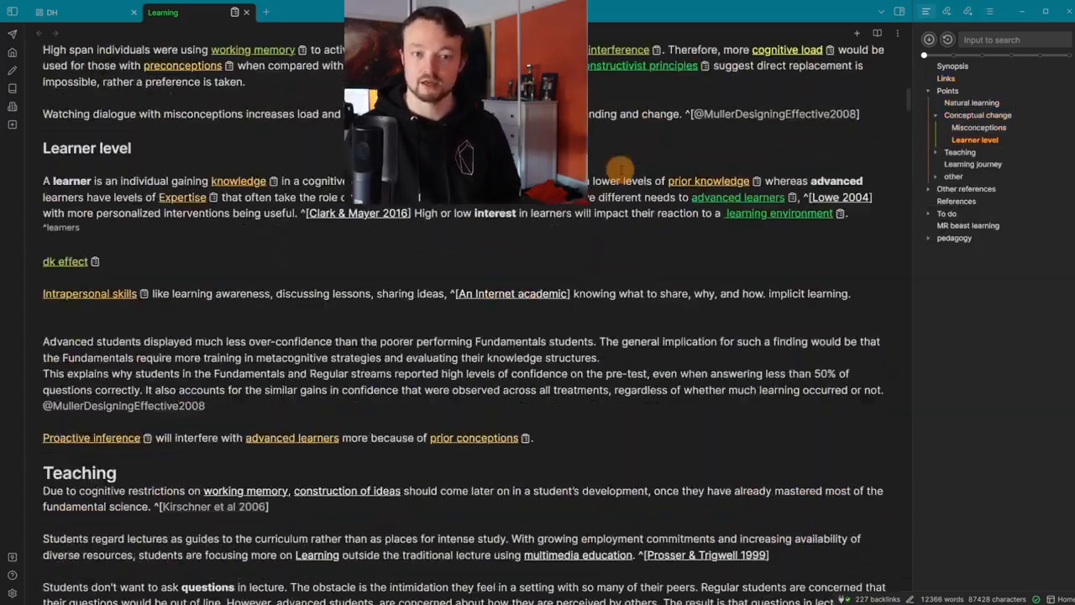
click(967, 152)
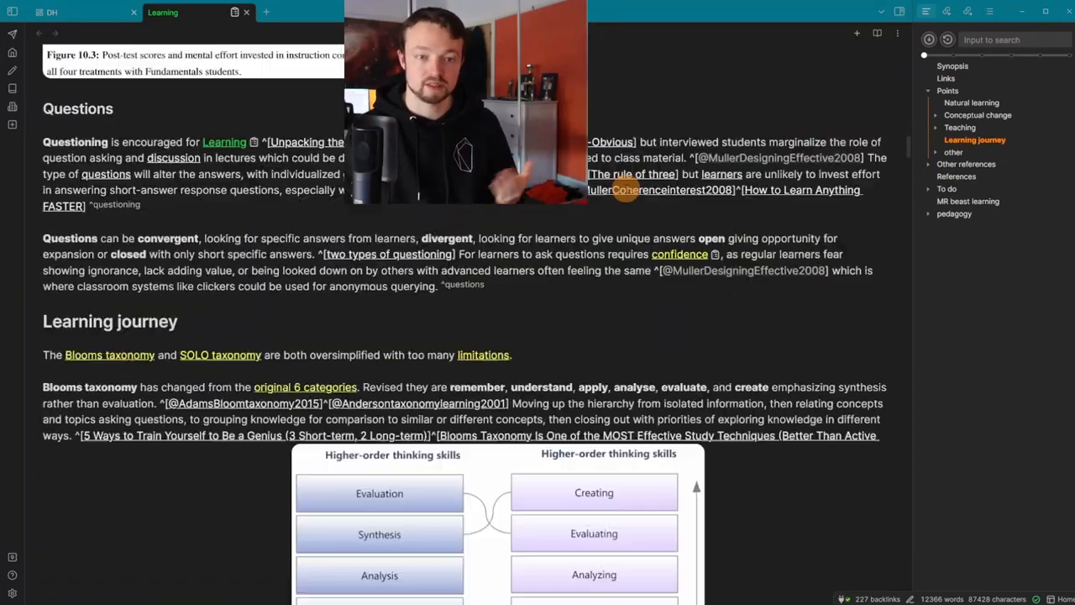
click(966, 164)
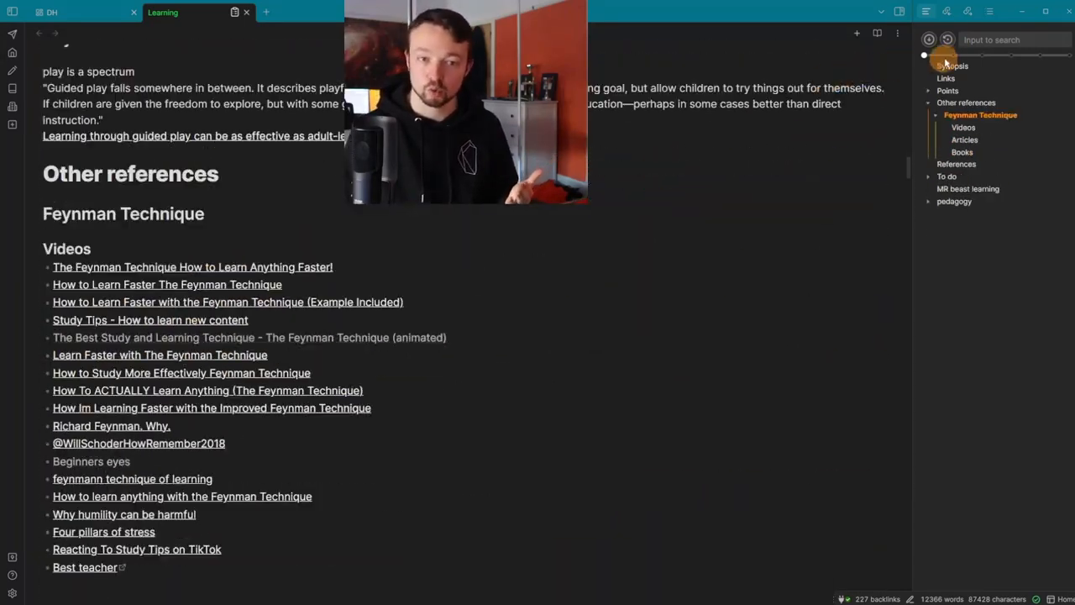
click(952, 66)
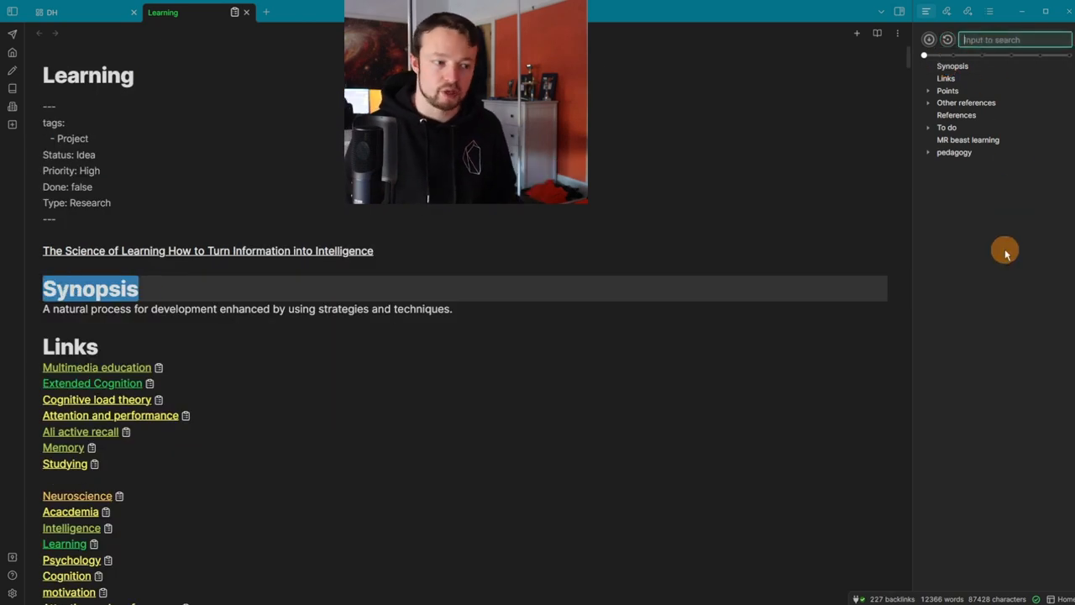
Step: Filter the outline with 'tea', jump to Teaching, and scroll through that section
text(tea)
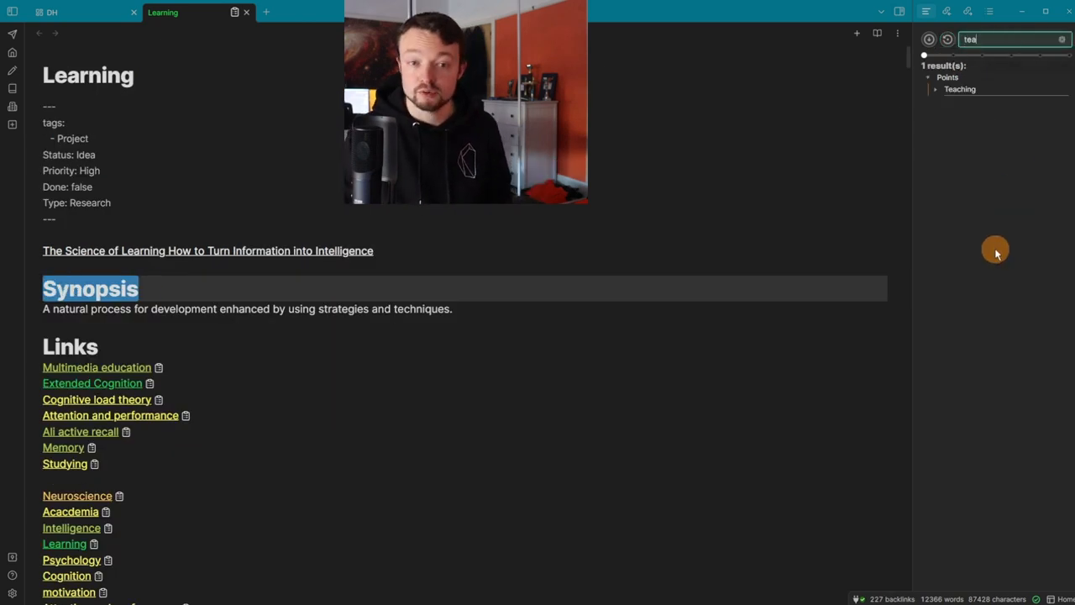
click(959, 89)
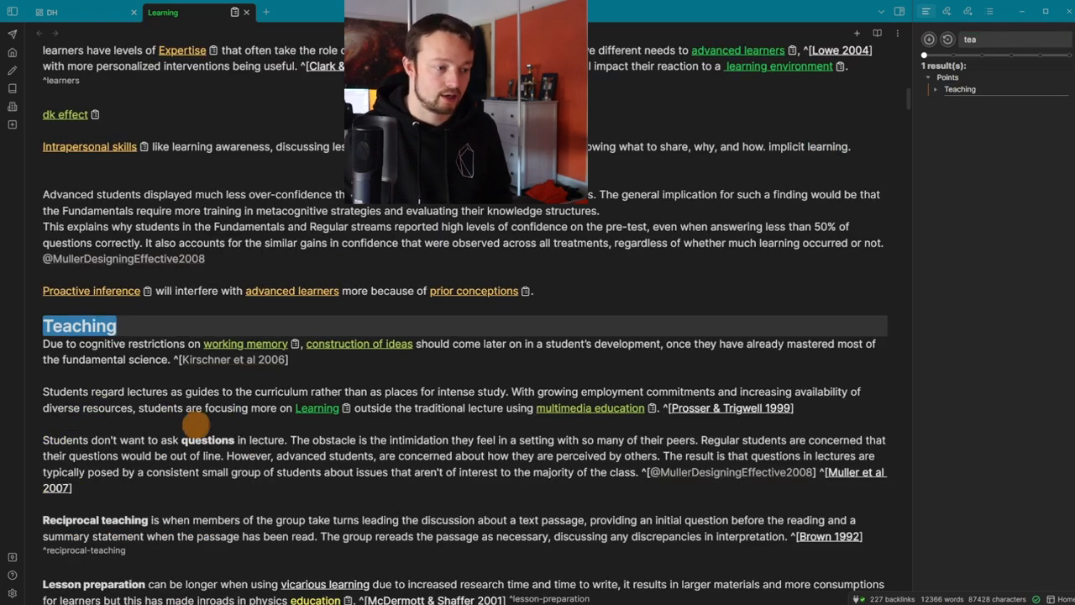
scroll(down, 3)
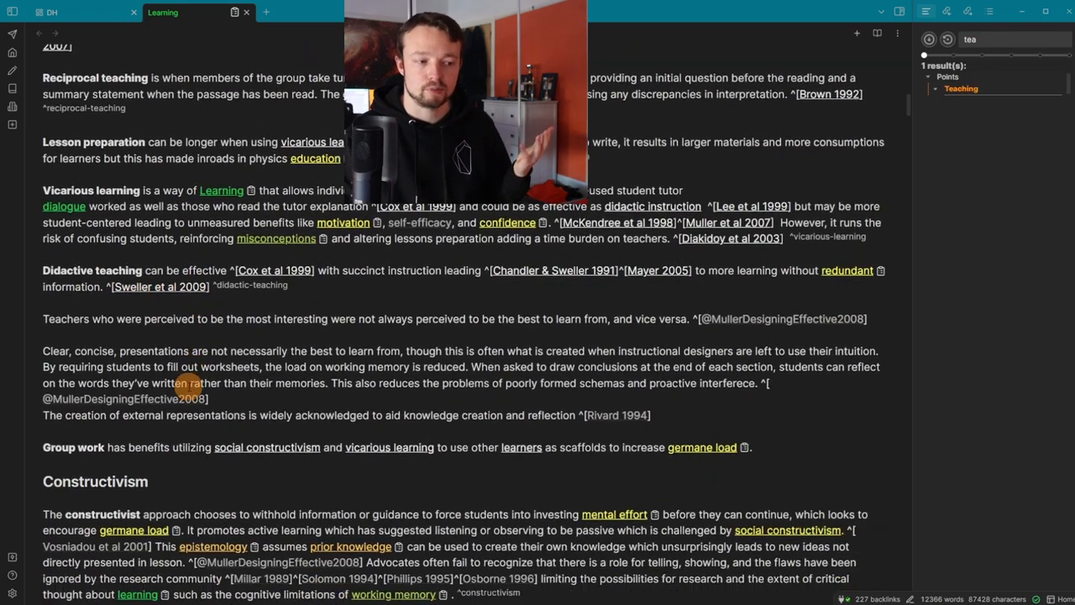
scroll(down, 3)
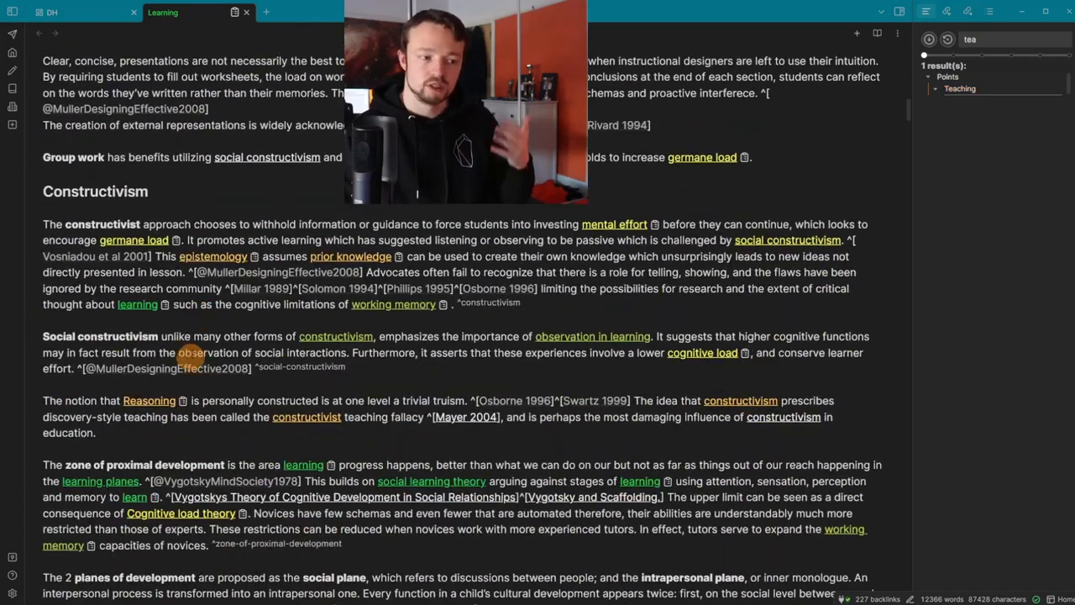
scroll(down, 3)
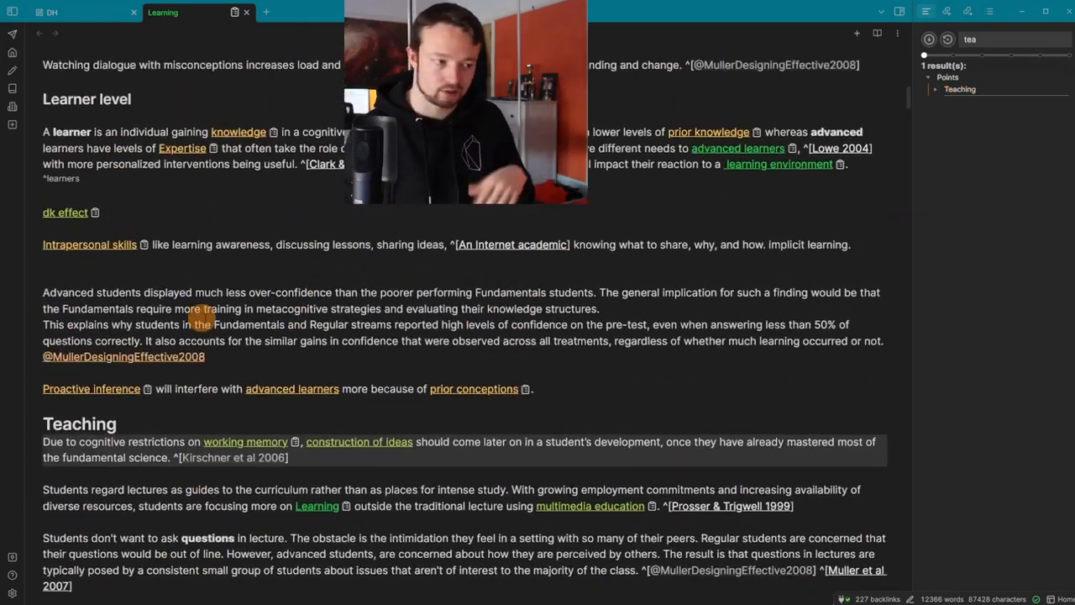
scroll(up, 3)
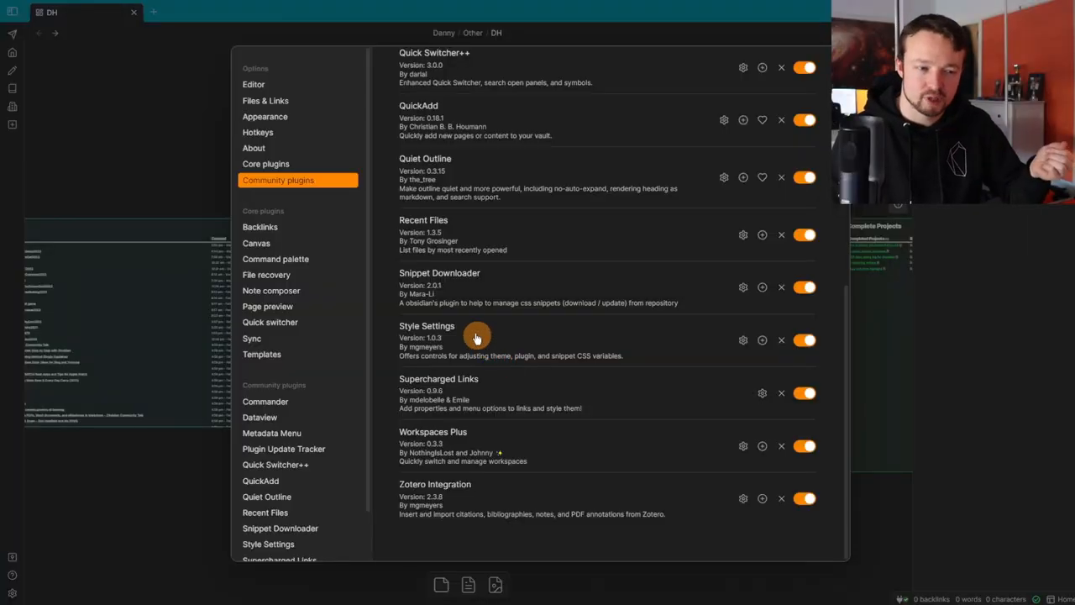
mouse_move(462, 382)
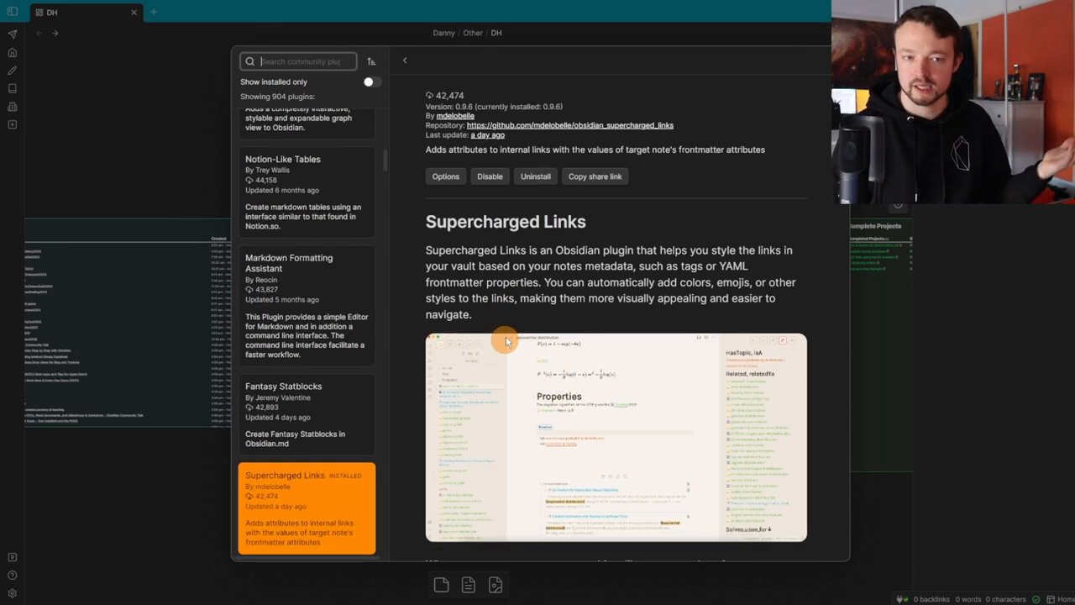
Step: Edit the Supercharged Links selector for 'Priority with value Low', keeping its type unchanged
scroll(up, 3)
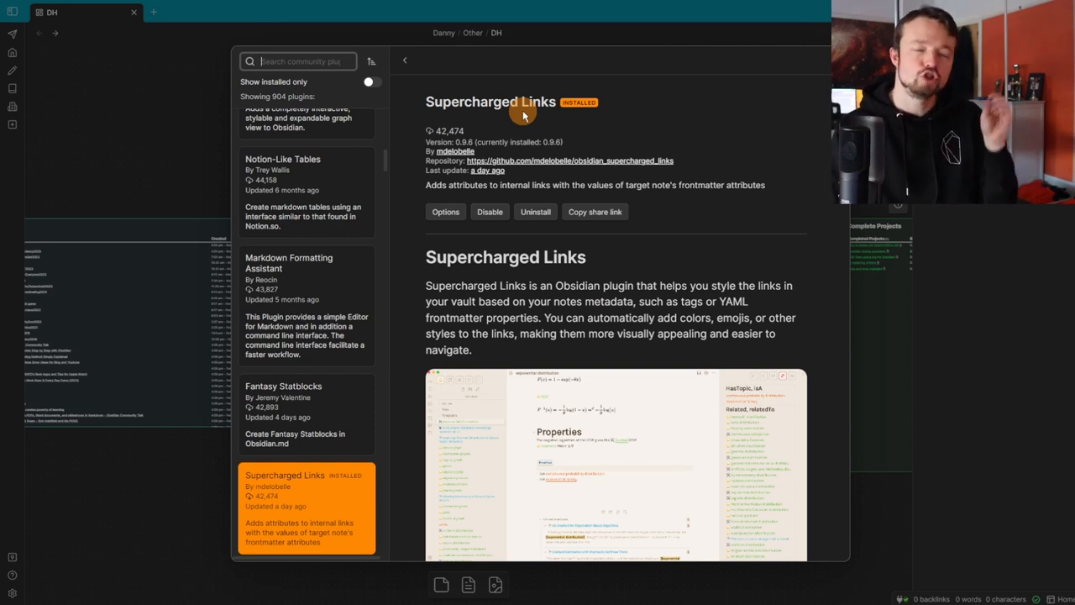
click(445, 211)
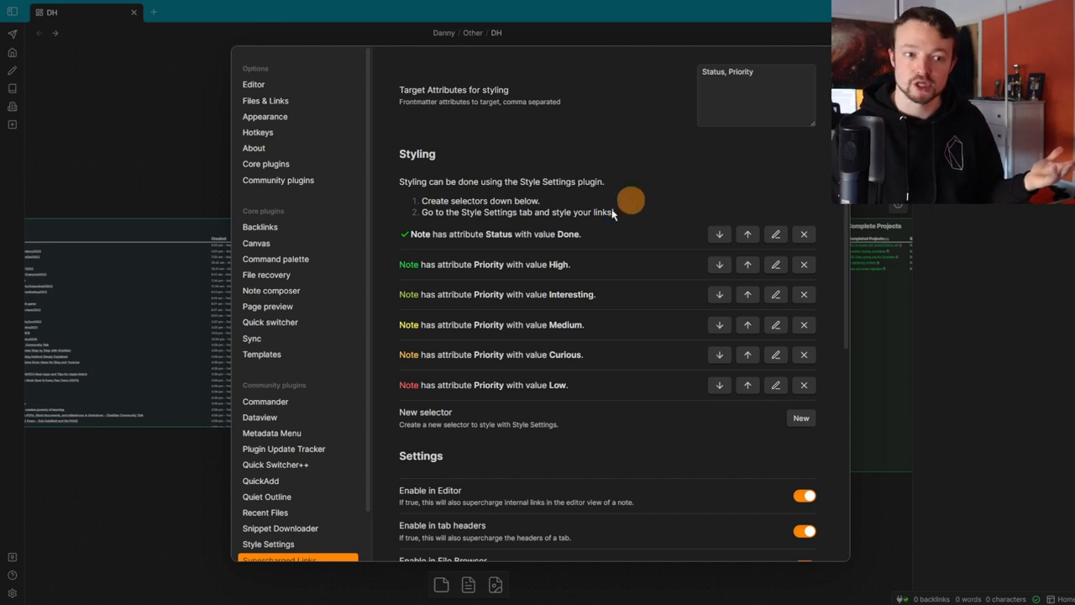
mouse_move(512, 260)
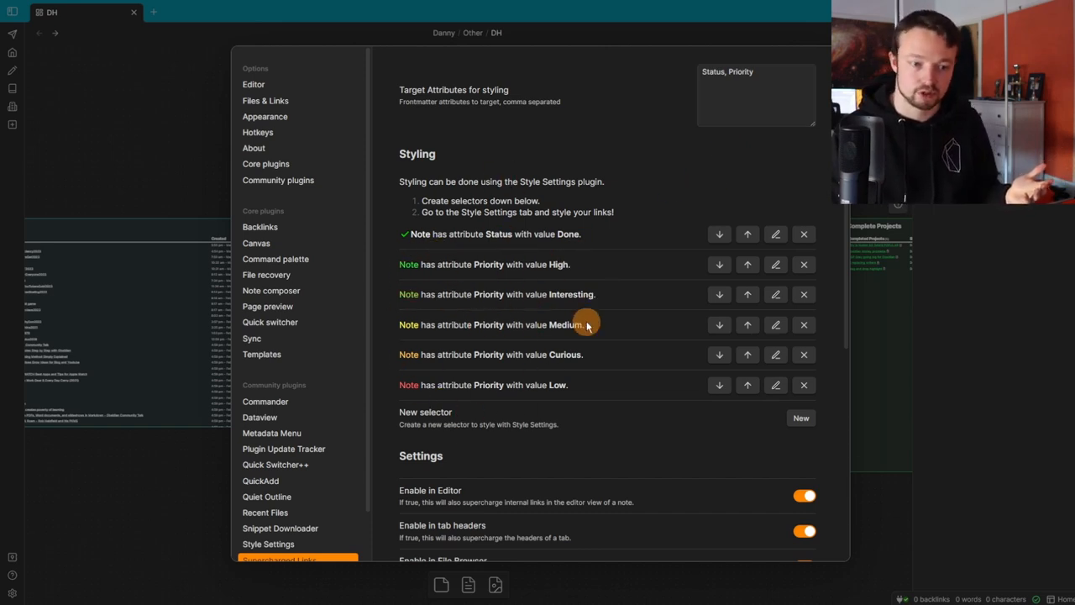
mouse_move(604, 370)
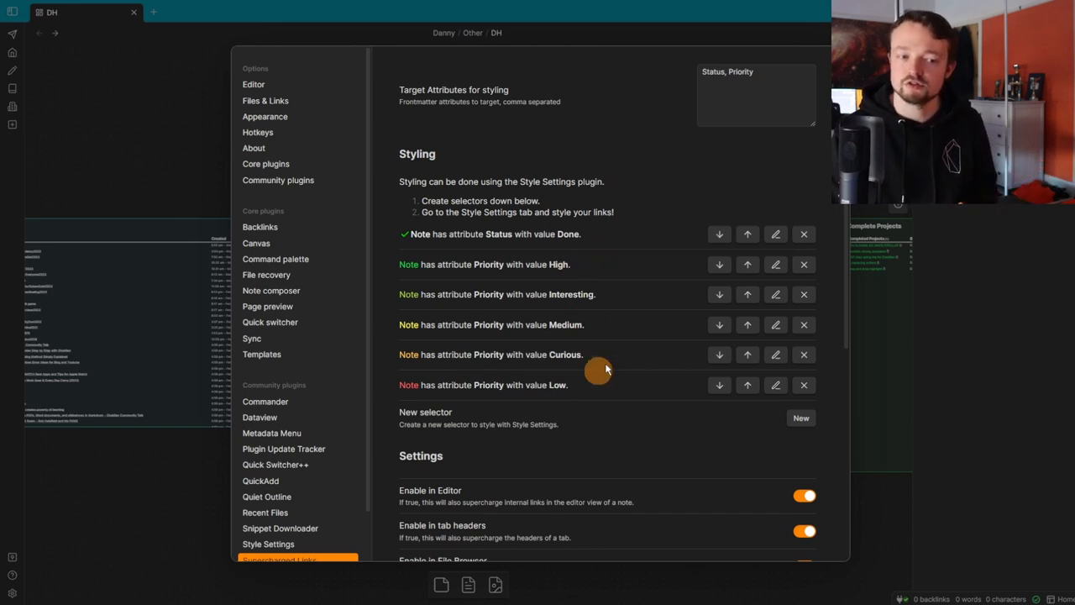
mouse_move(539, 237)
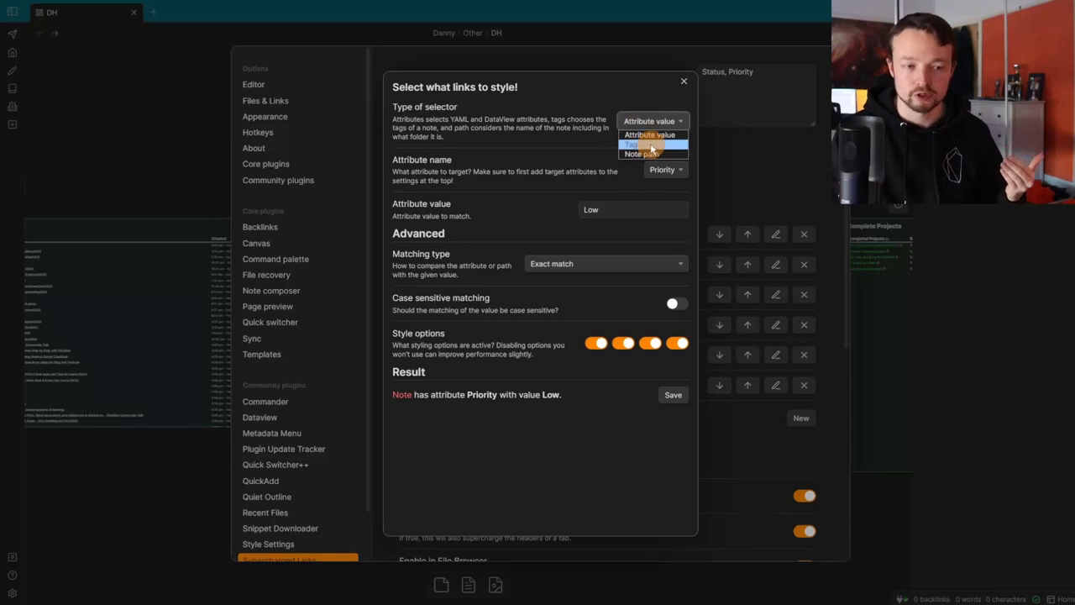
click(649, 135)
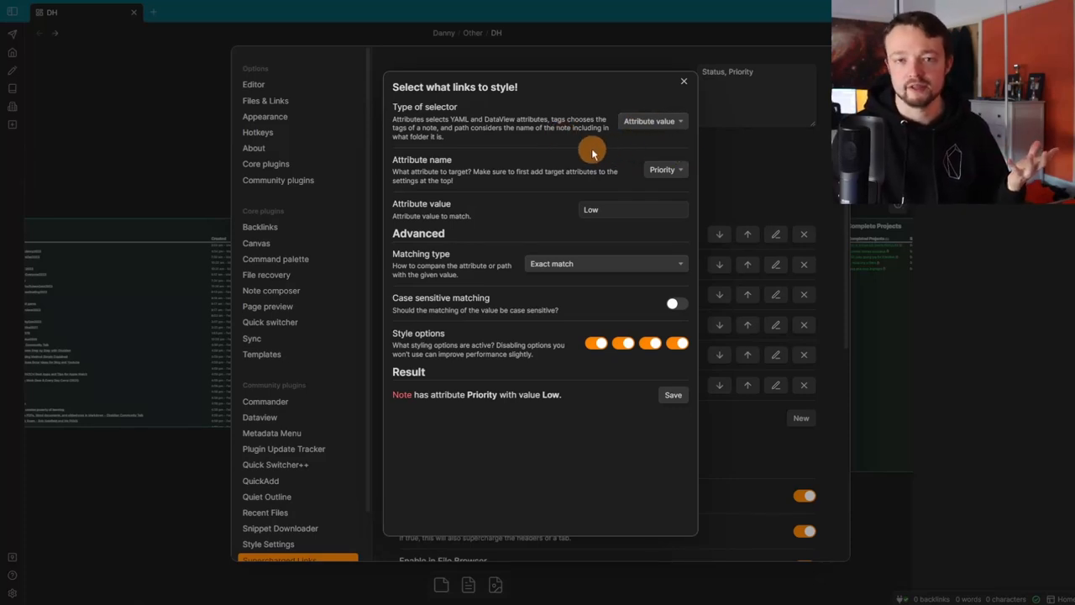
mouse_move(760, 154)
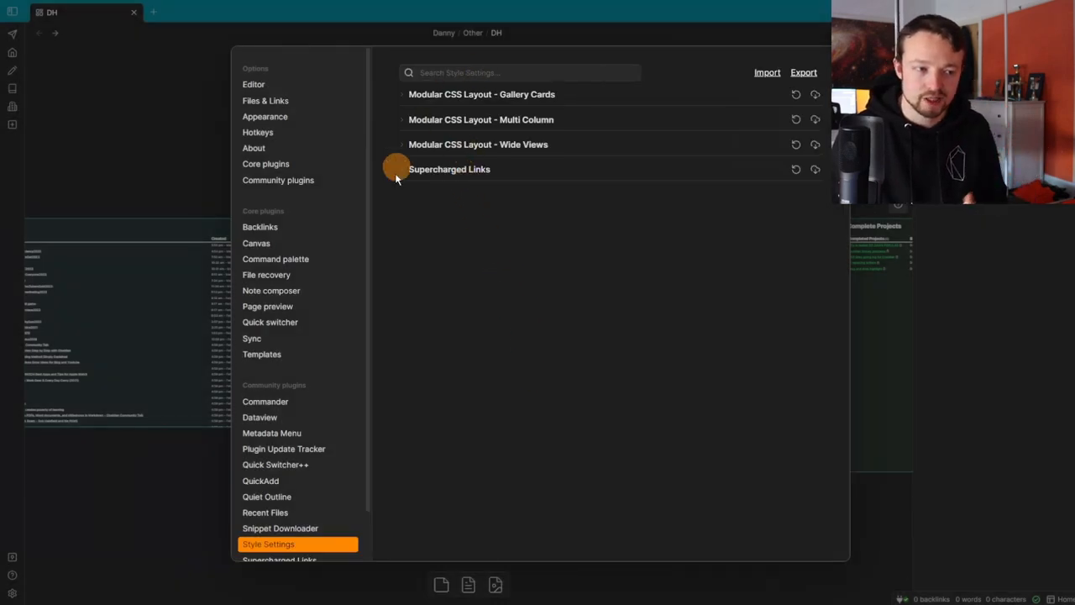
mouse_move(527, 116)
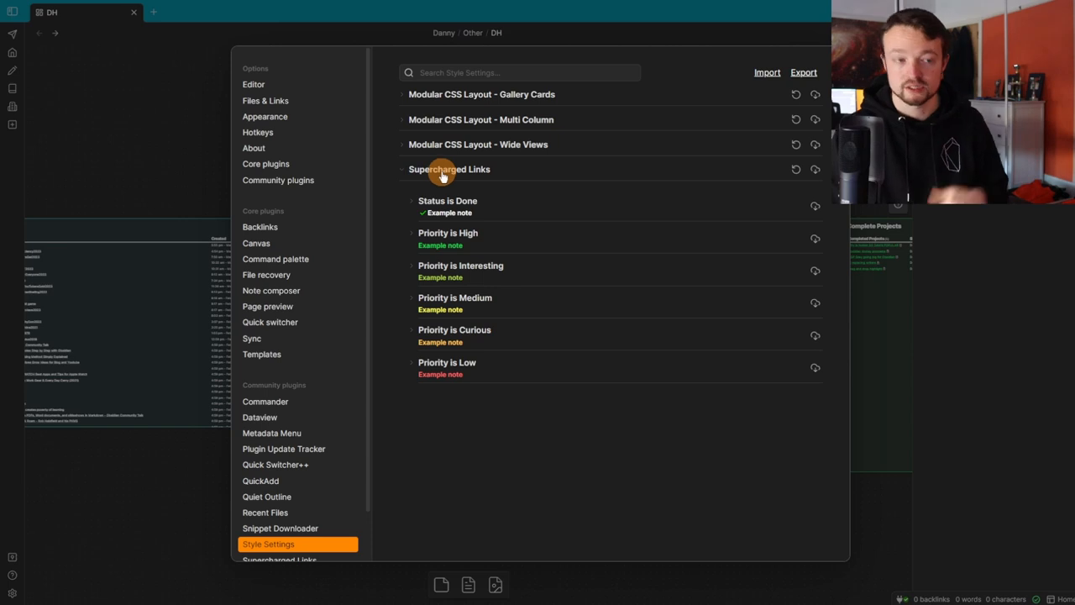
Step: Review Supercharged Links' Status and Priority colour rules in Style Settings, checking Appearance briefly
click(264, 116)
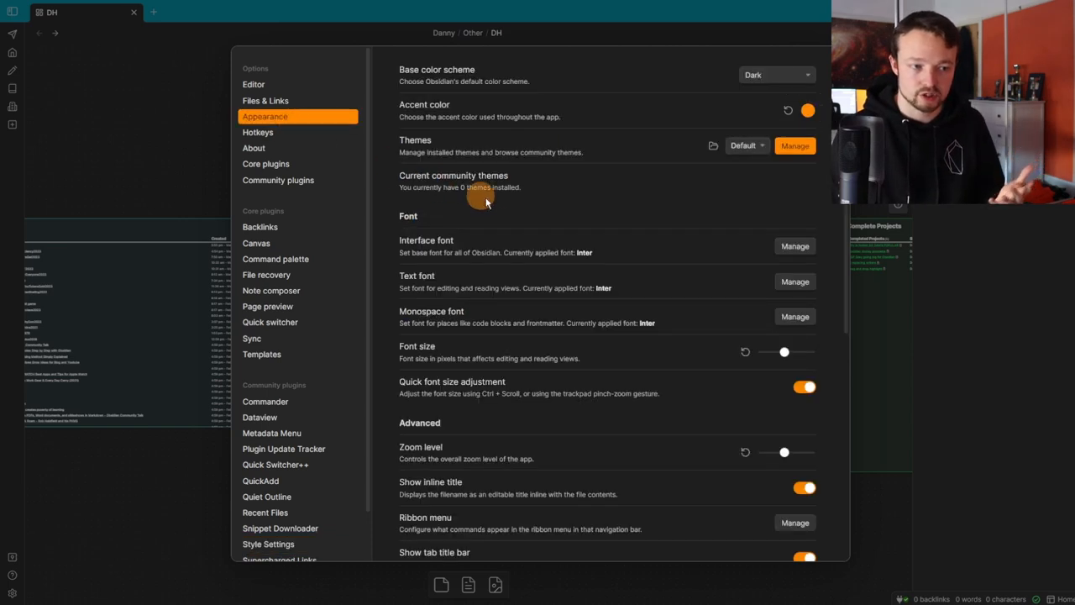
scroll(down, 3)
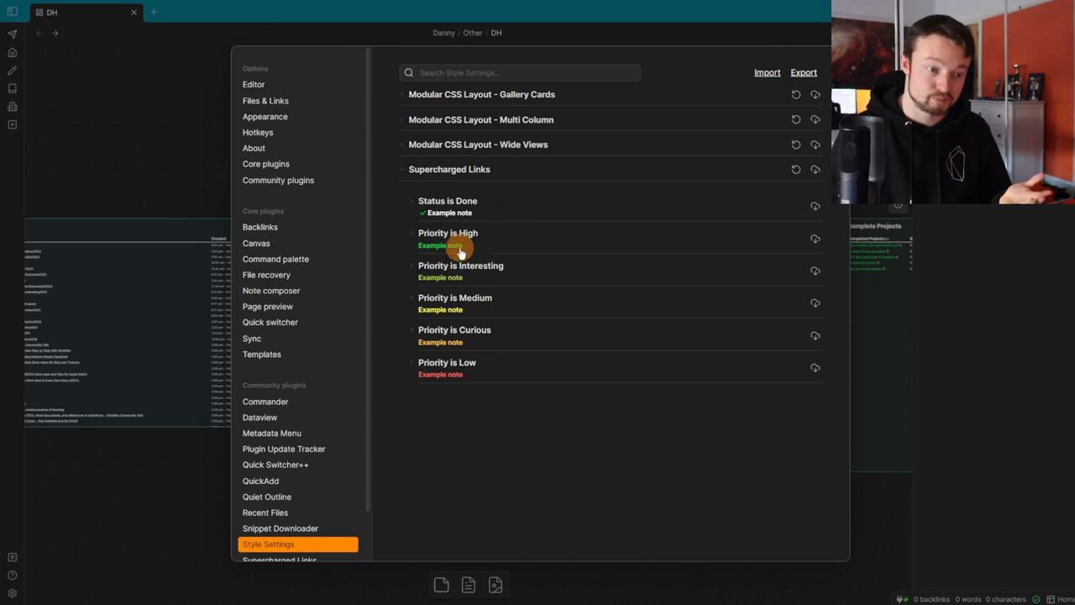
click(404, 201)
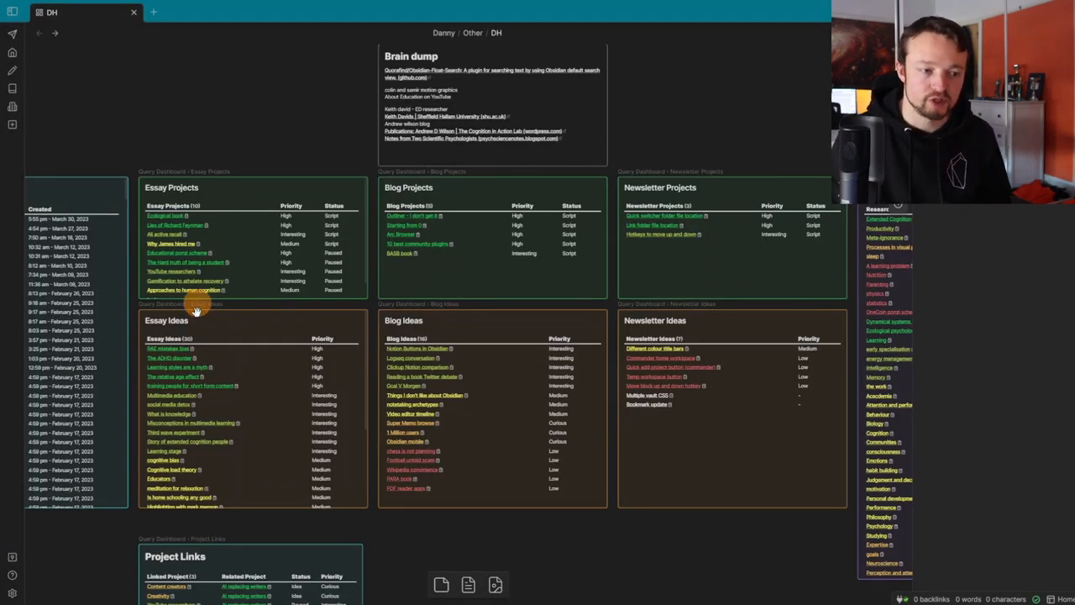
mouse_move(395, 313)
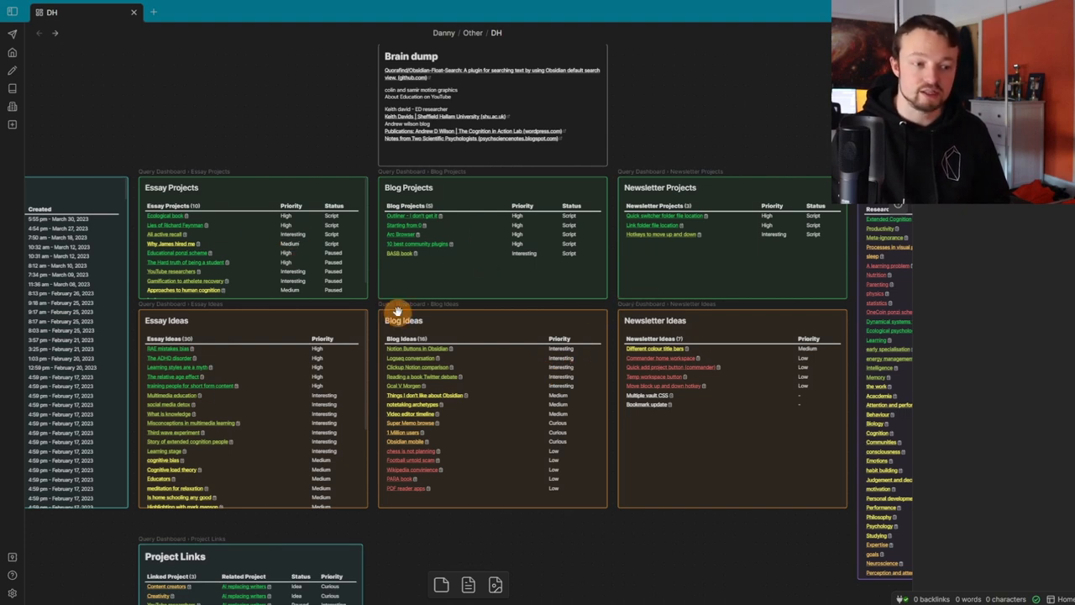
mouse_move(445, 221)
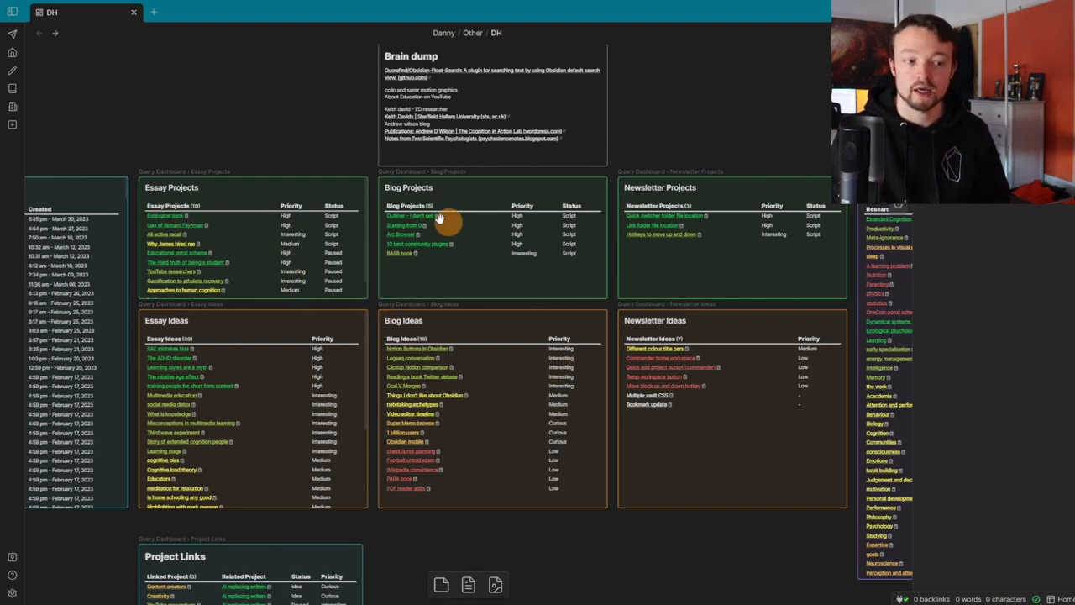
mouse_move(429, 452)
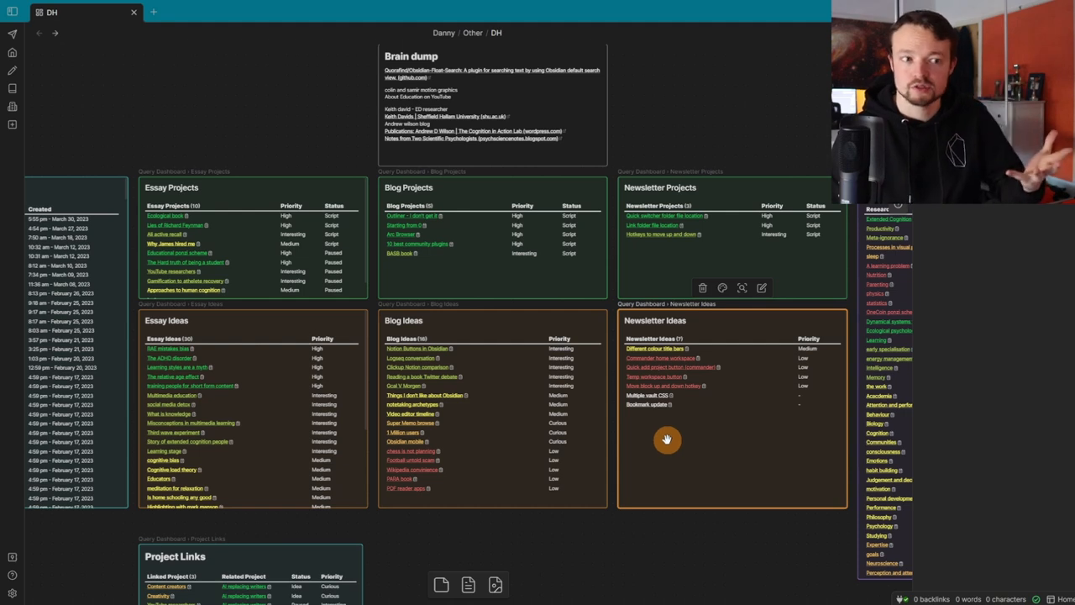
mouse_move(810, 341)
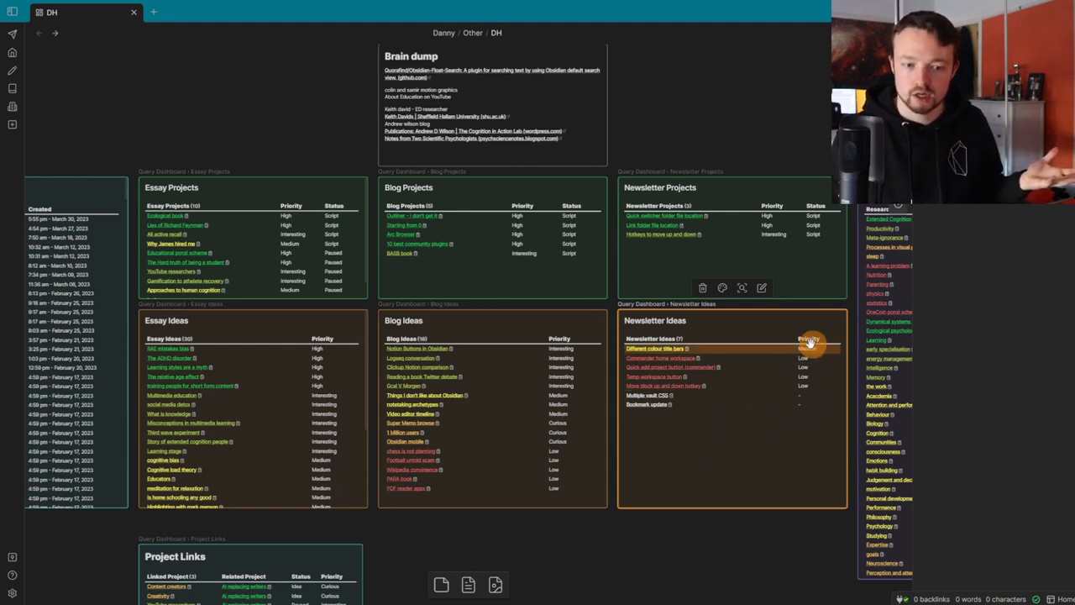